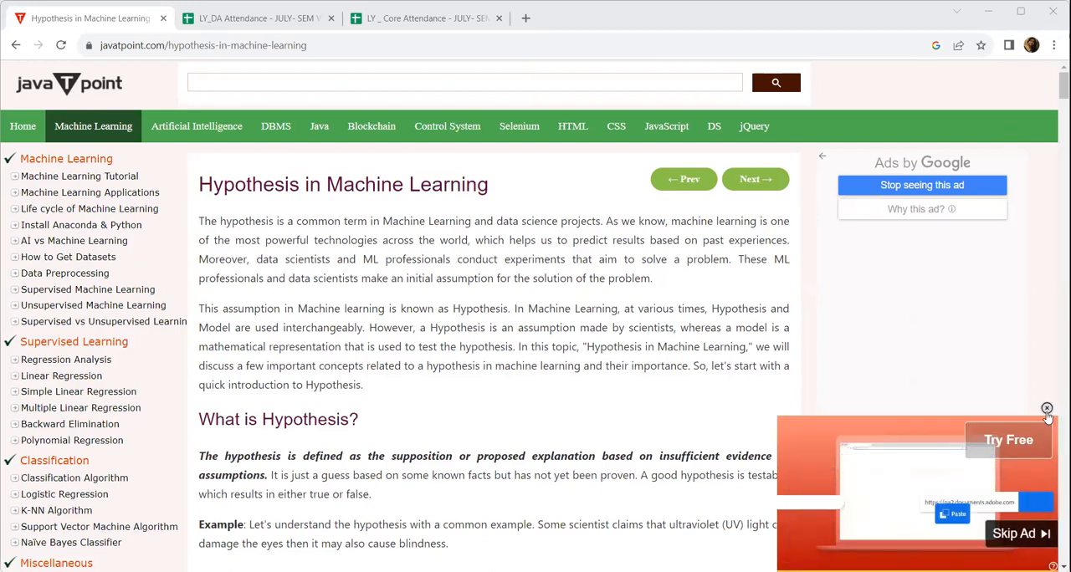
Close the video ad and highlight 'predict results based on past experiences' in the introduction.
click(1047, 409)
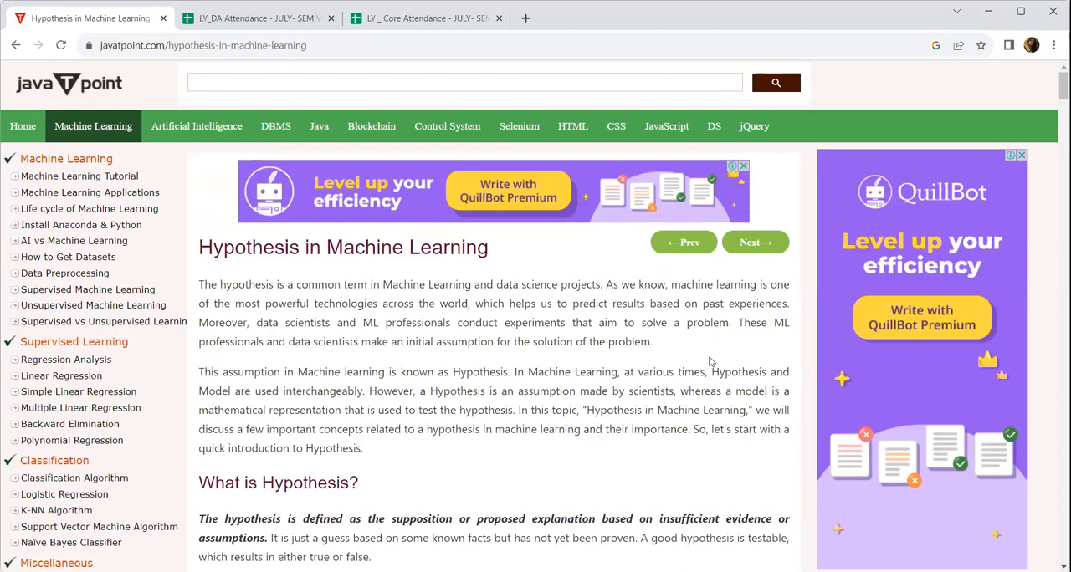
mouse_move(655, 307)
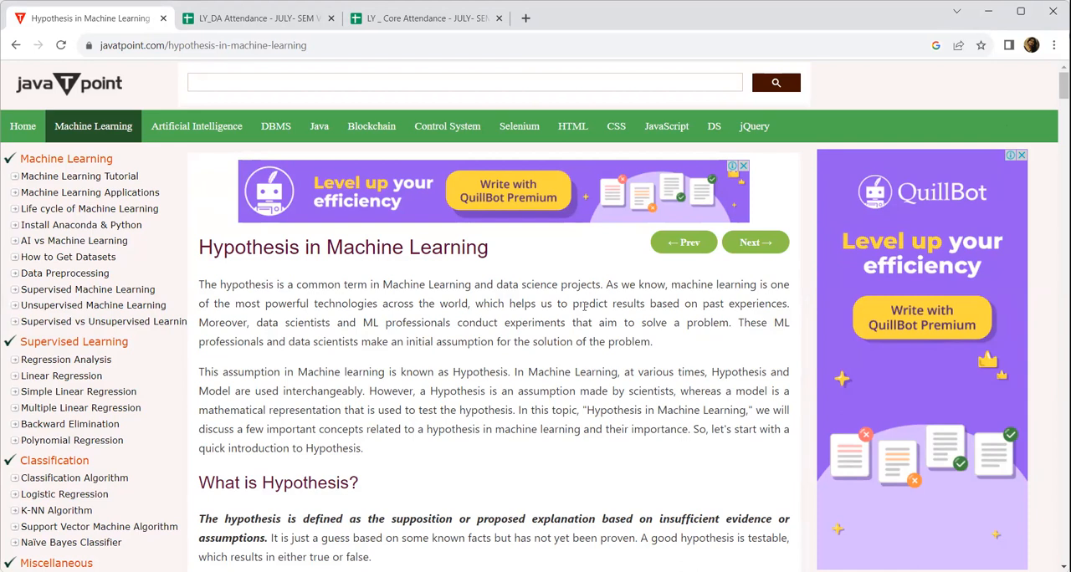
double_click(589, 303)
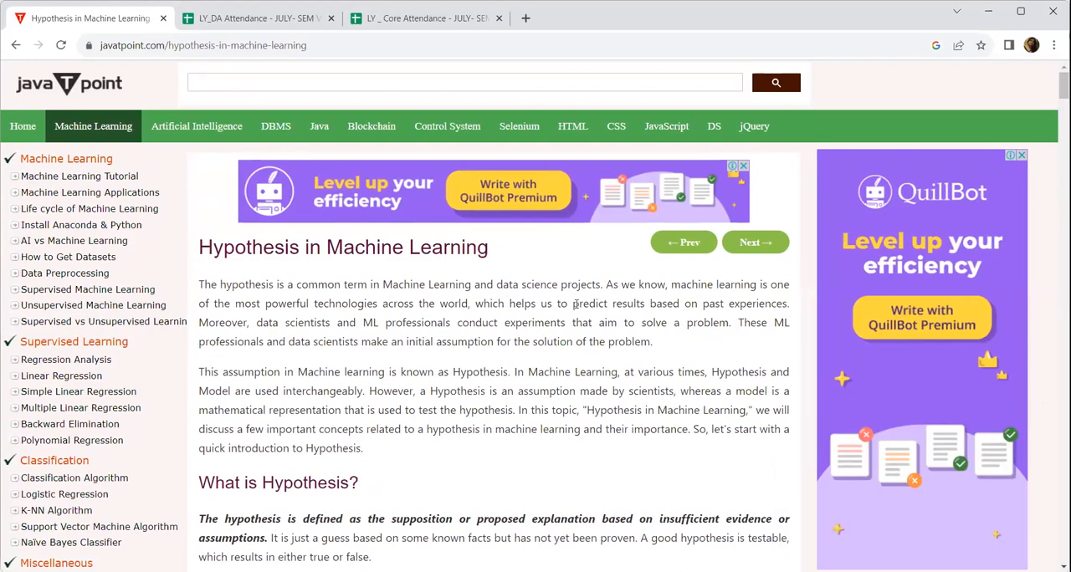
double_click(589, 303)
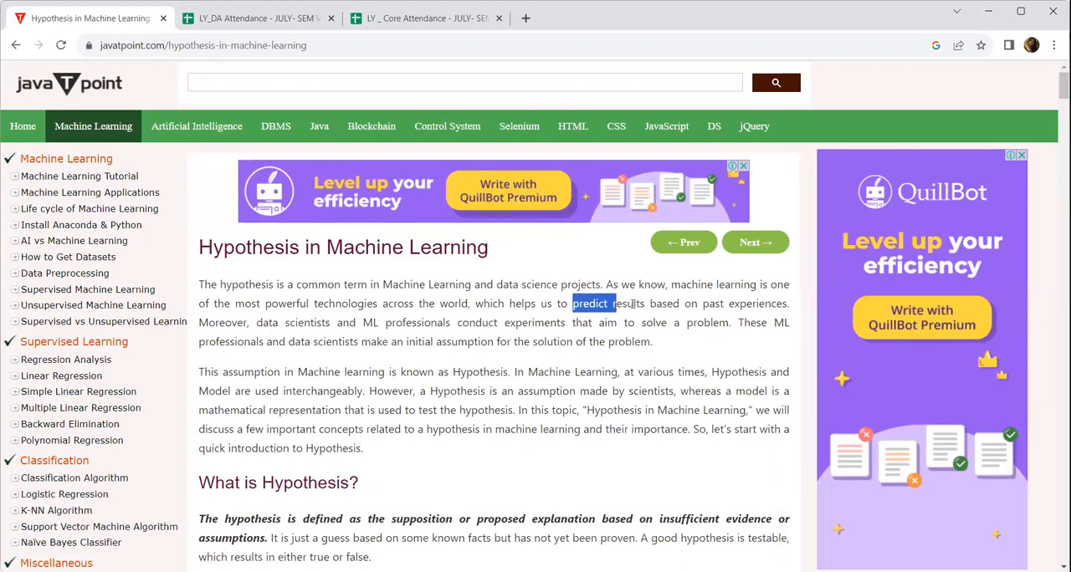
drag(590, 304, 782, 304)
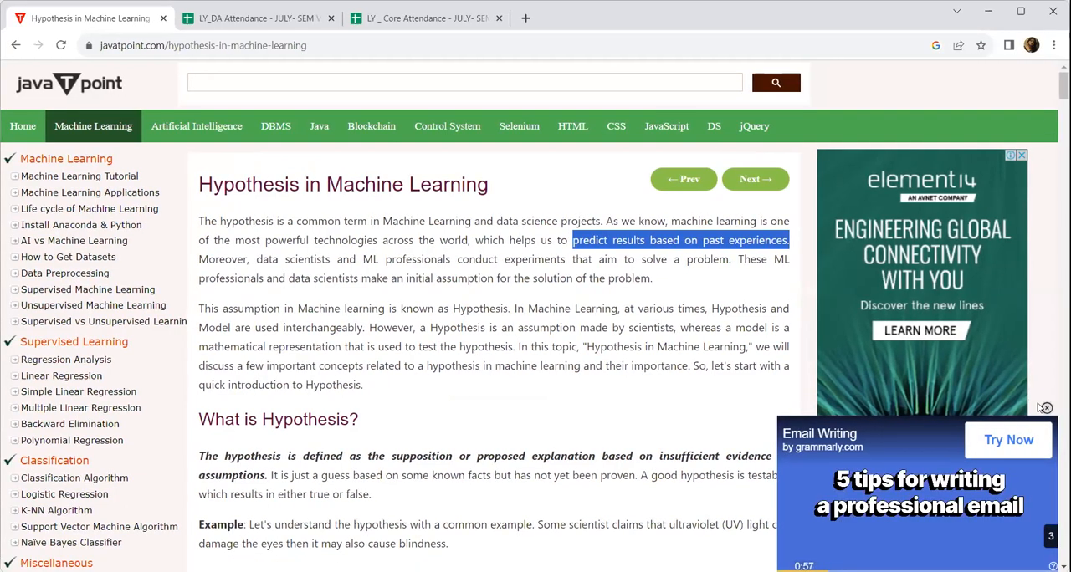
click(1045, 408)
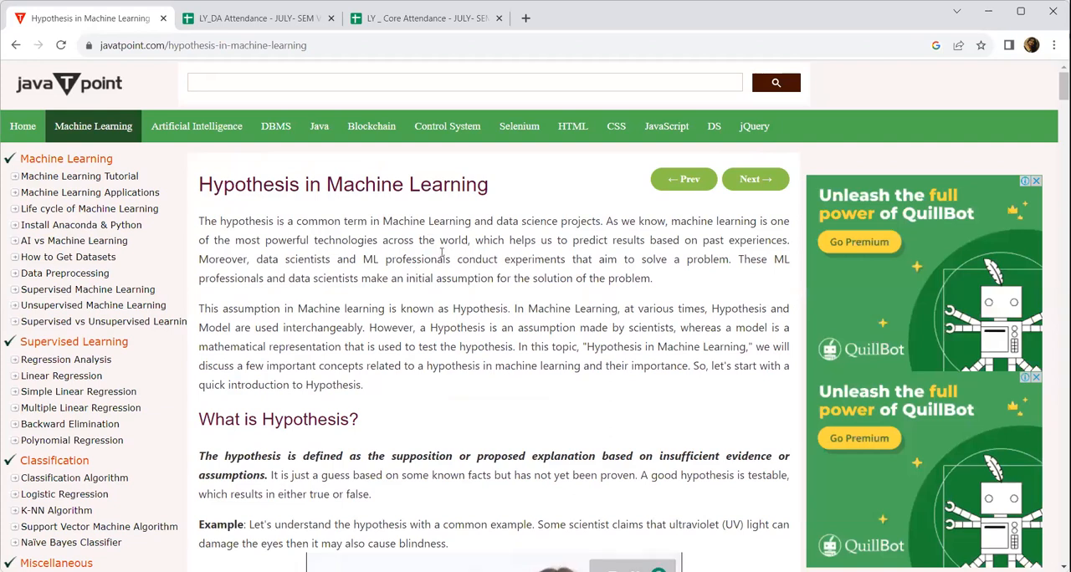
mouse_move(217, 272)
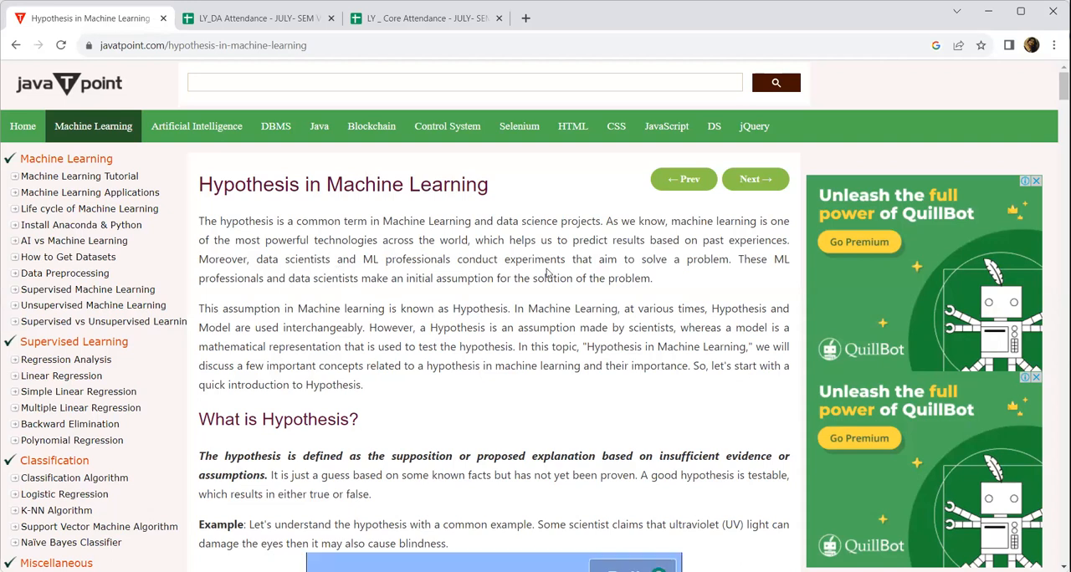
mouse_move(548, 275)
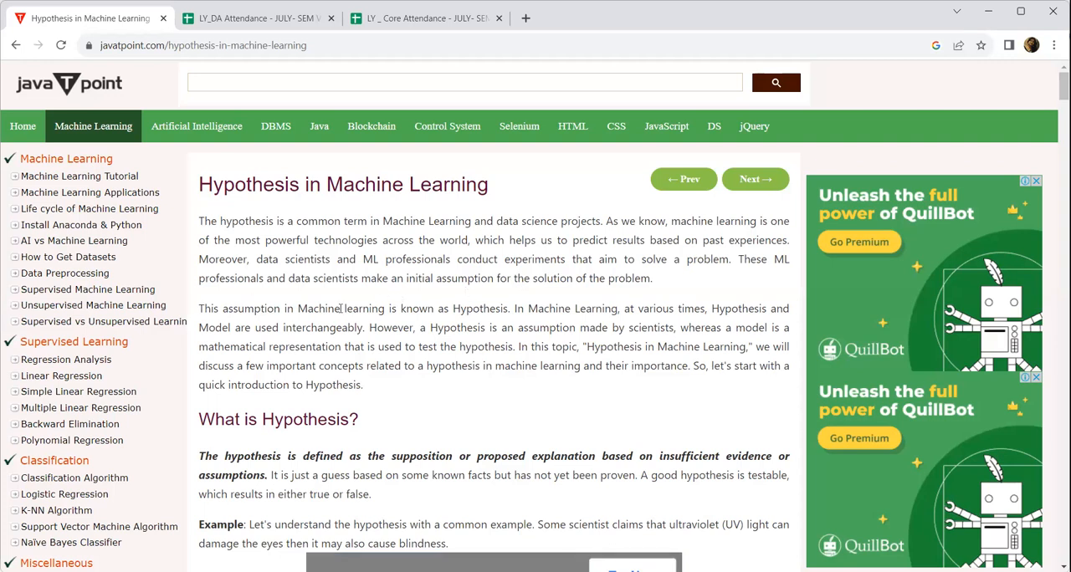
Highlight the sentence 'This assumption in Machine learning is known as Hypothesis' in the second paragraph.
drag(198, 309, 509, 308)
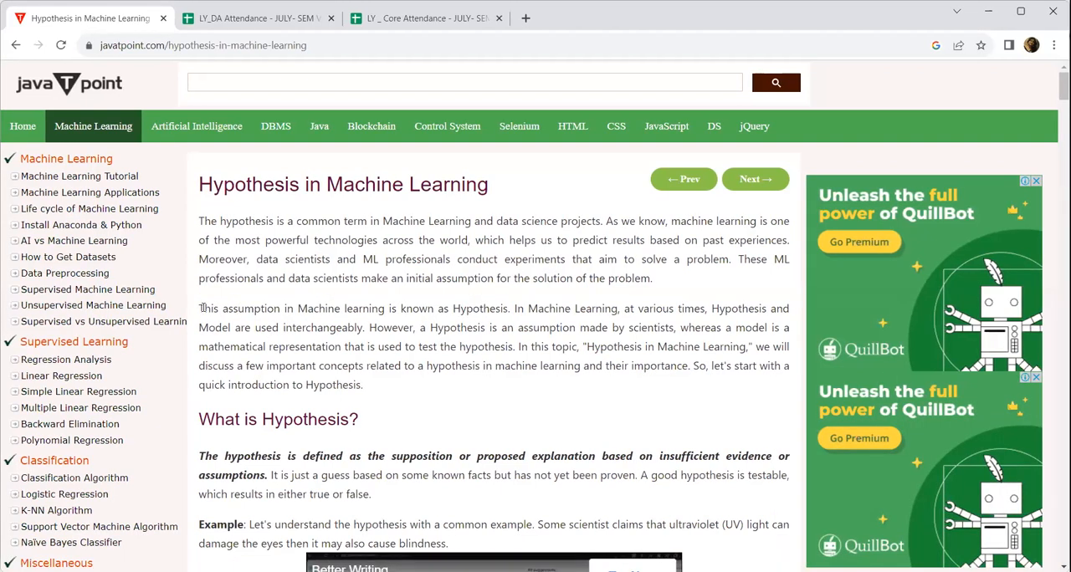
drag(199, 308, 509, 308)
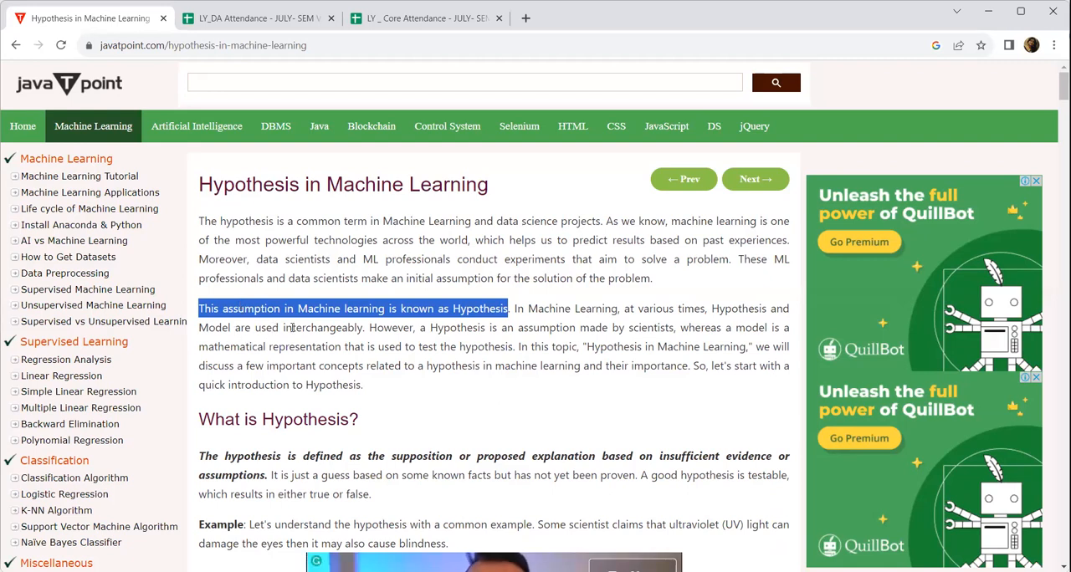
mouse_move(601, 341)
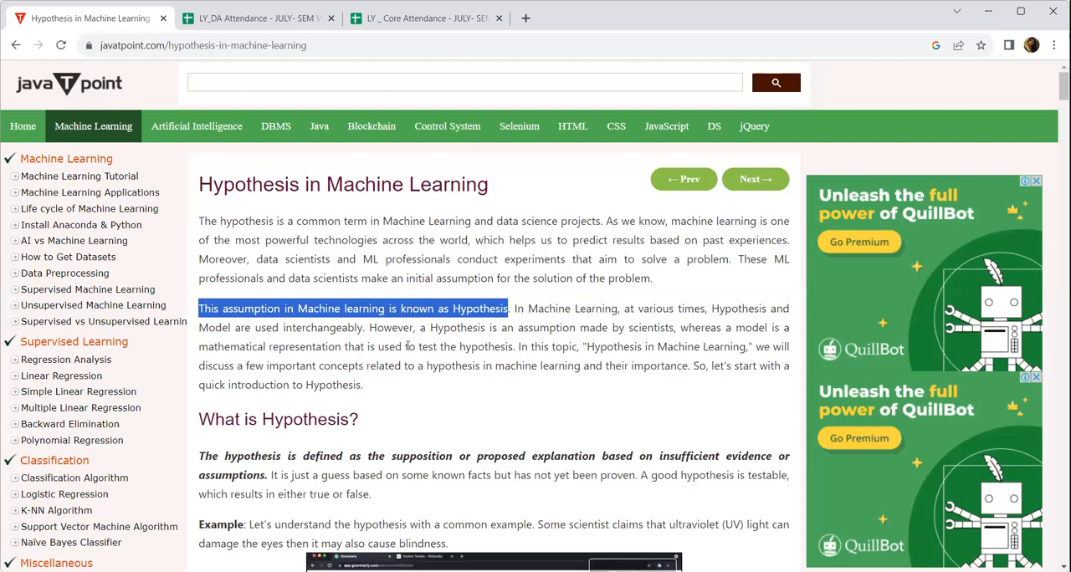
mouse_move(590, 341)
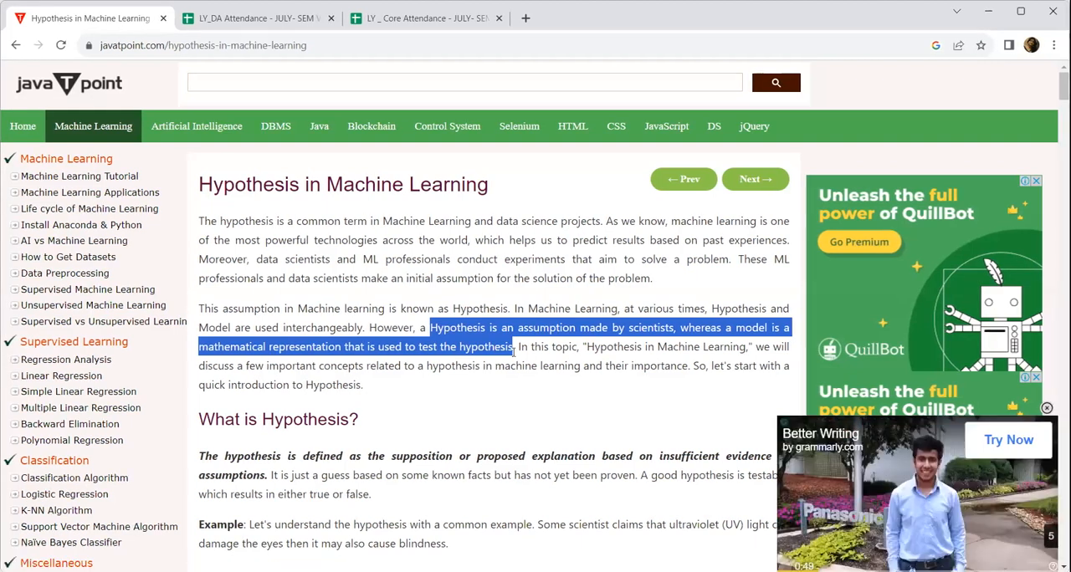
Clear the highlighted sentence and scroll down to the 'What is Hypothesis?' section.
click(582, 390)
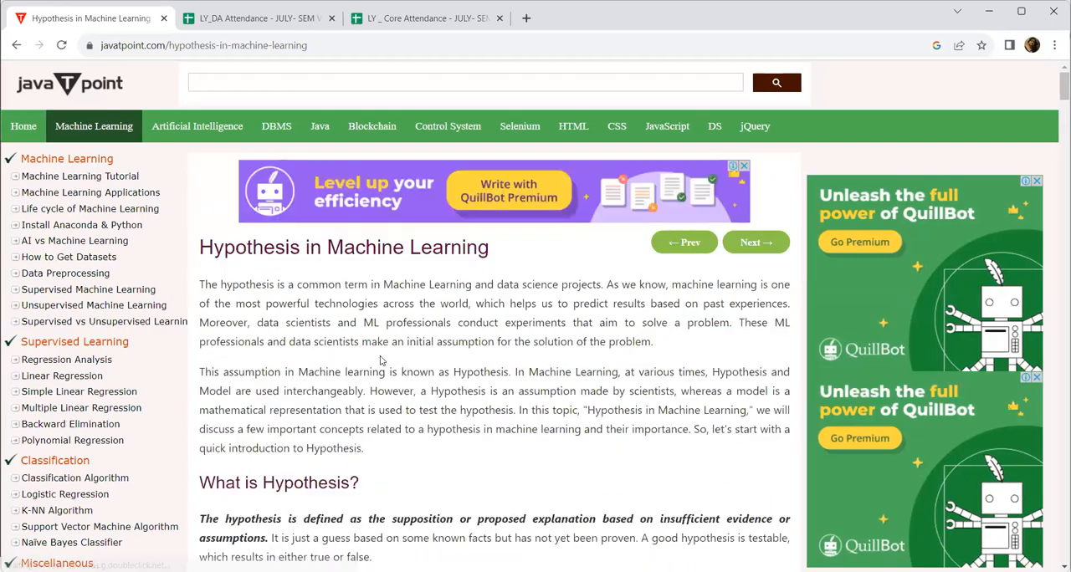
scroll(down, 3)
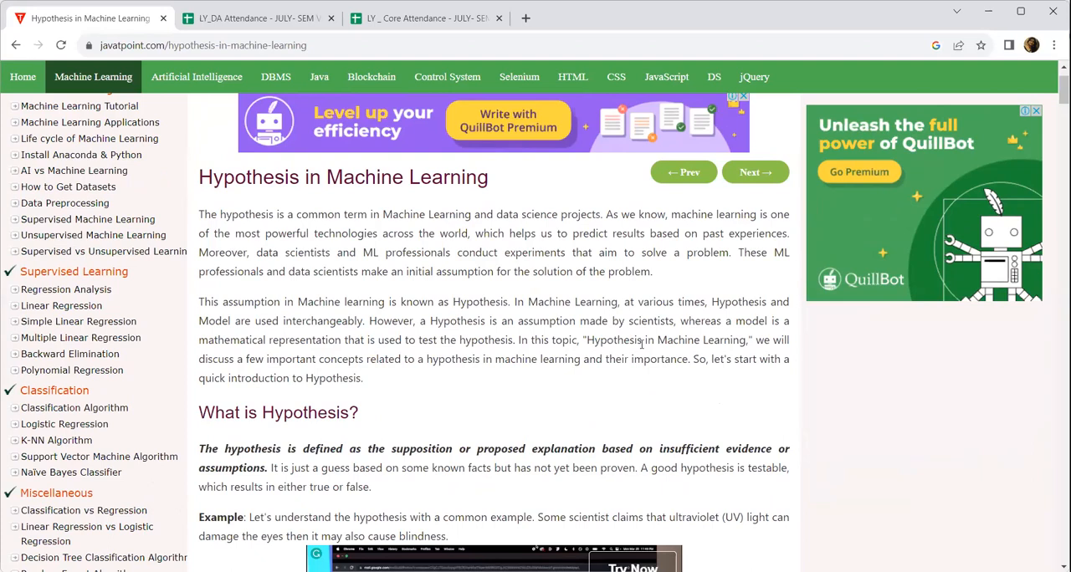
scroll(down, 3)
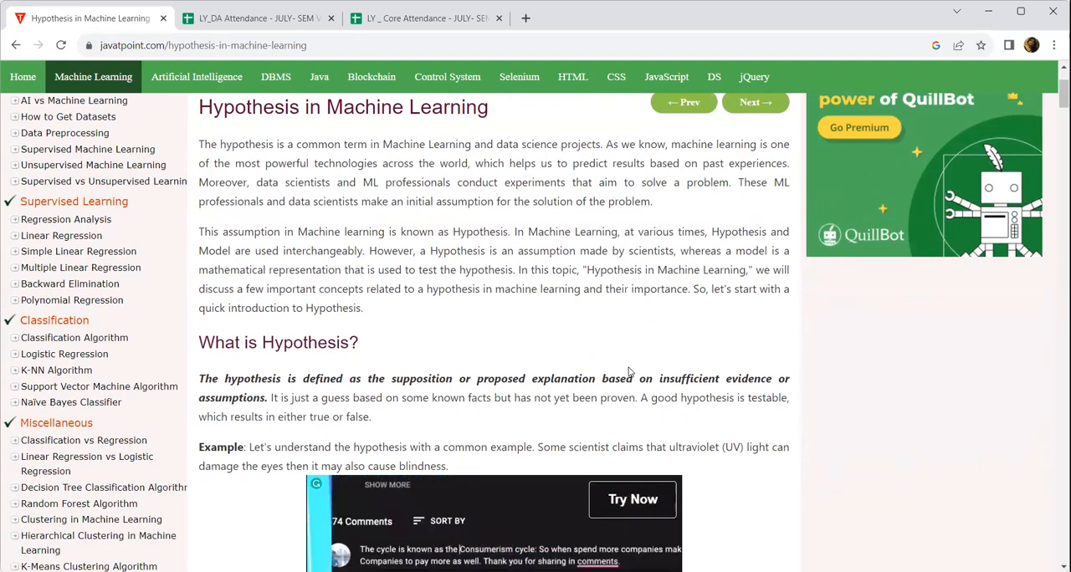
scroll(down, 3)
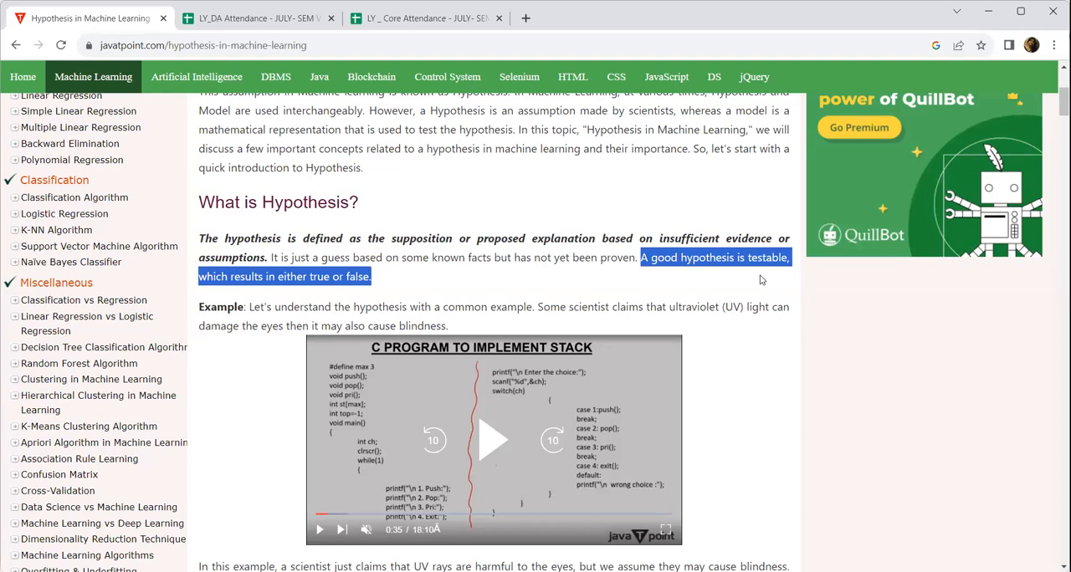
mouse_move(405, 373)
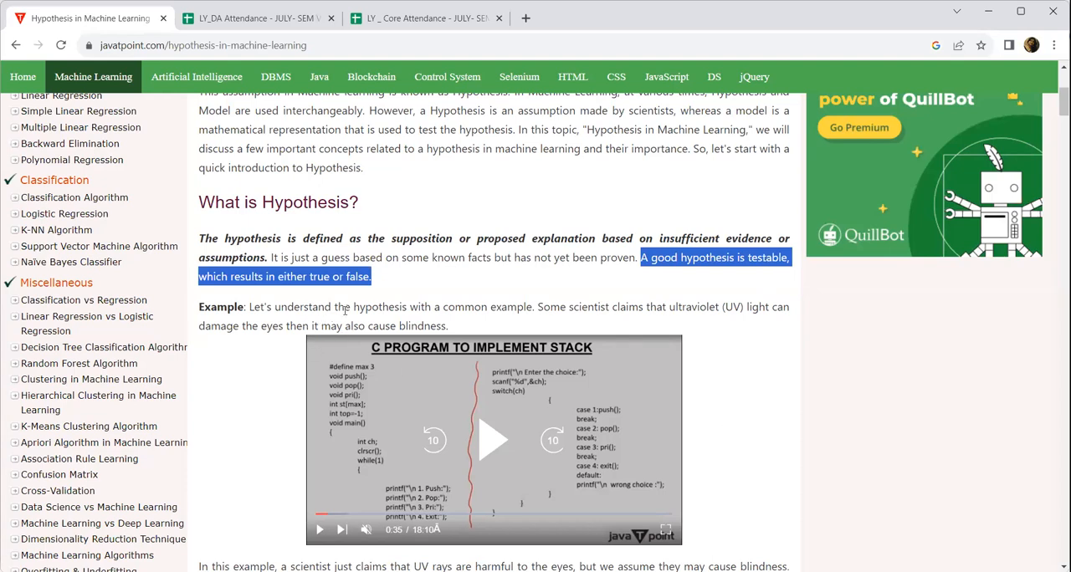
mouse_move(632, 312)
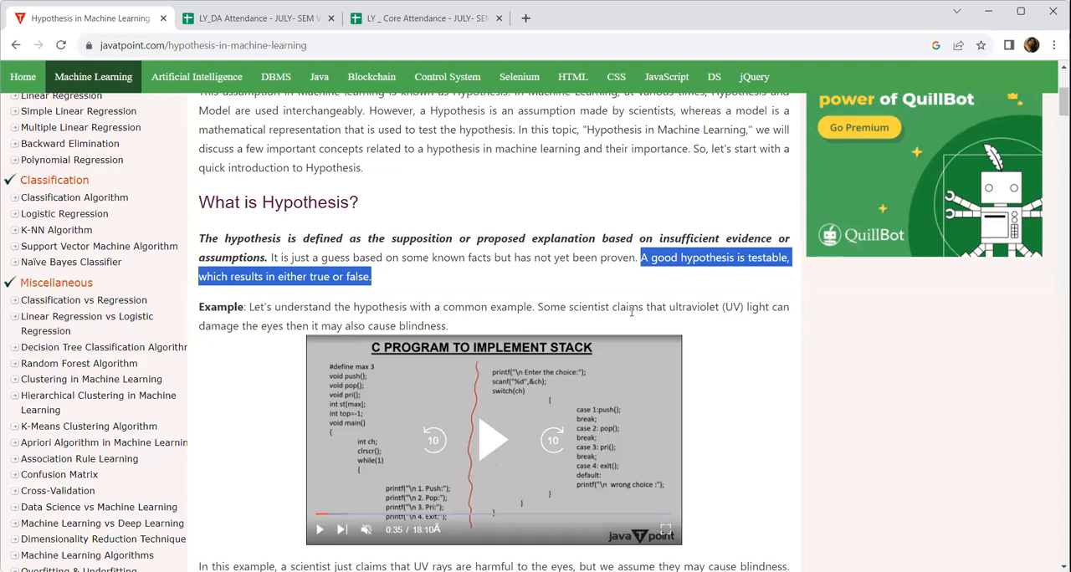
Highlight 'may' in the ultraviolet-light example, then scroll toward the ML section.
drag(537, 307, 678, 307)
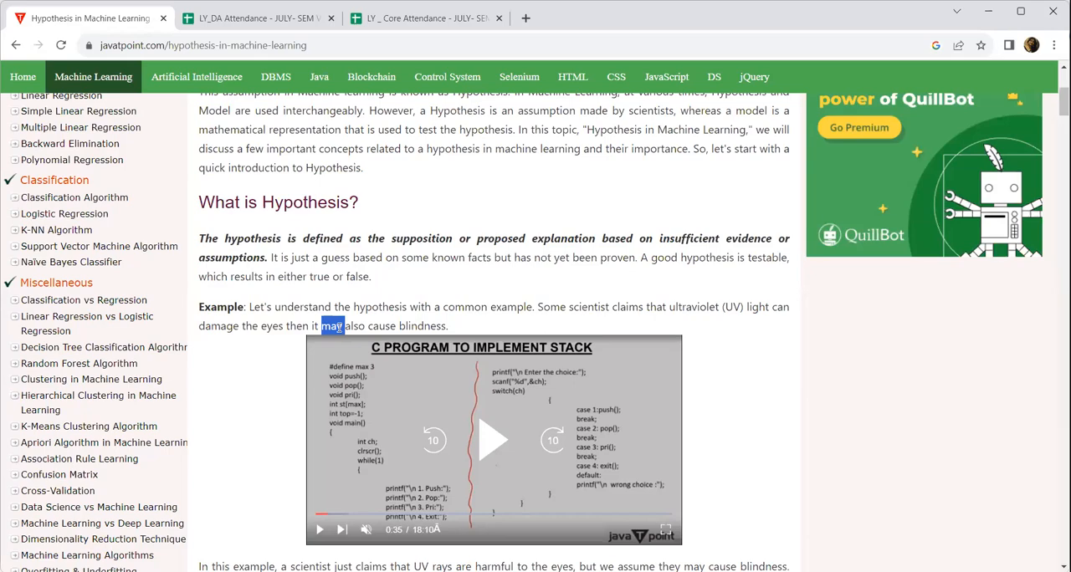
scroll(down, 3)
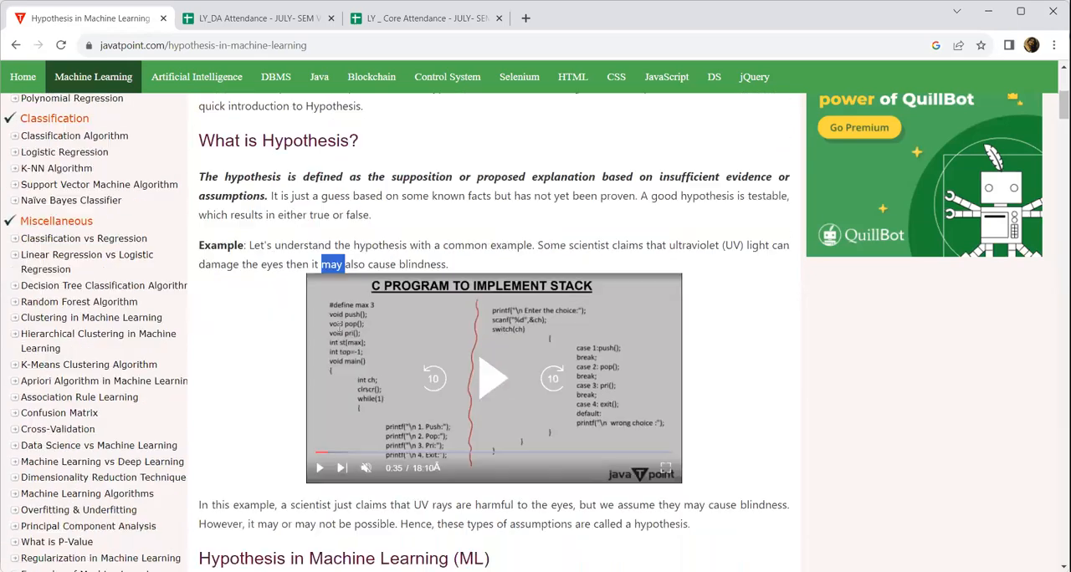
scroll(down, 3)
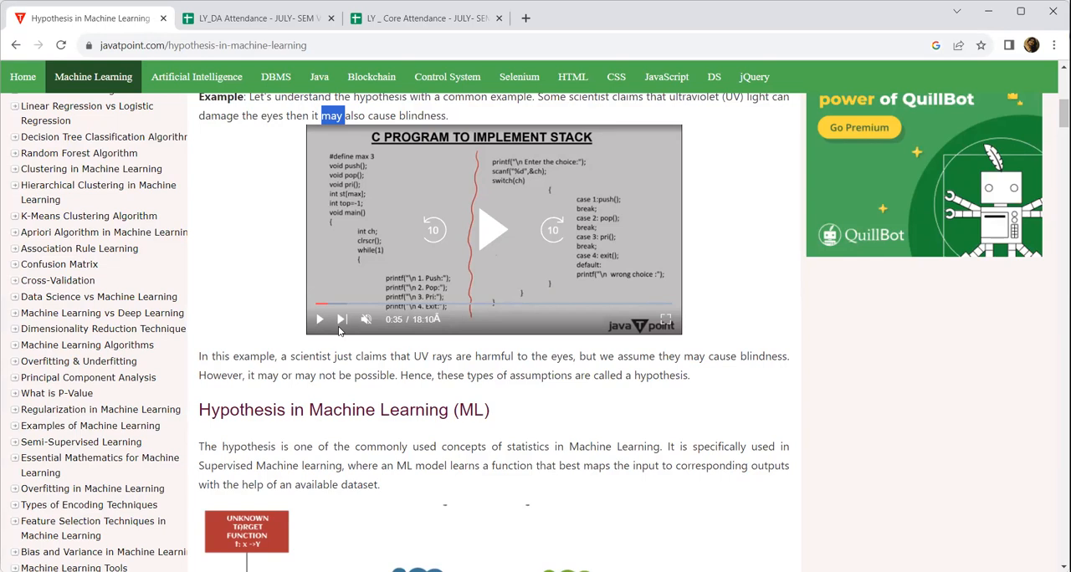
Scroll to the 'Hypothesis in Machine Learning (ML)' heading and its target-function diagram.
scroll(down, 3)
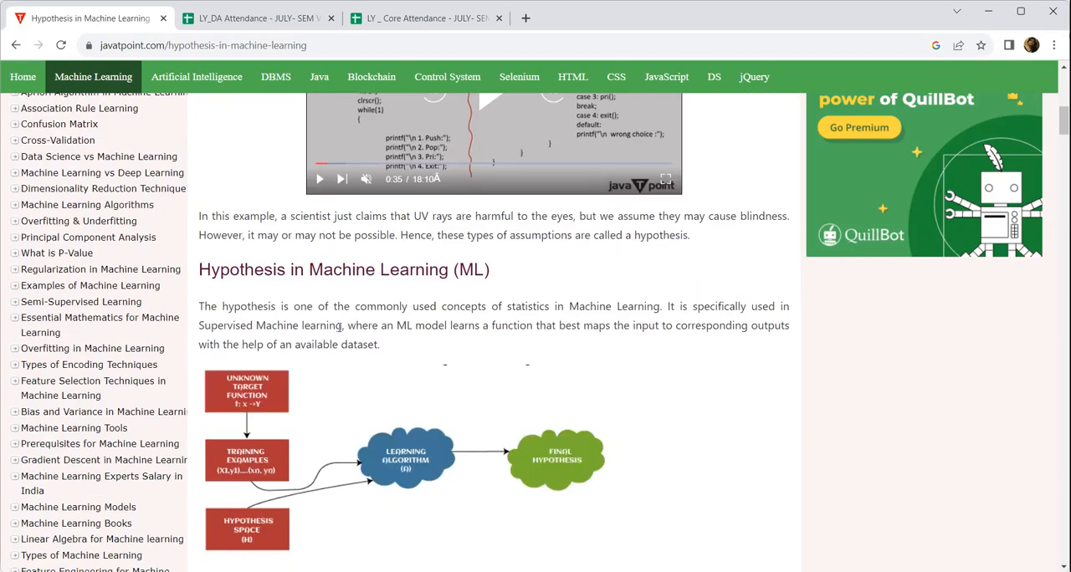
scroll(down, 3)
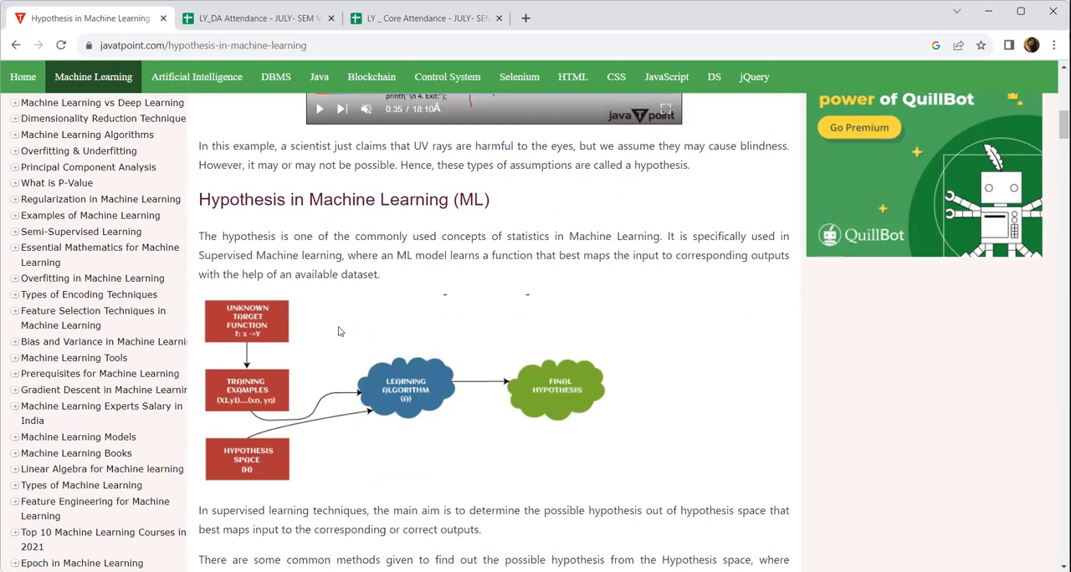
mouse_move(722, 197)
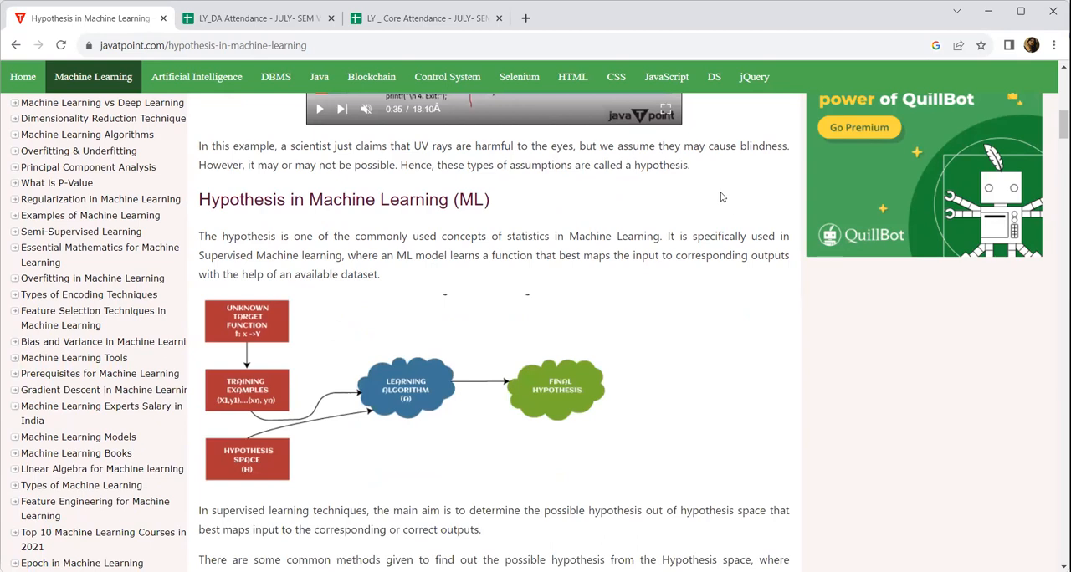
mouse_move(687, 308)
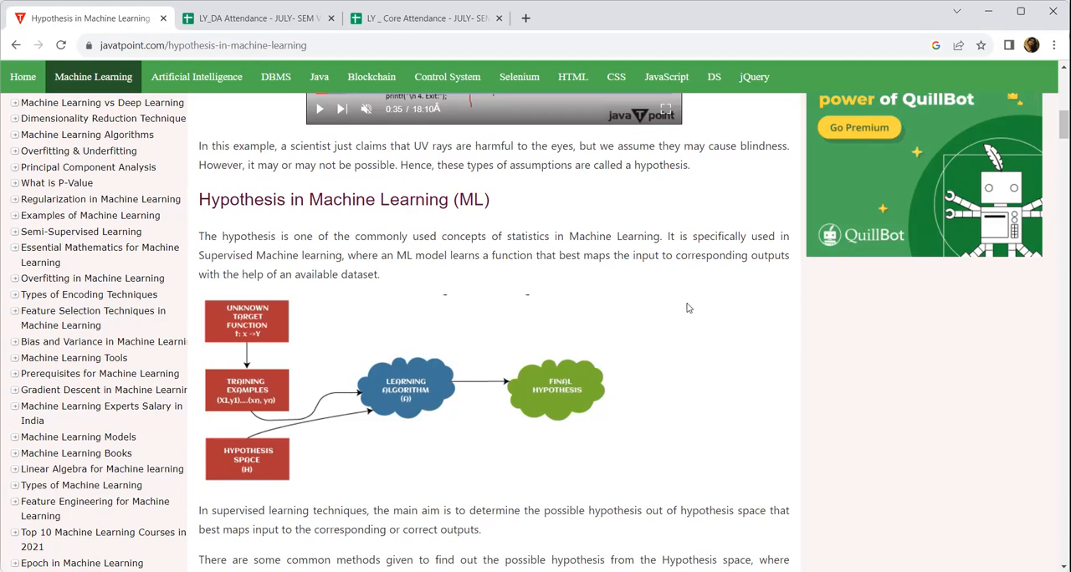
mouse_move(690, 305)
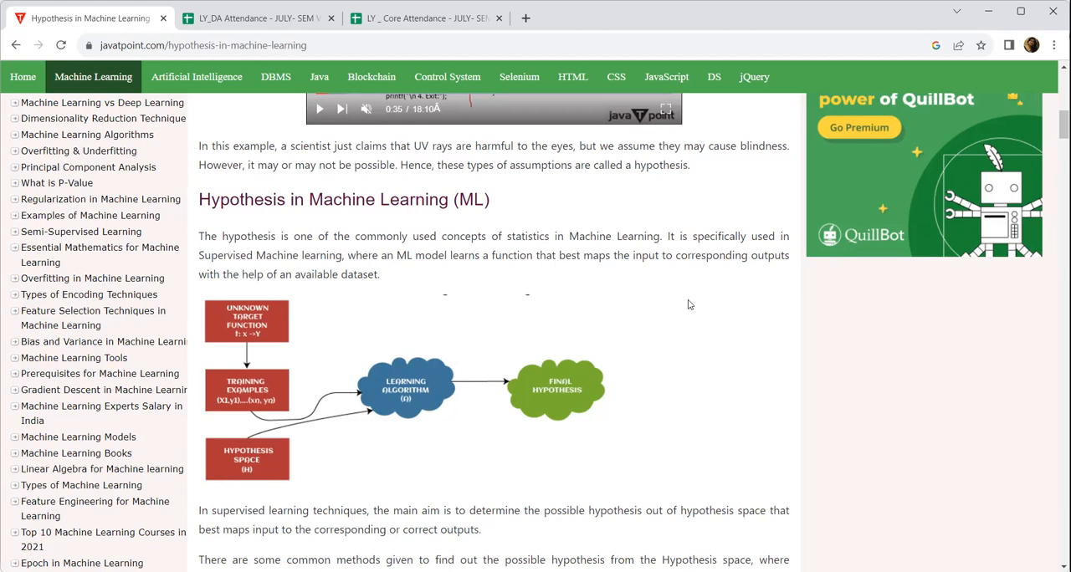
scroll(down, 3)
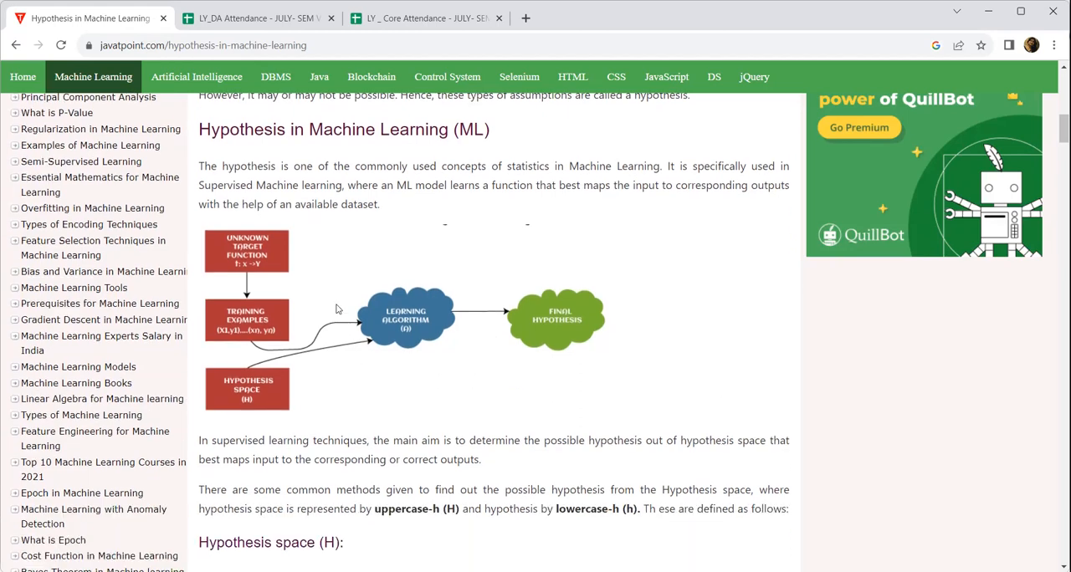
mouse_move(257, 282)
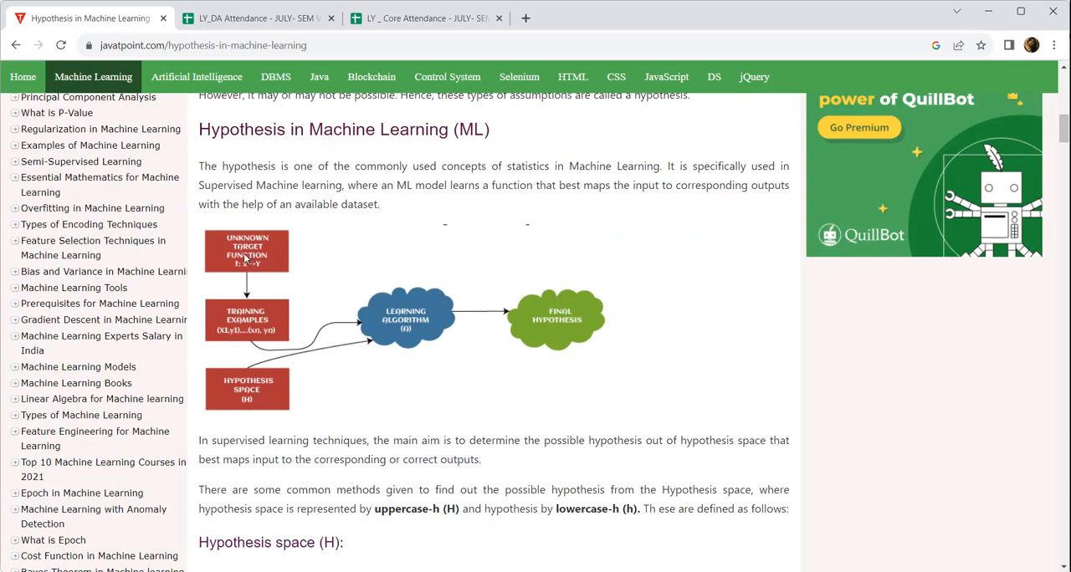
mouse_move(227, 302)
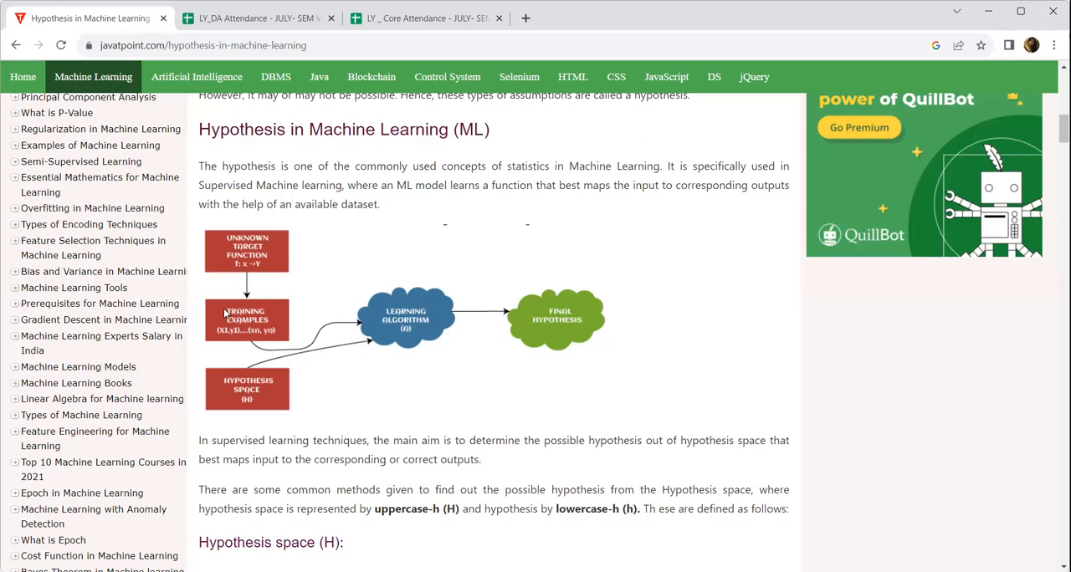
mouse_move(243, 303)
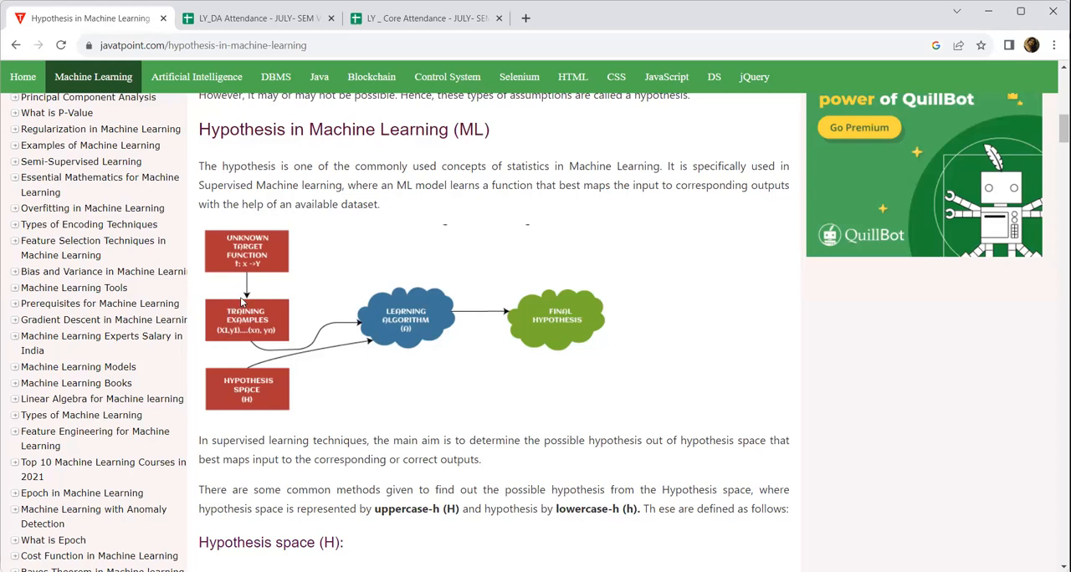
mouse_move(240, 359)
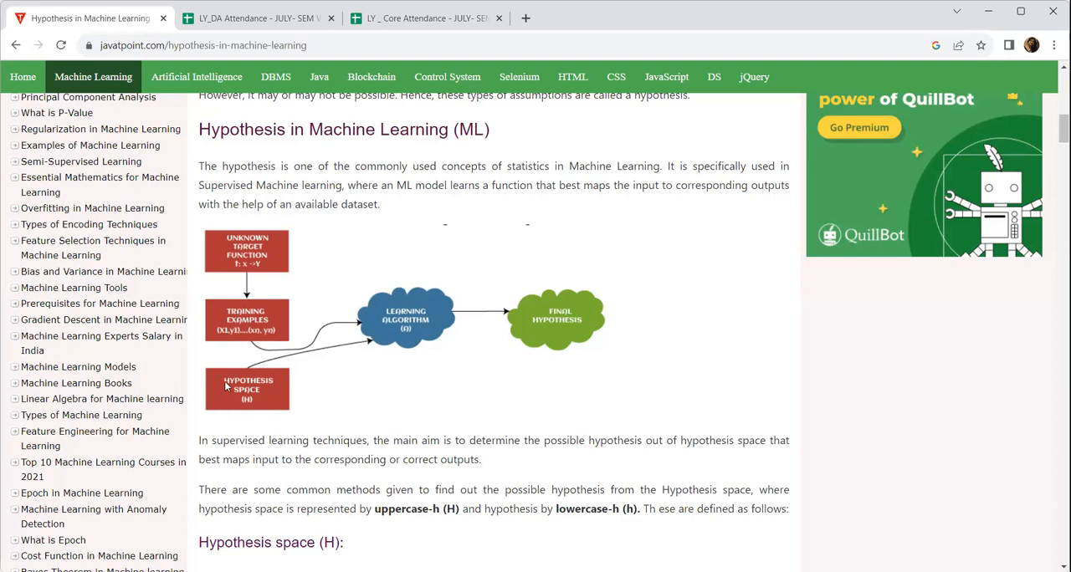
mouse_move(316, 356)
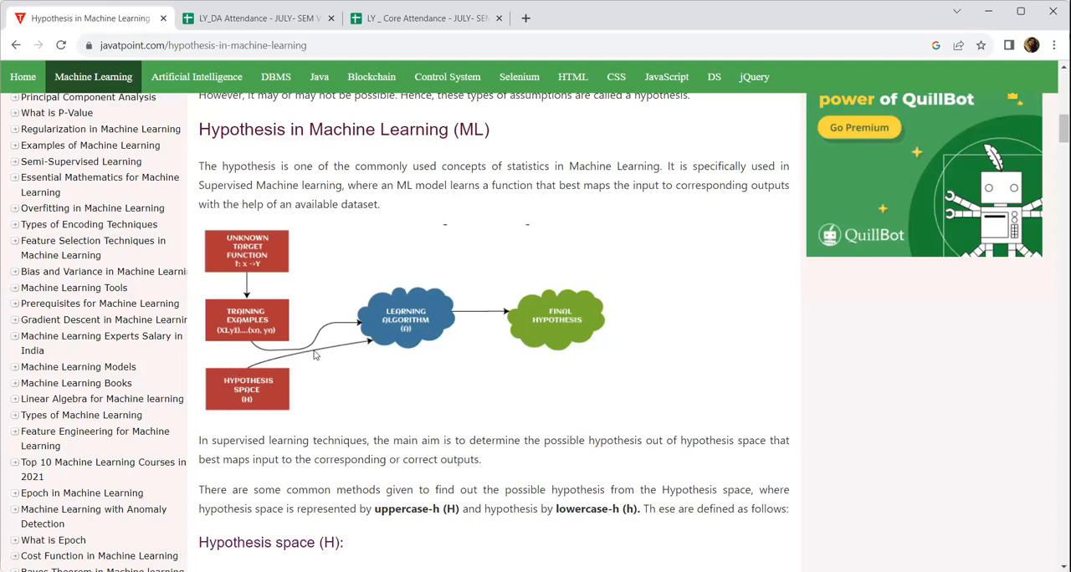
mouse_move(280, 388)
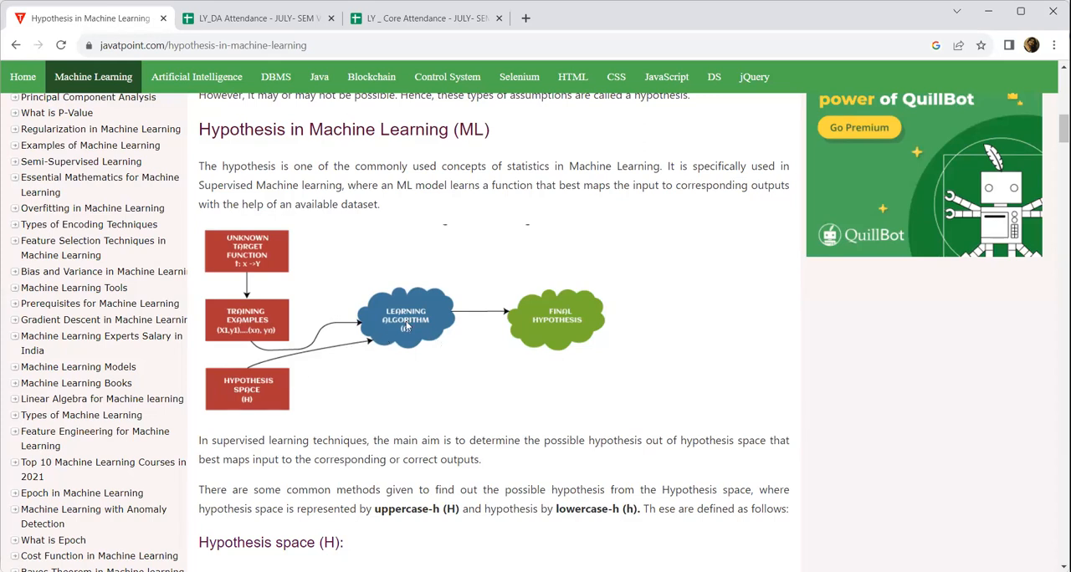
mouse_move(519, 335)
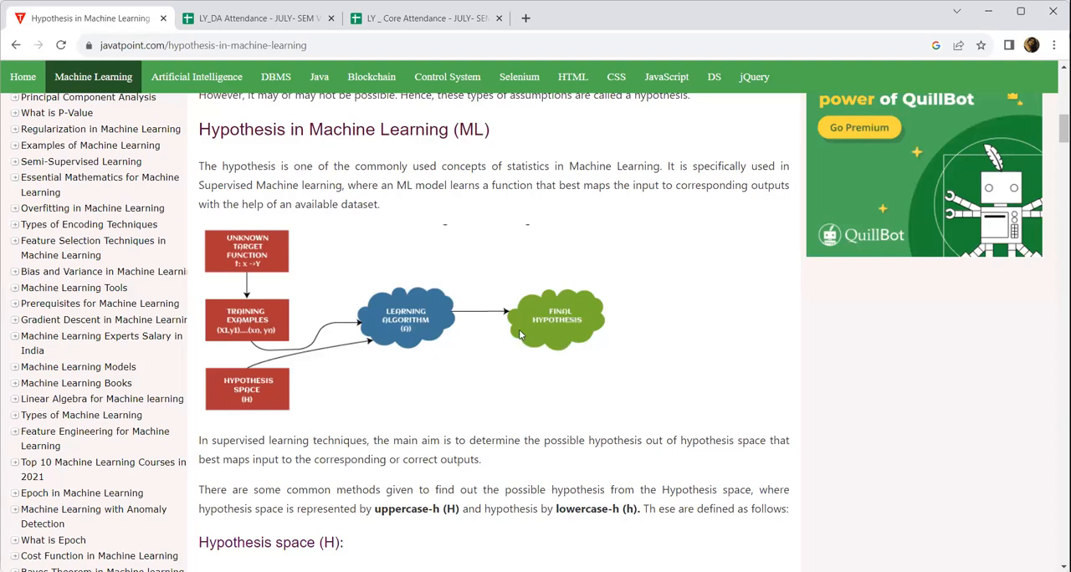
mouse_move(591, 338)
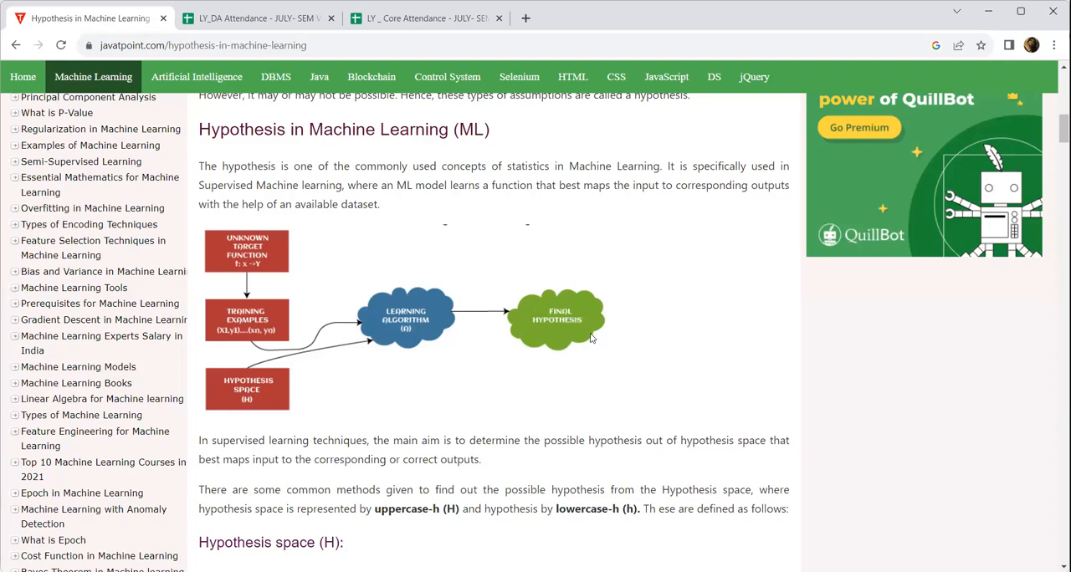
Scroll past the diagram to the 'Hypothesis space (H)' and 'Hypothesis (h)' definitions.
scroll(down, 3)
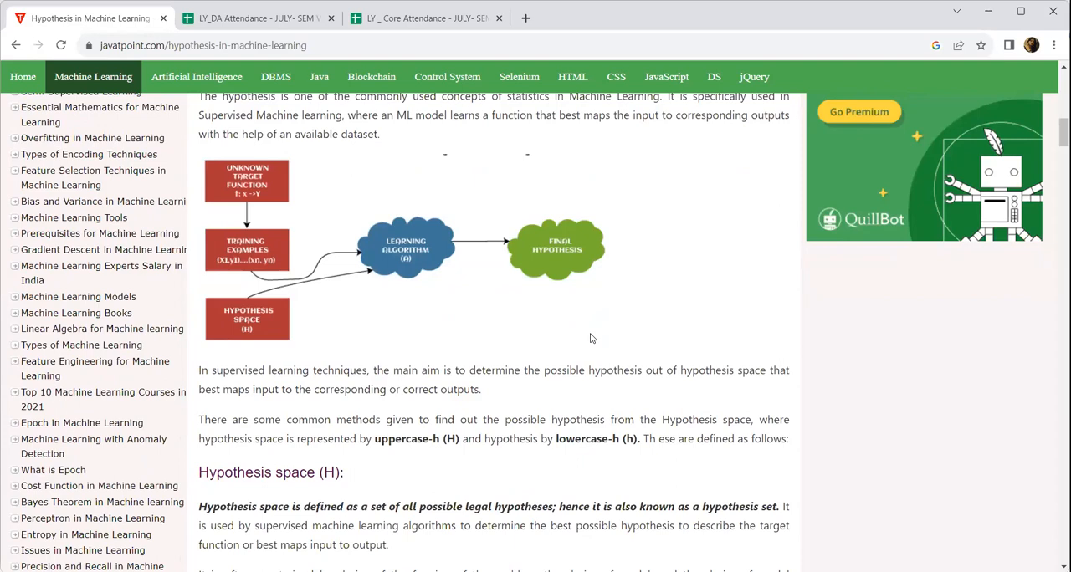
scroll(down, 3)
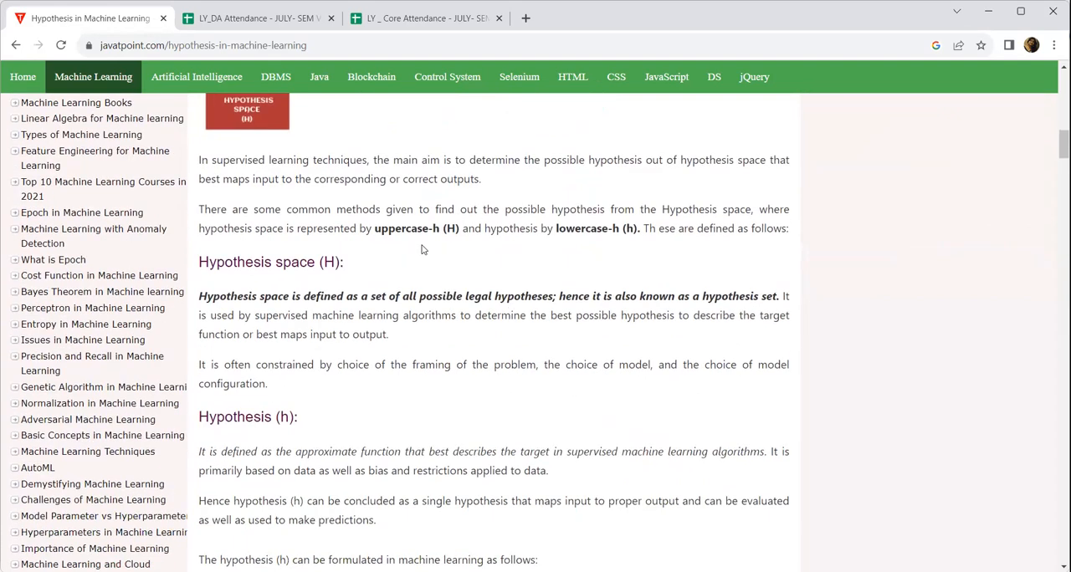
scroll(down, 3)
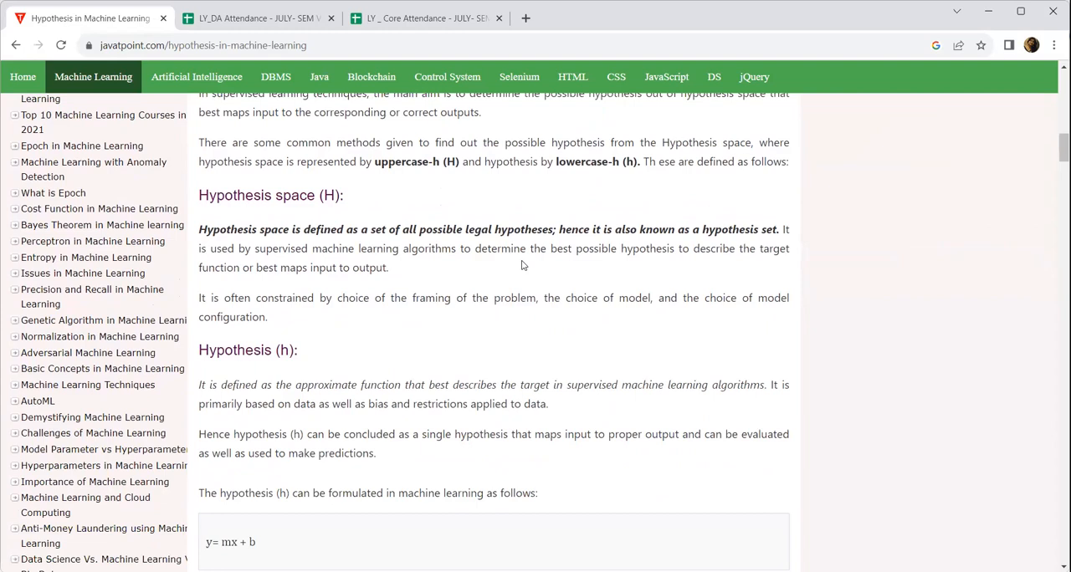
scroll(down, 3)
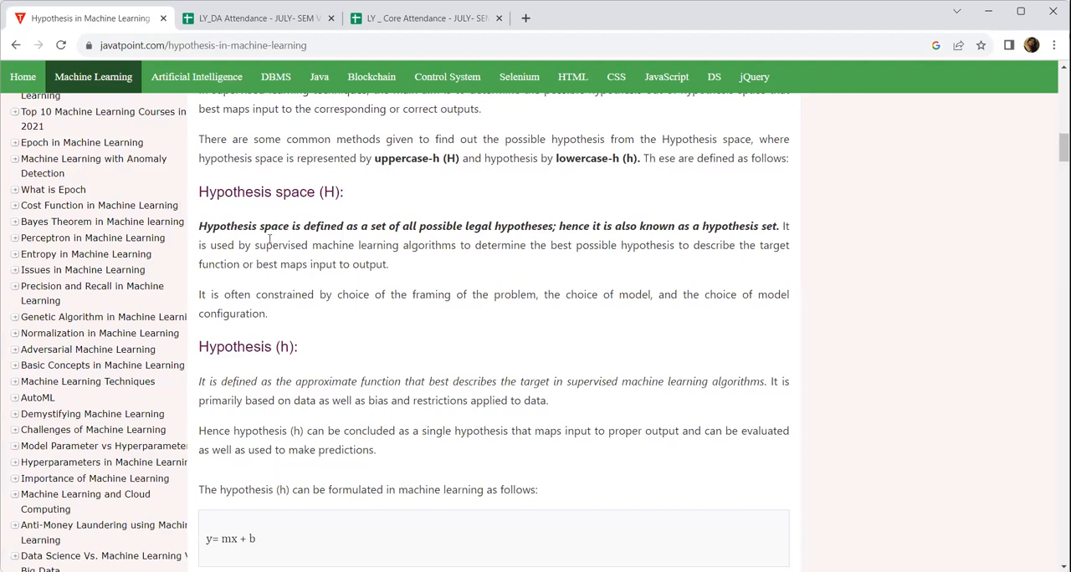
mouse_move(375, 240)
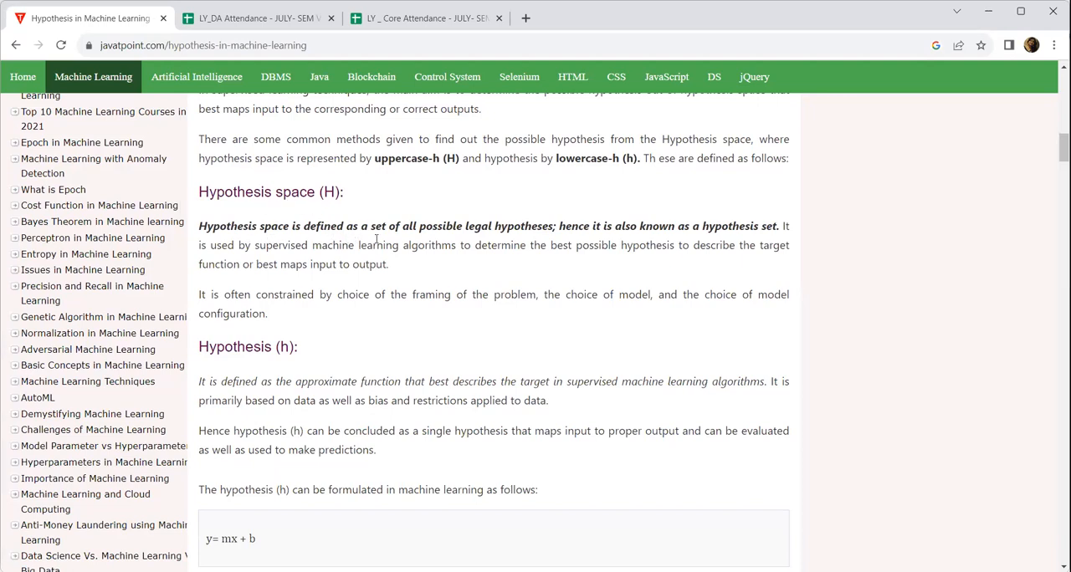
mouse_move(399, 240)
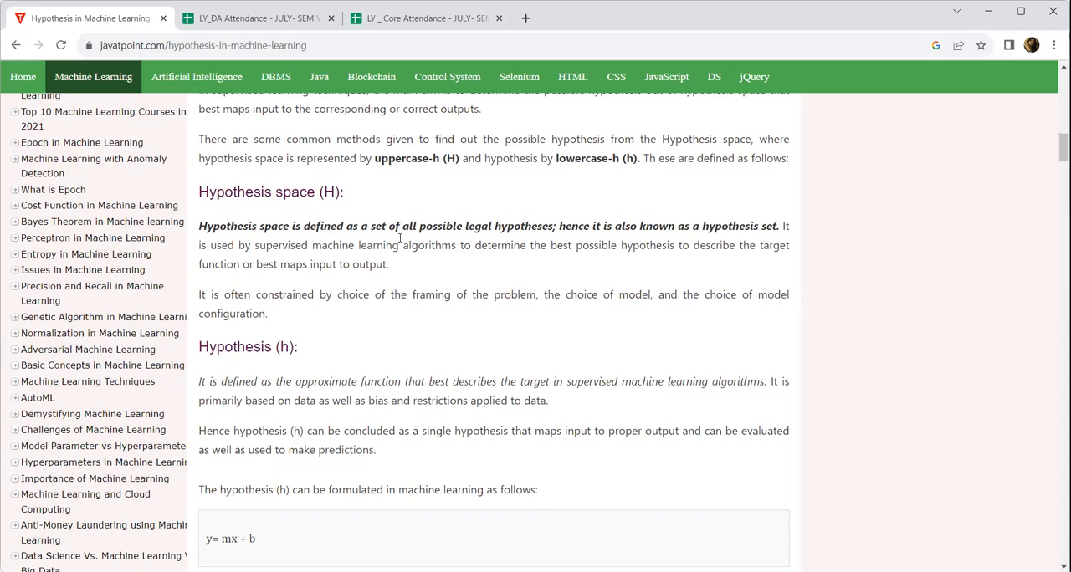
mouse_move(301, 372)
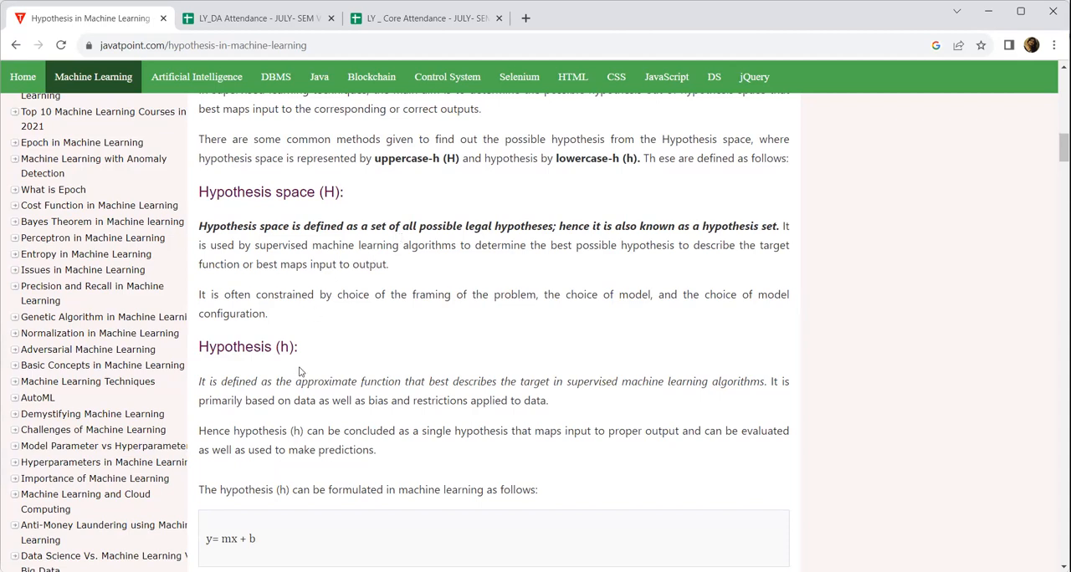
Scroll slightly to reveal the 'Where, Y: Range' lines below the y = mx + b formula.
scroll(down, 3)
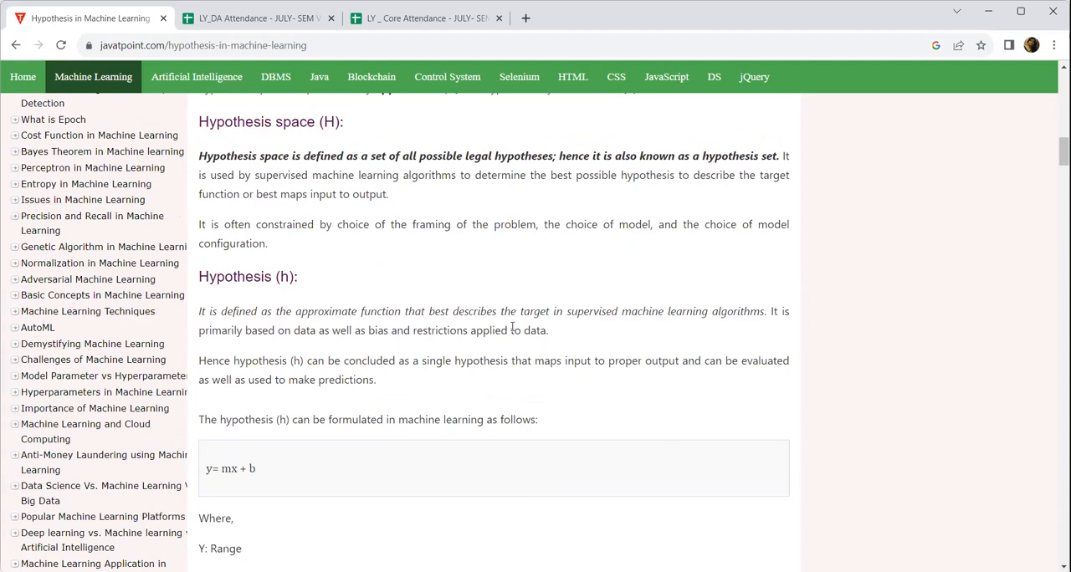
mouse_move(318, 343)
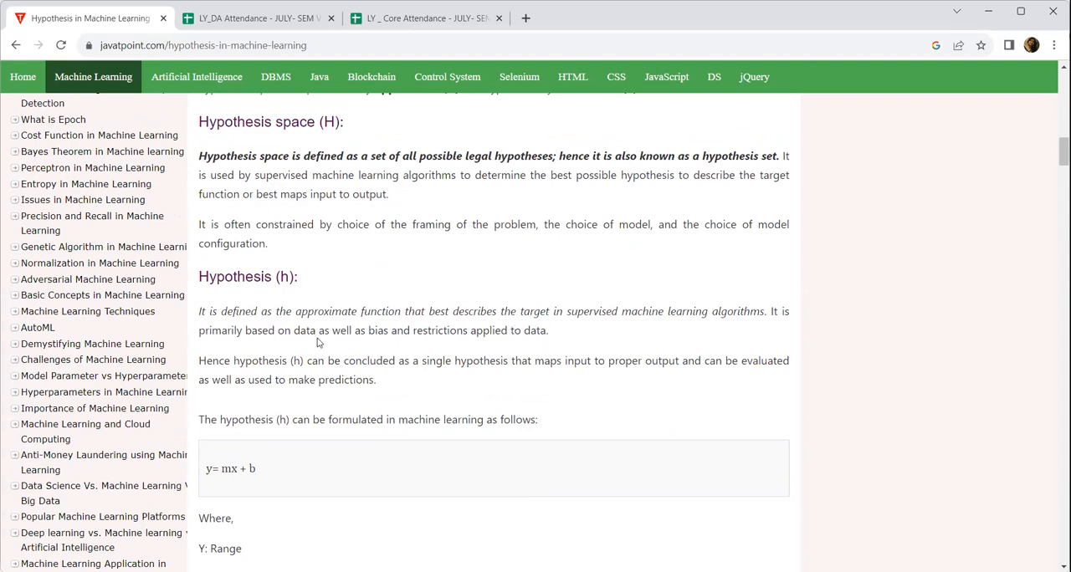
mouse_move(461, 348)
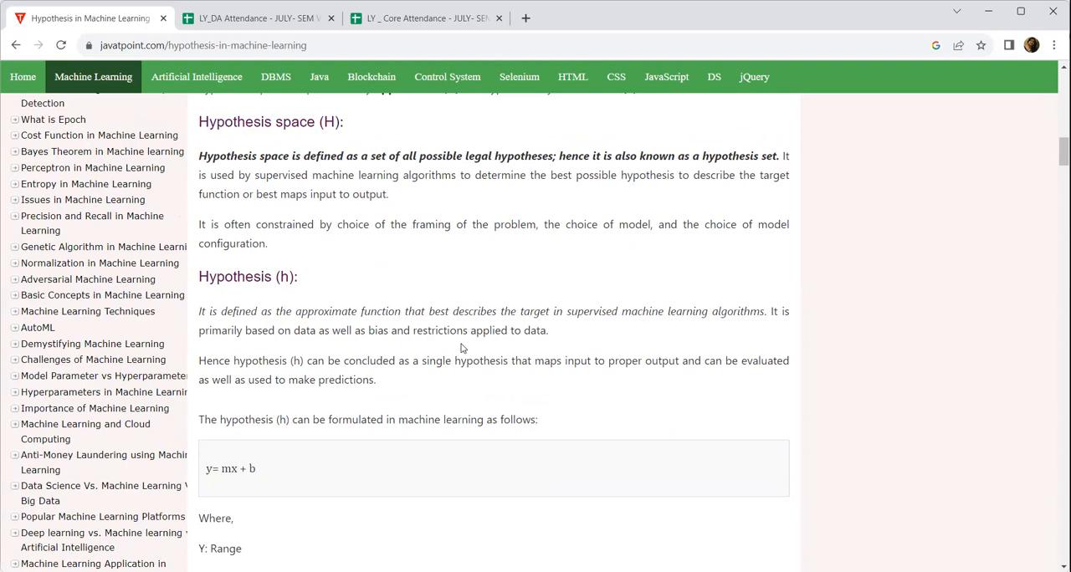
mouse_move(458, 348)
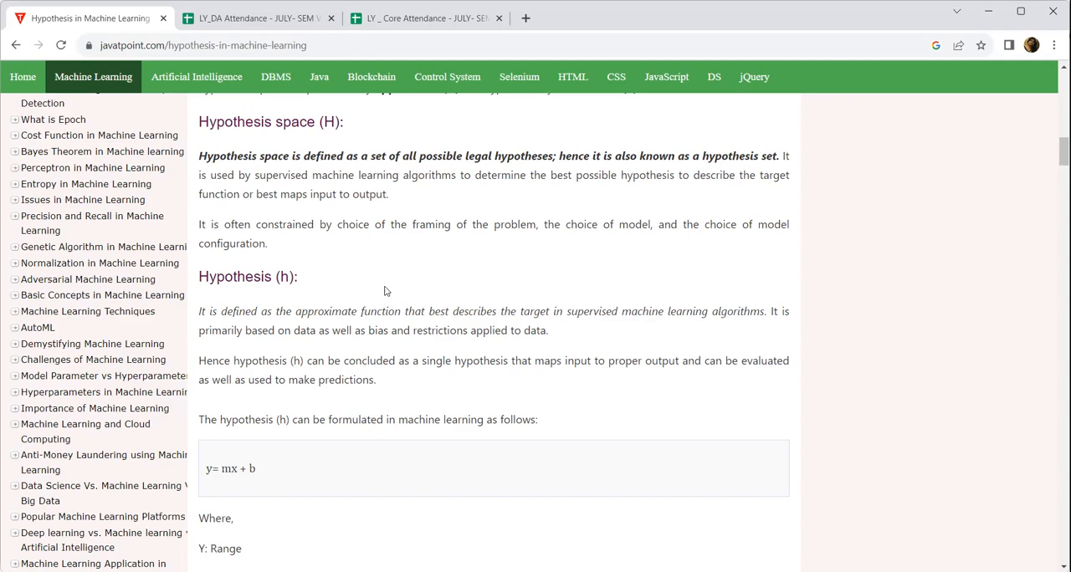
mouse_move(394, 312)
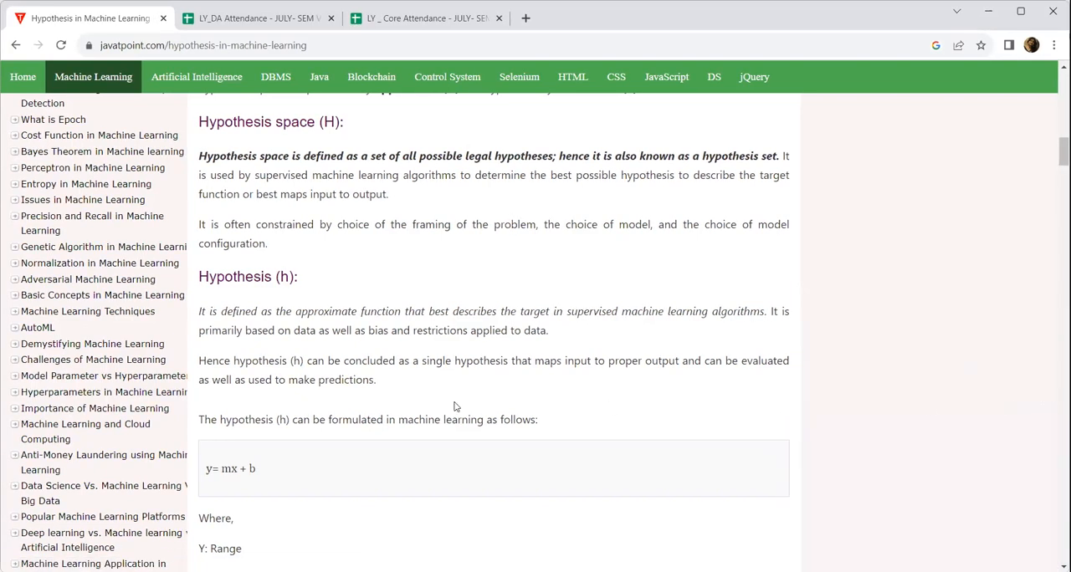
mouse_move(456, 270)
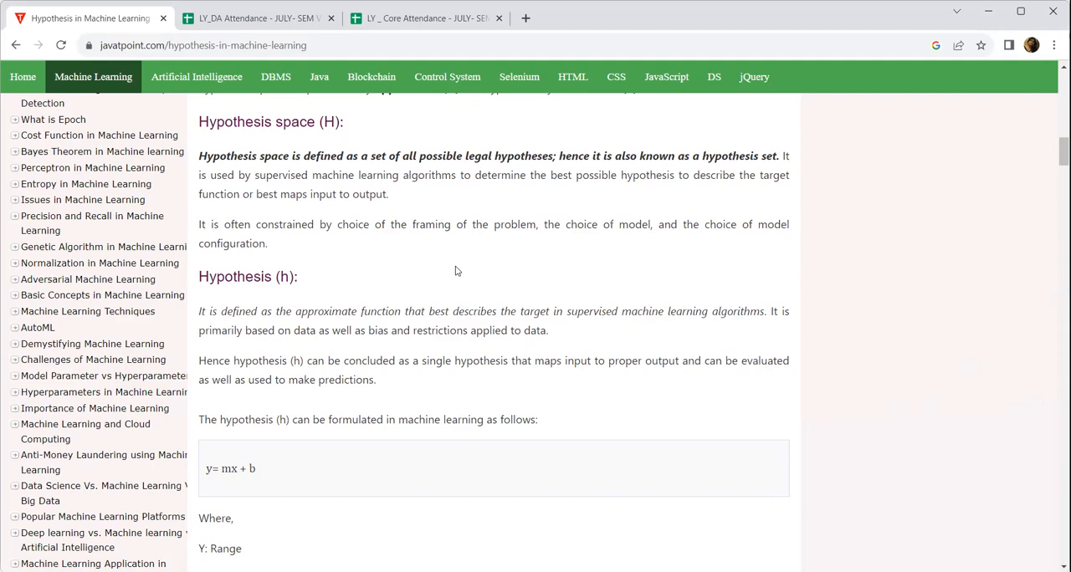
Scroll through the formula term definitions down to 'c: intercept' and the Example's start.
scroll(down, 3)
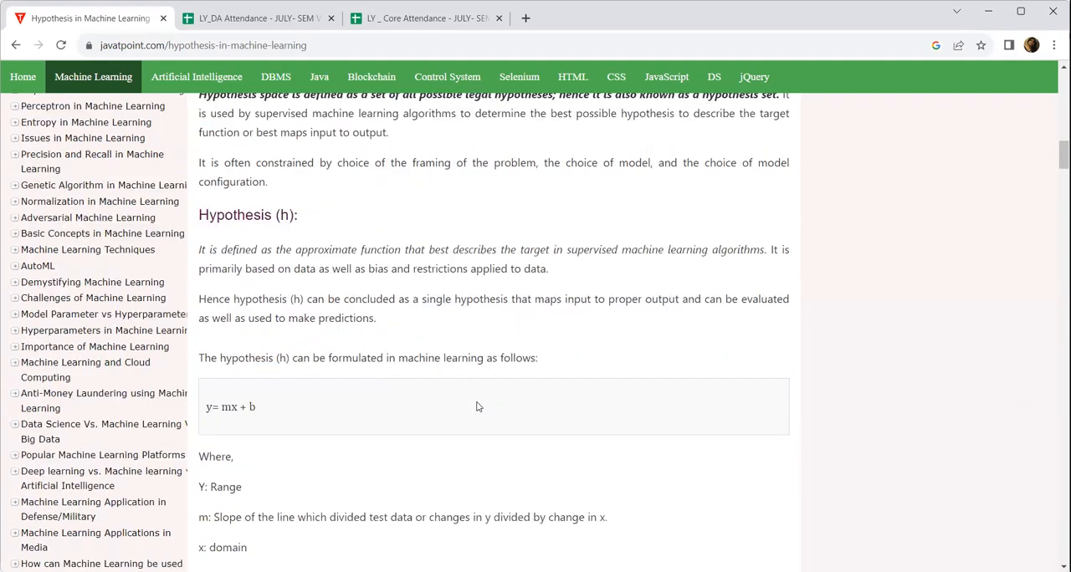
scroll(down, 3)
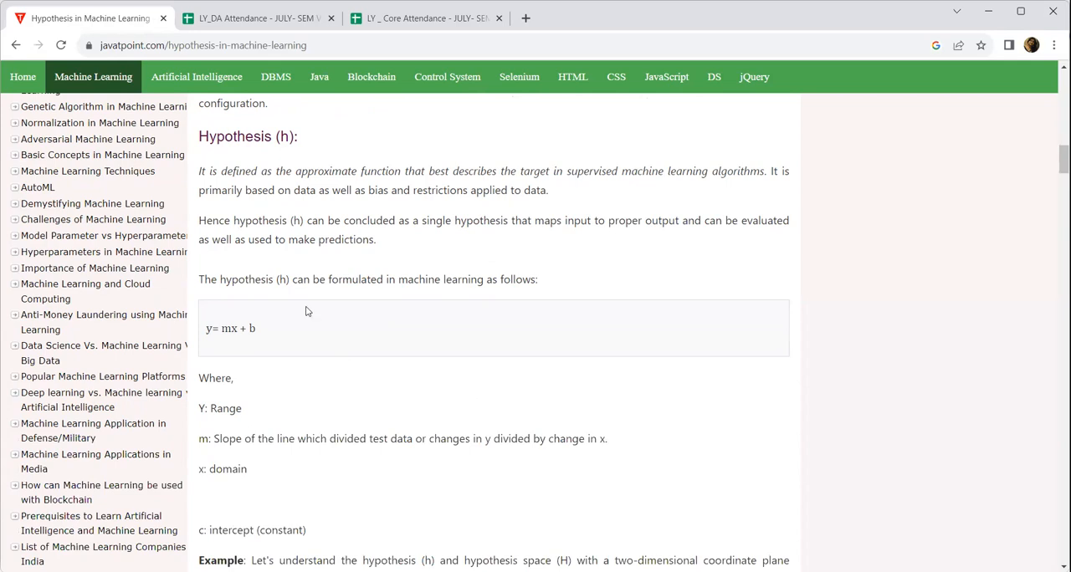
mouse_move(291, 388)
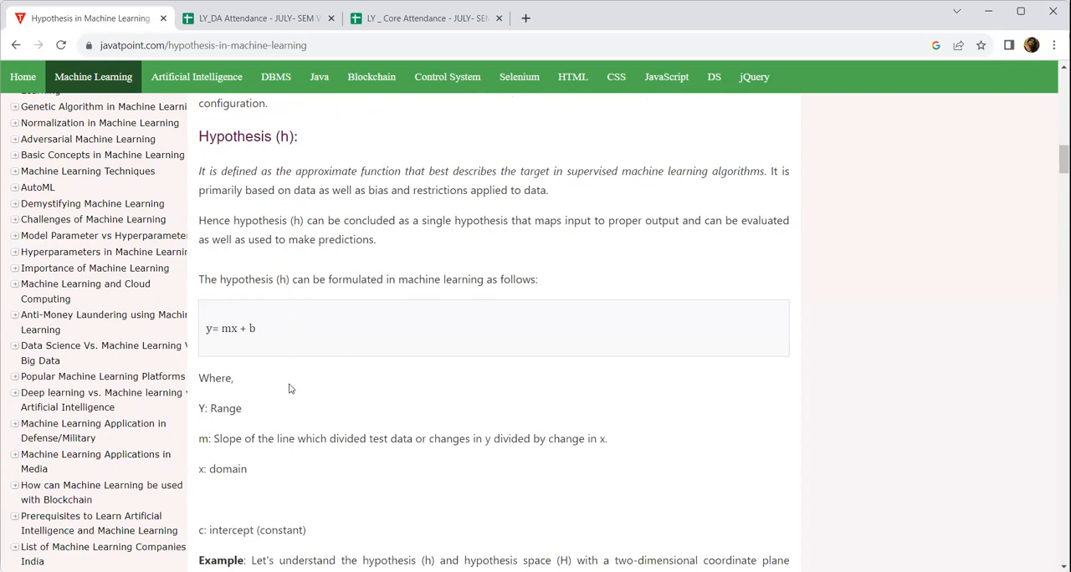
scroll(down, 3)
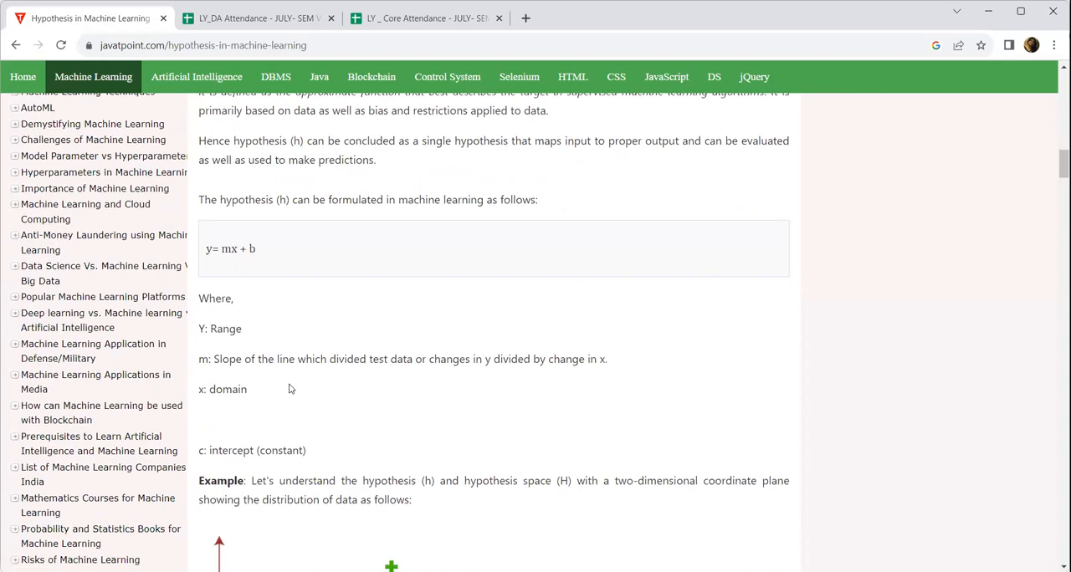
scroll(down, 3)
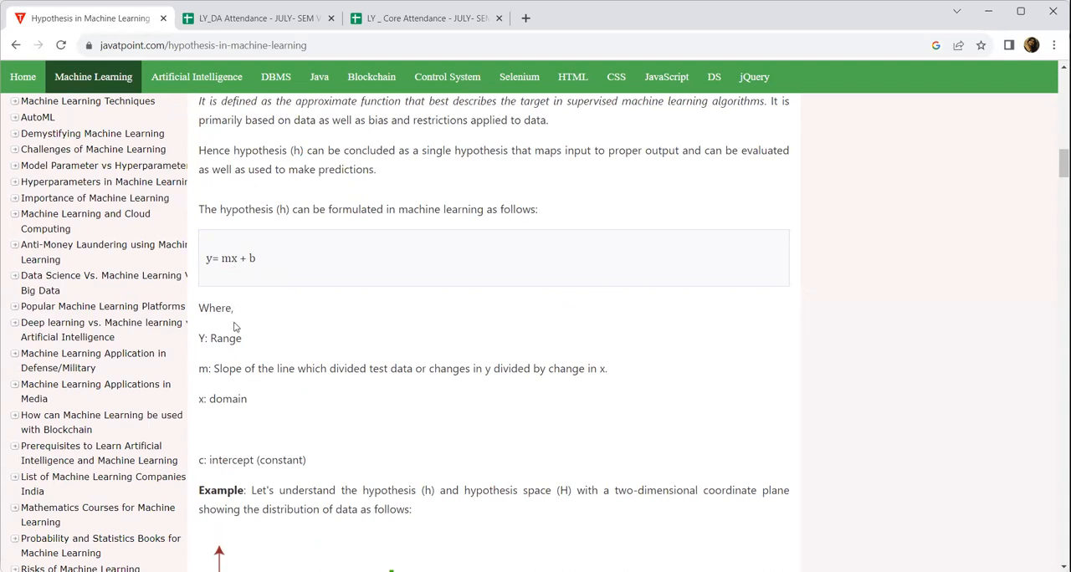
scroll(down, 3)
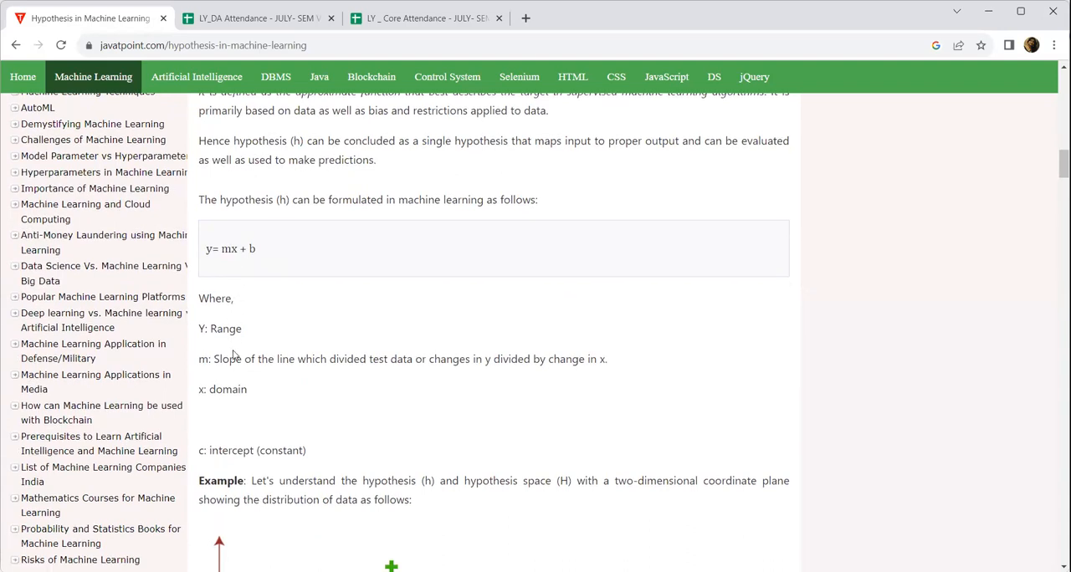
scroll(down, 3)
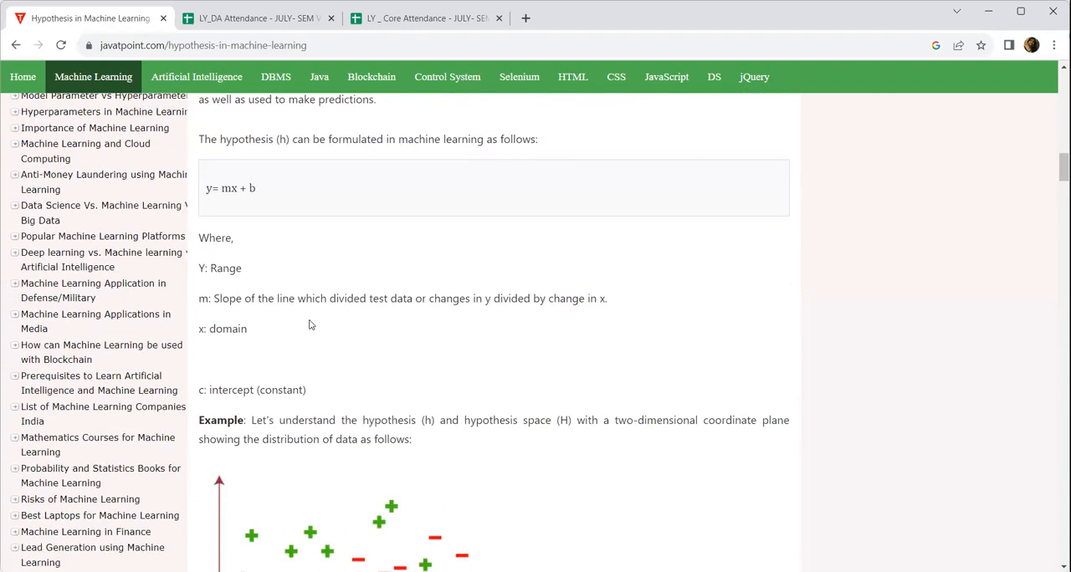
mouse_move(510, 317)
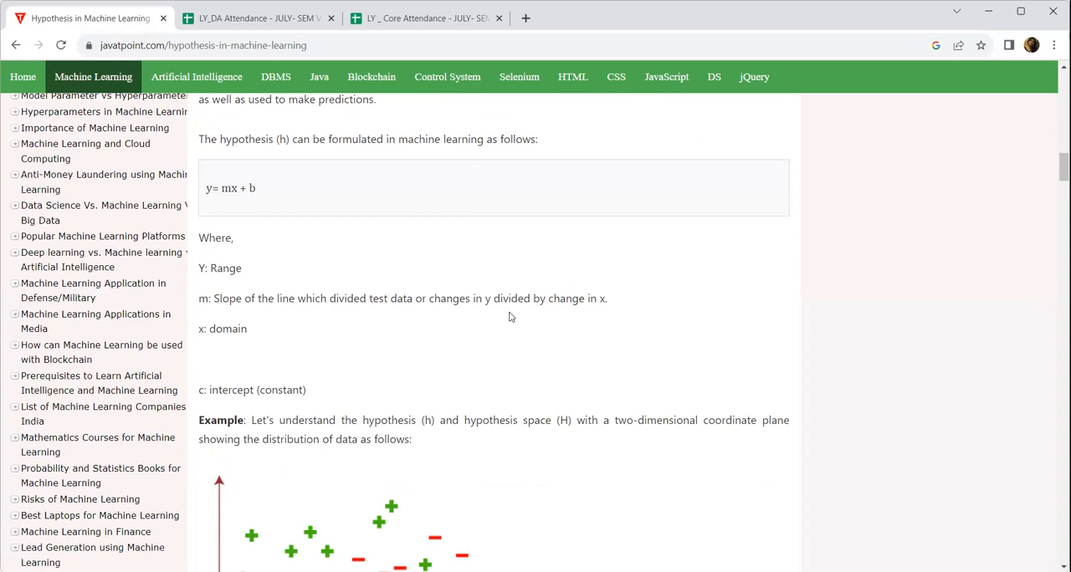
mouse_move(329, 347)
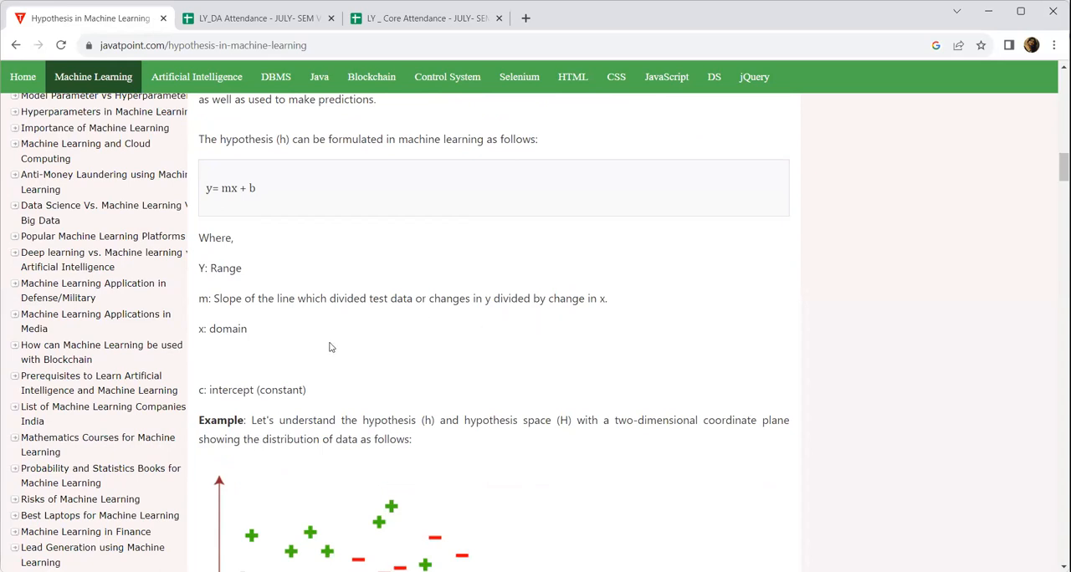
Scroll past the plus/minus example plot down to the test-data plot with question marks.
scroll(down, 3)
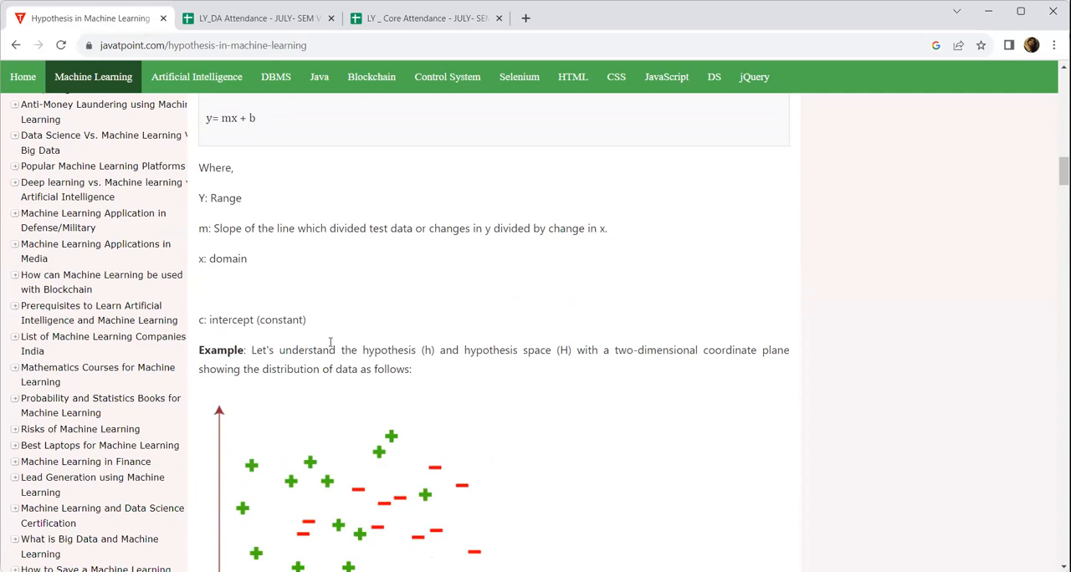
scroll(down, 3)
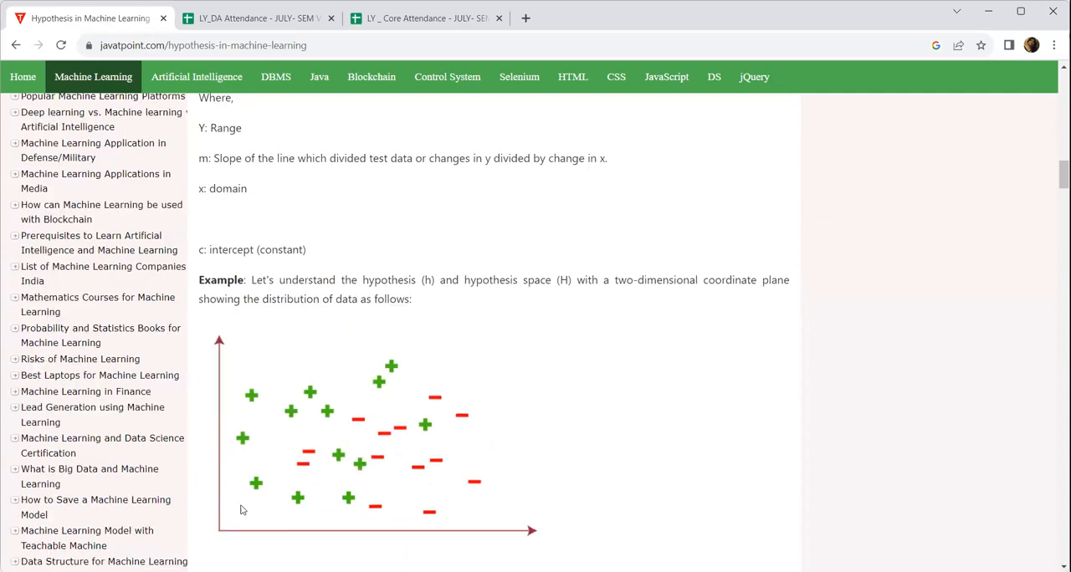
scroll(up, 3)
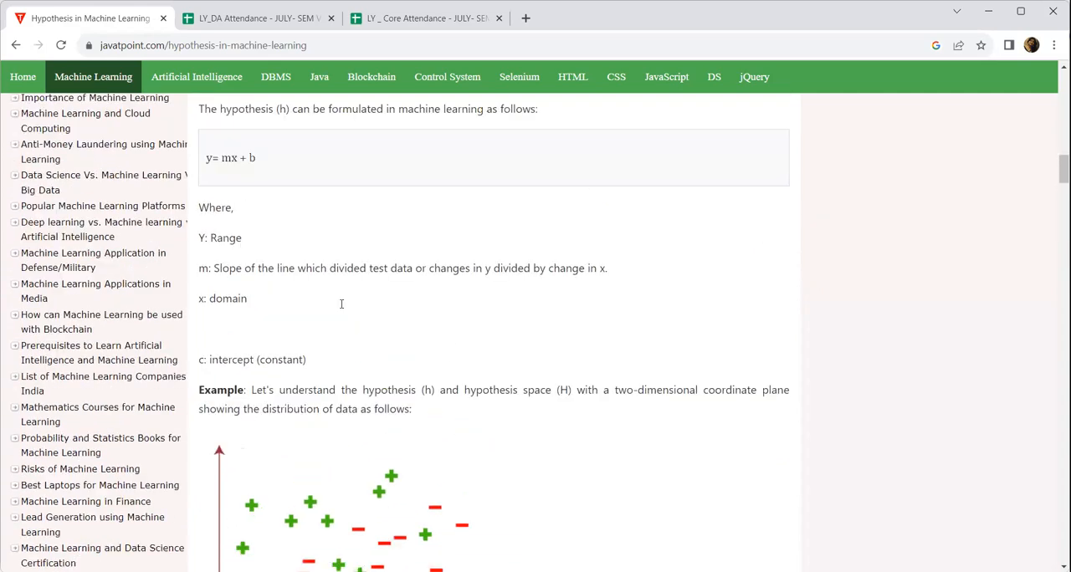
scroll(down, 3)
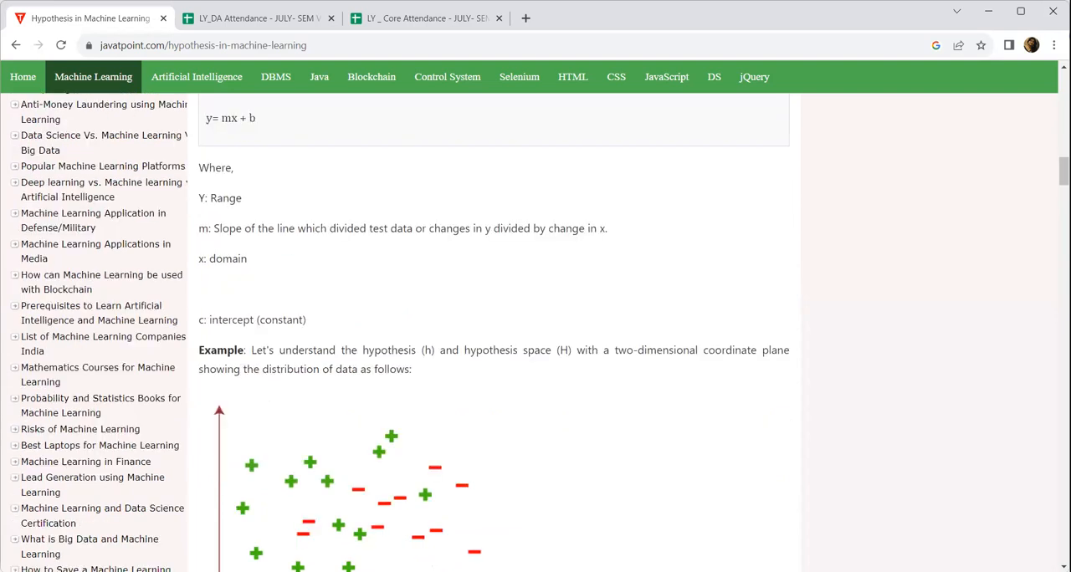
scroll(down, 3)
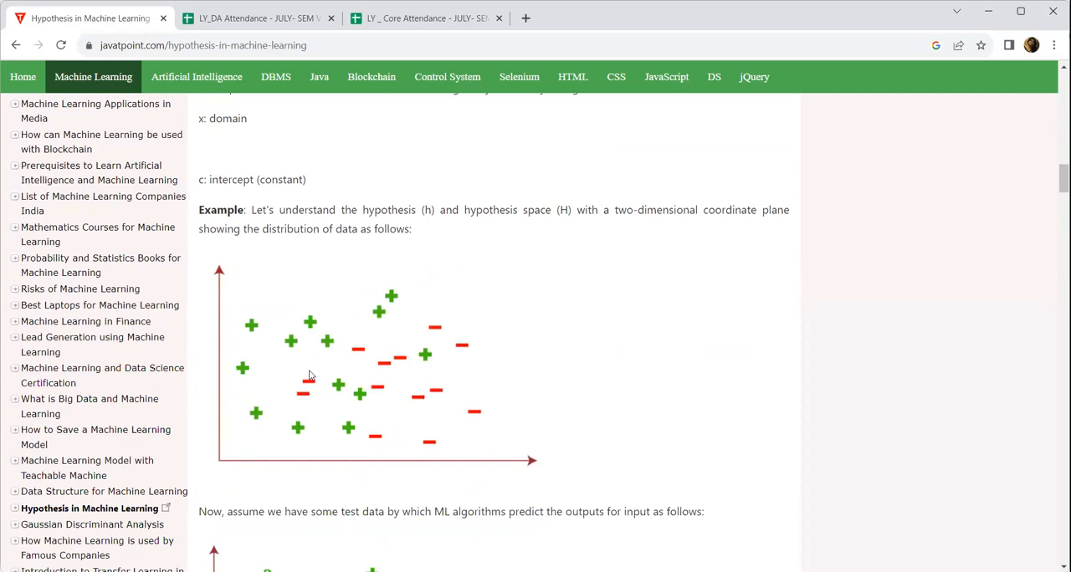
scroll(down, 3)
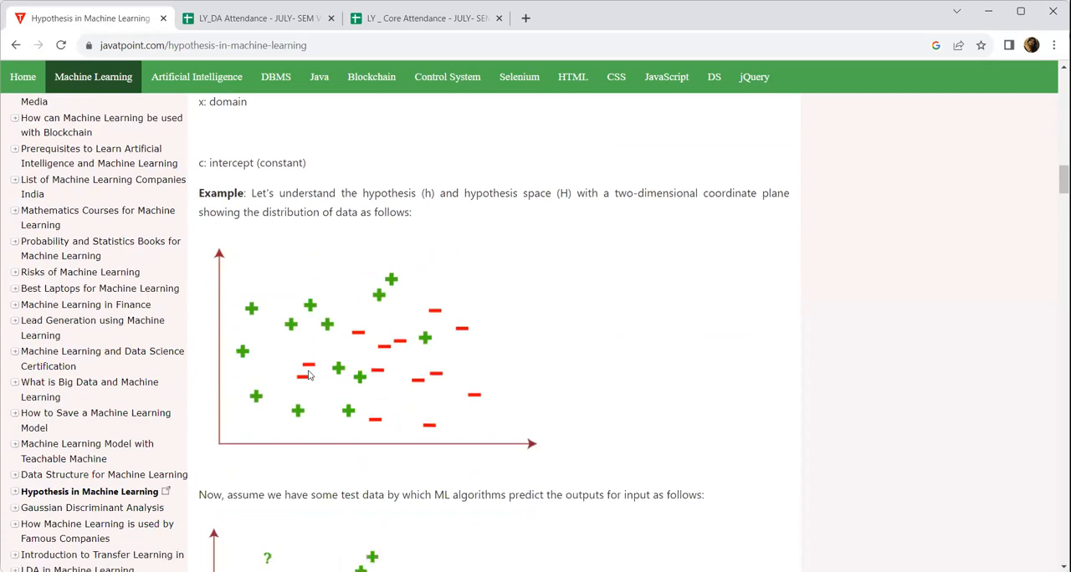
scroll(down, 3)
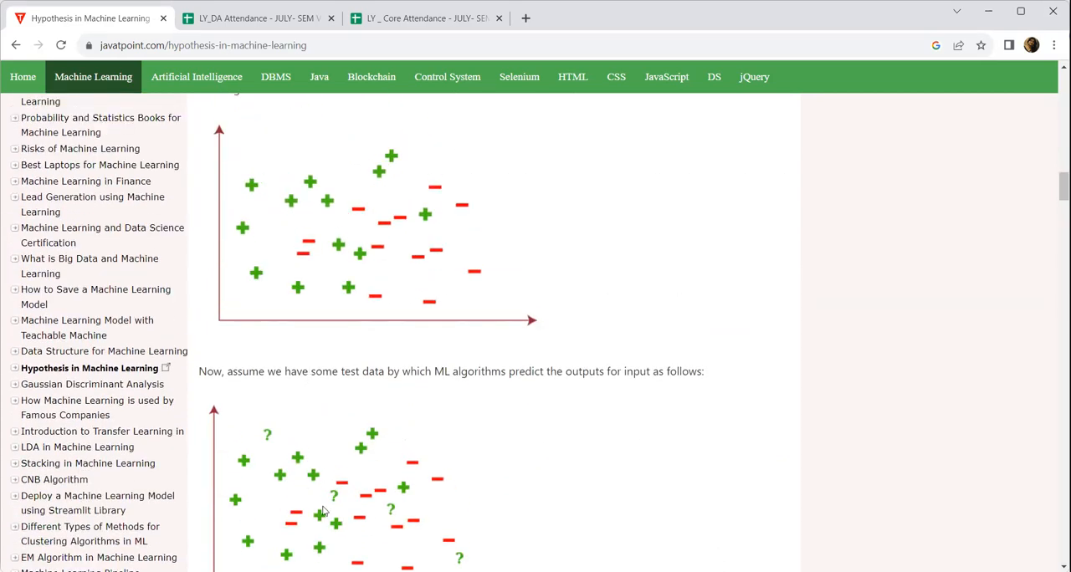
mouse_move(331, 384)
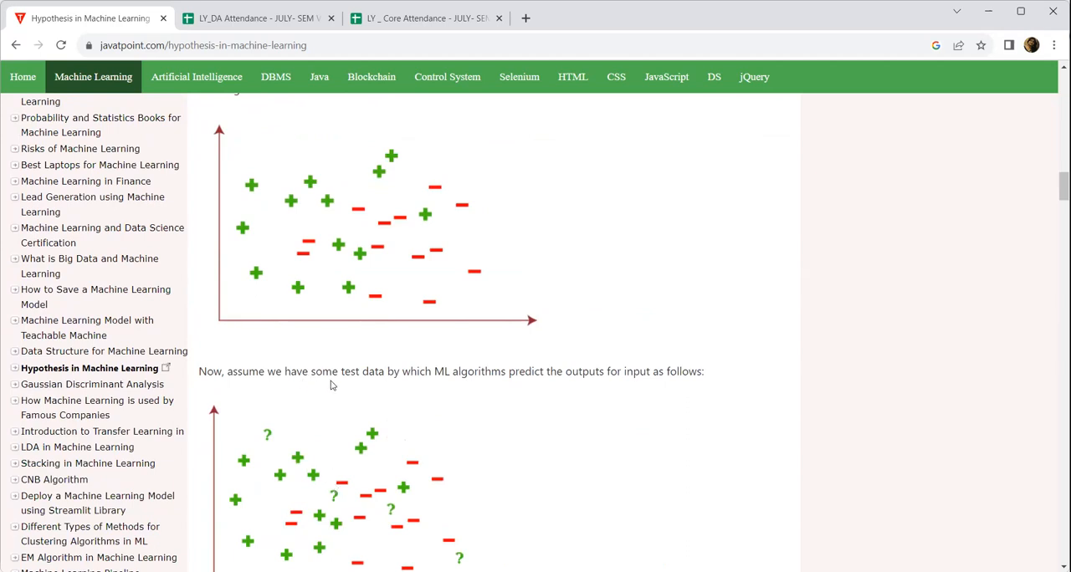
mouse_move(571, 384)
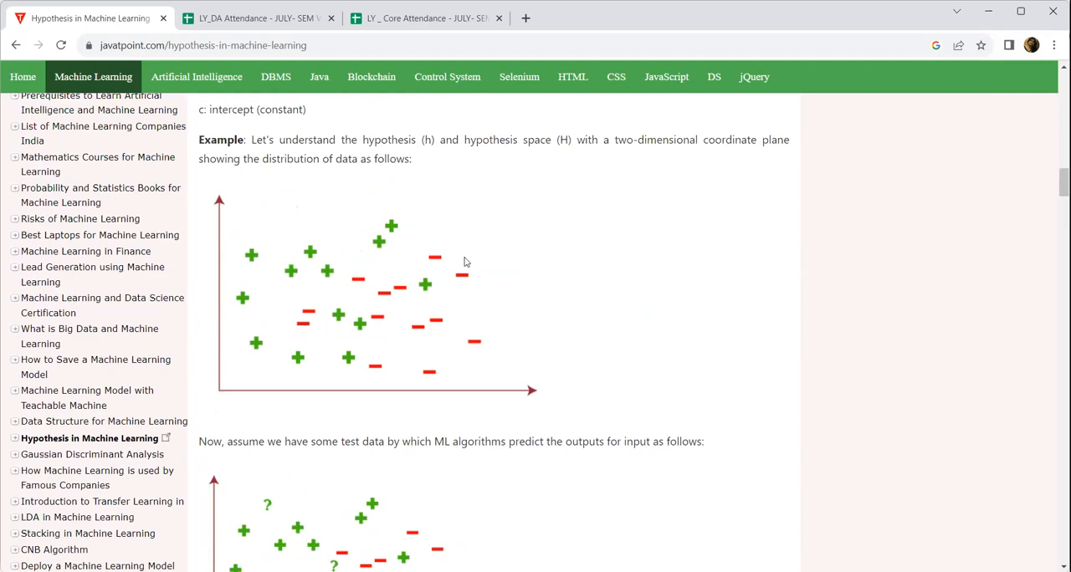
mouse_move(429, 300)
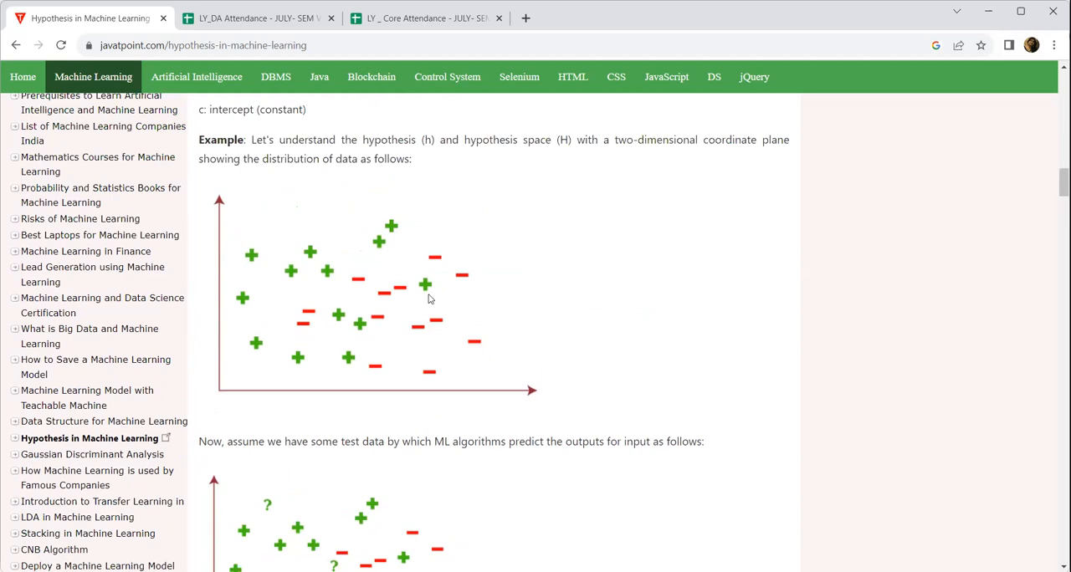
mouse_move(433, 156)
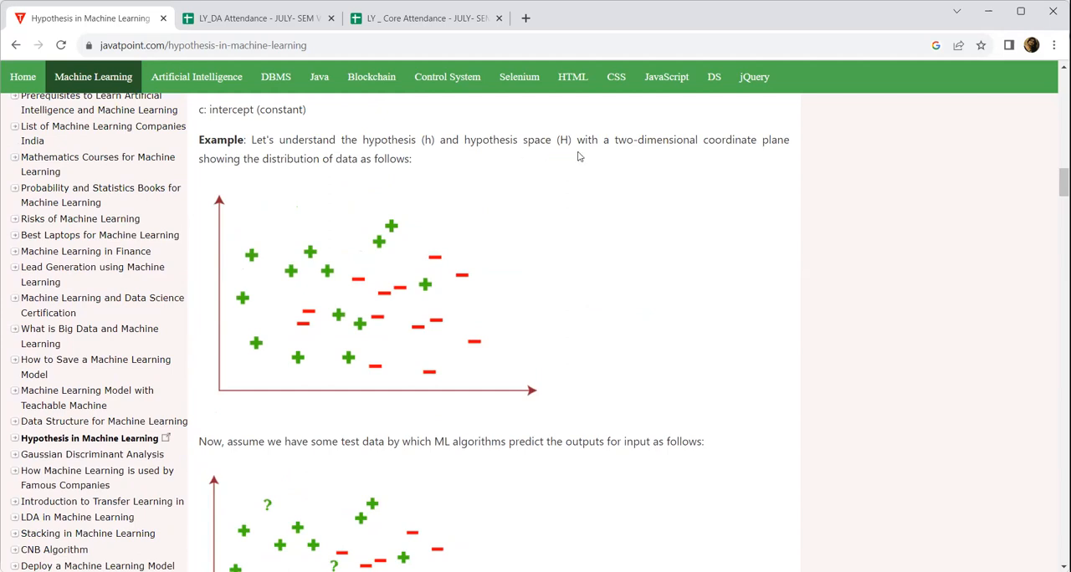
mouse_move(650, 145)
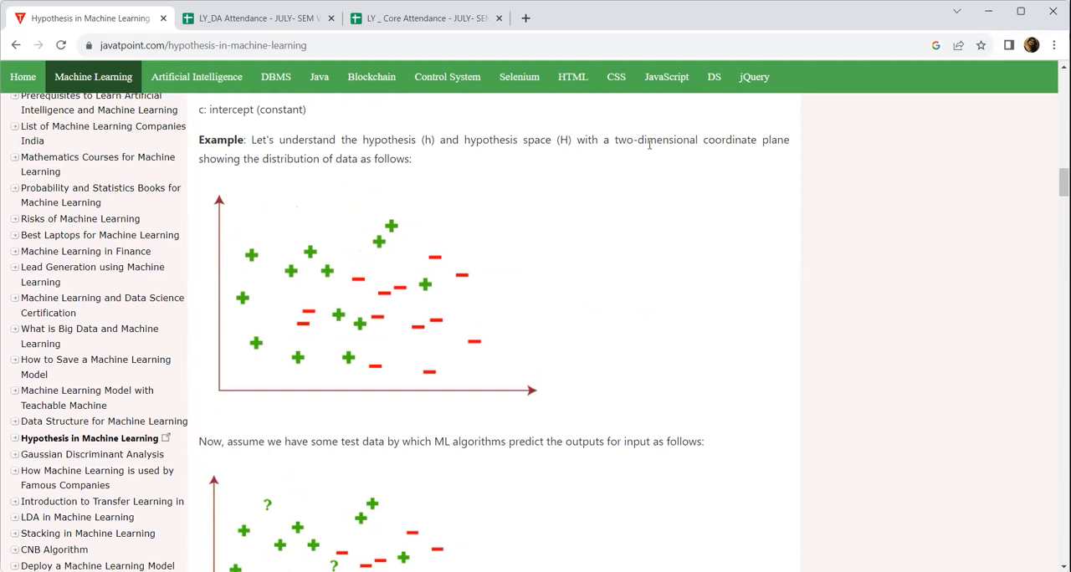
mouse_move(375, 292)
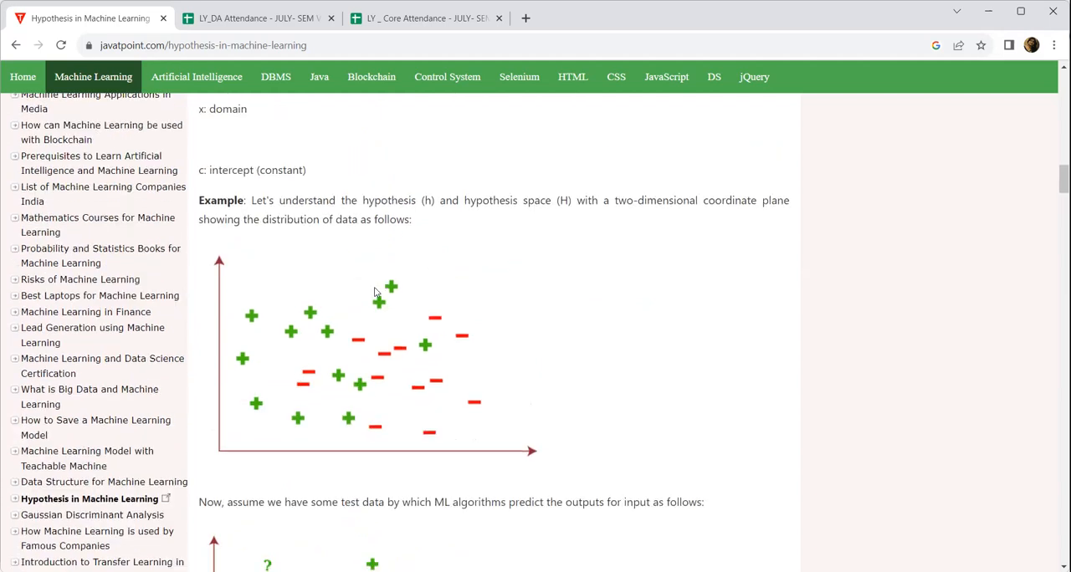
scroll(down, 3)
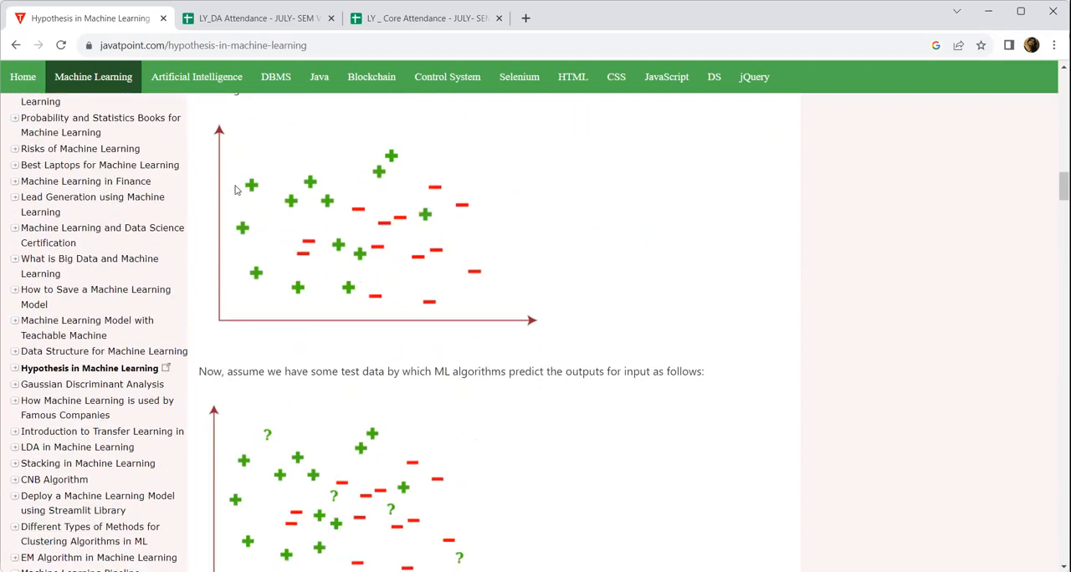
scroll(down, 3)
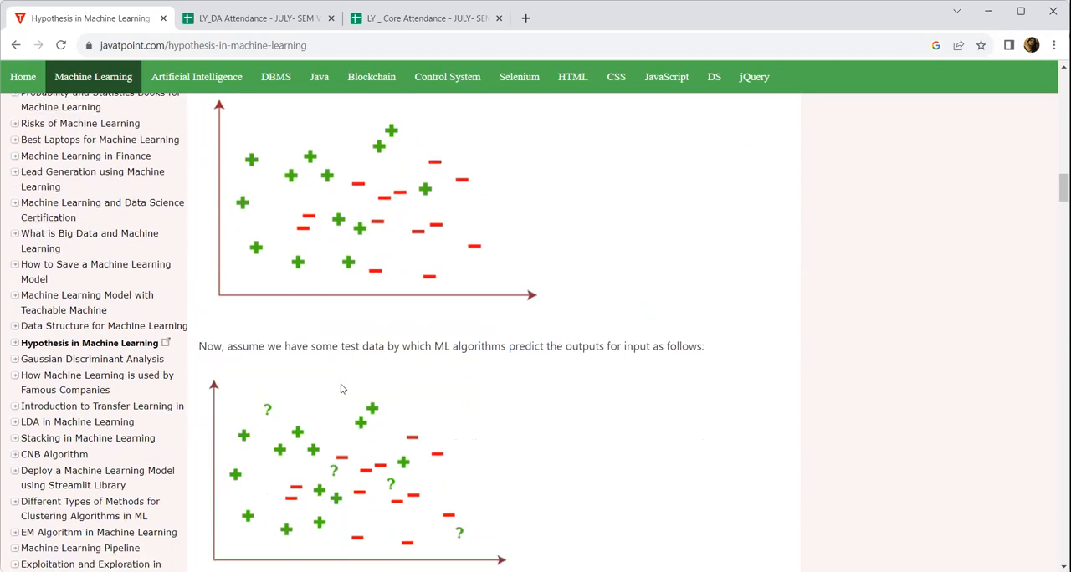
scroll(down, 3)
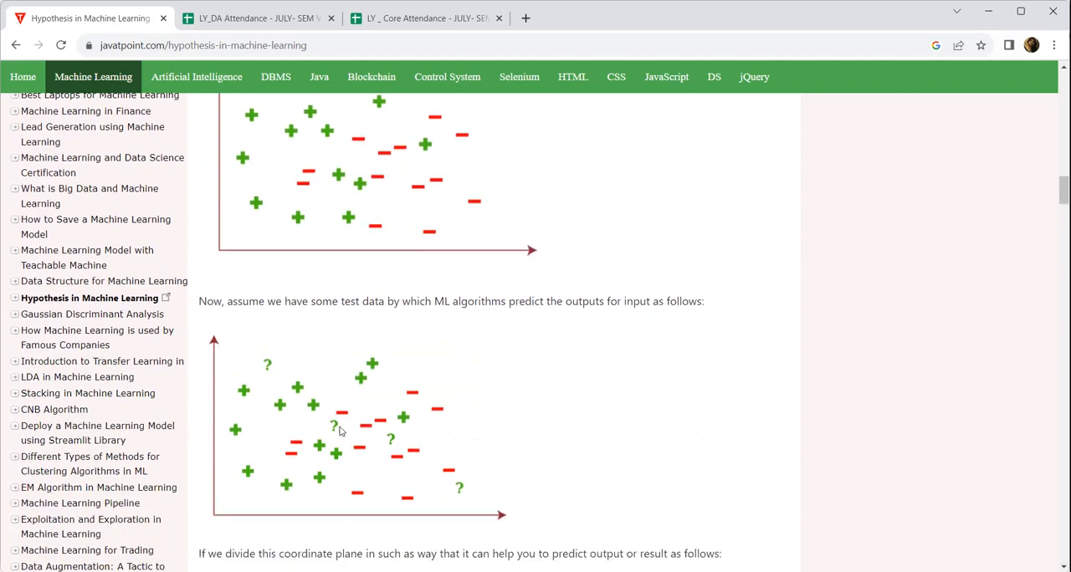
mouse_move(339, 442)
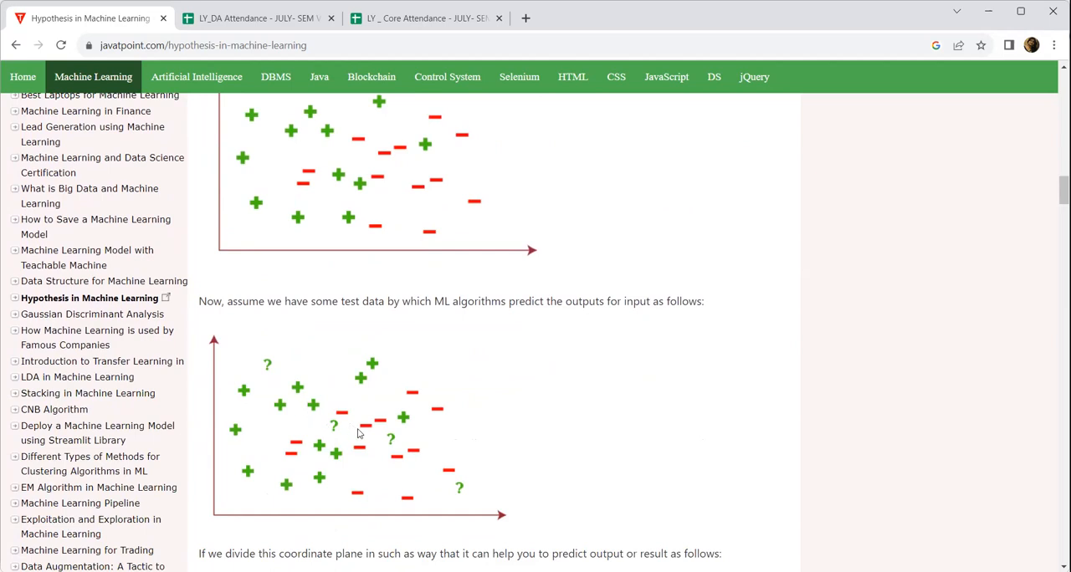
Scroll through the dividing-line plot and output result, returning to the formula terms and first plot.
scroll(down, 3)
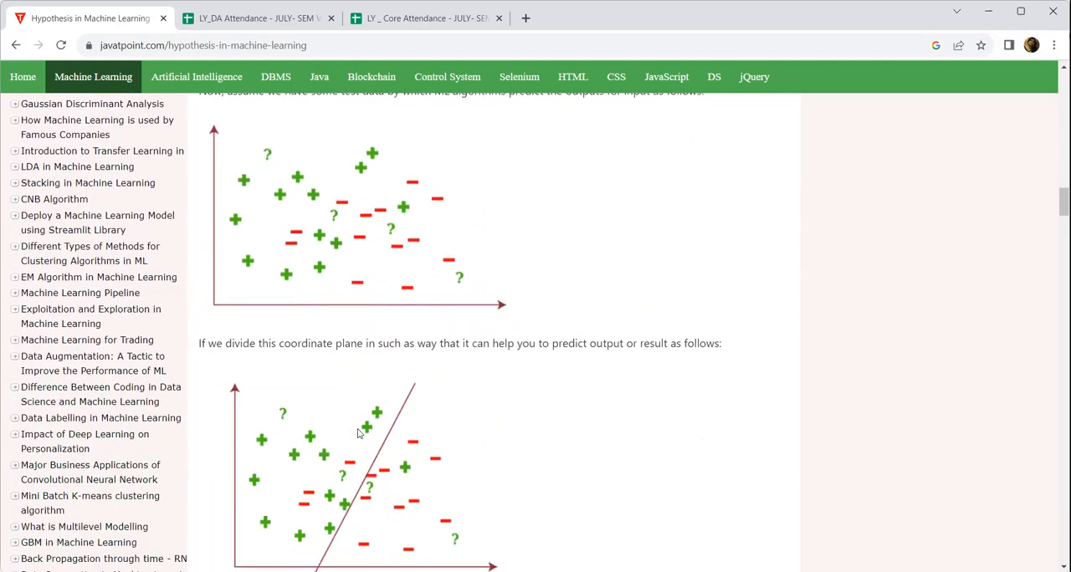
scroll(down, 3)
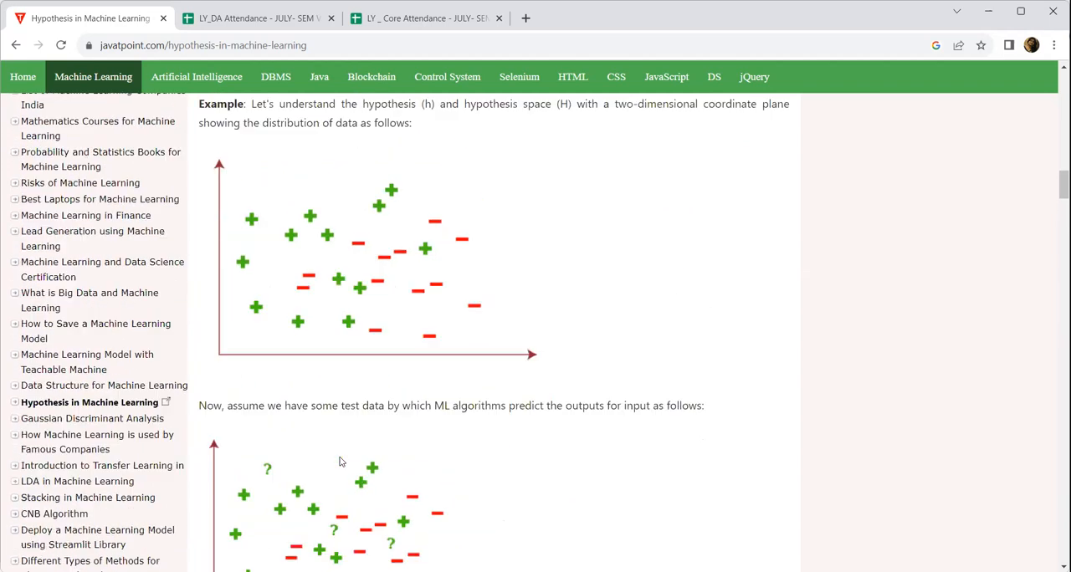
scroll(up, 3)
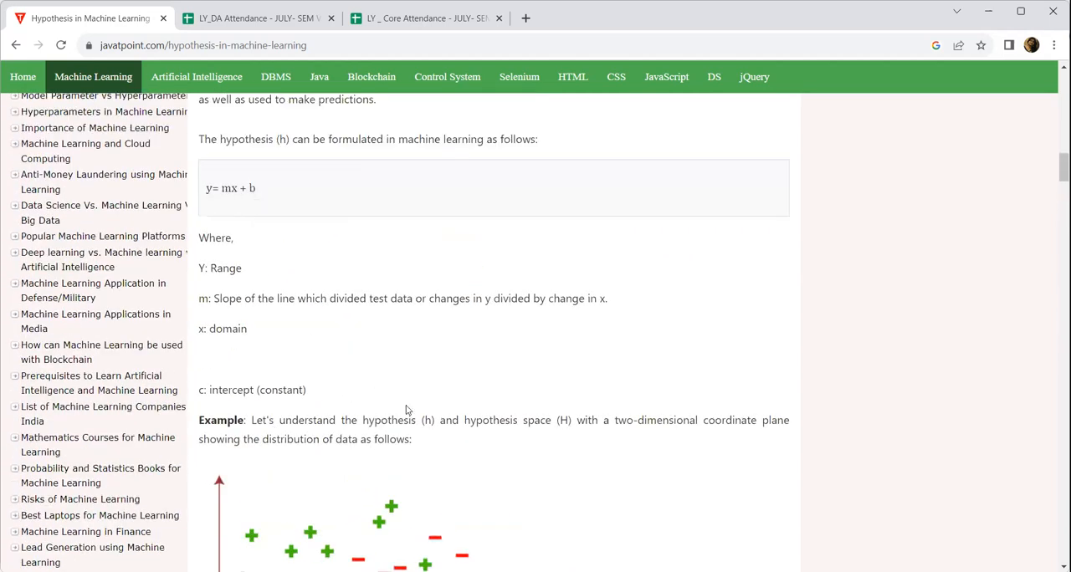
scroll(down, 3)
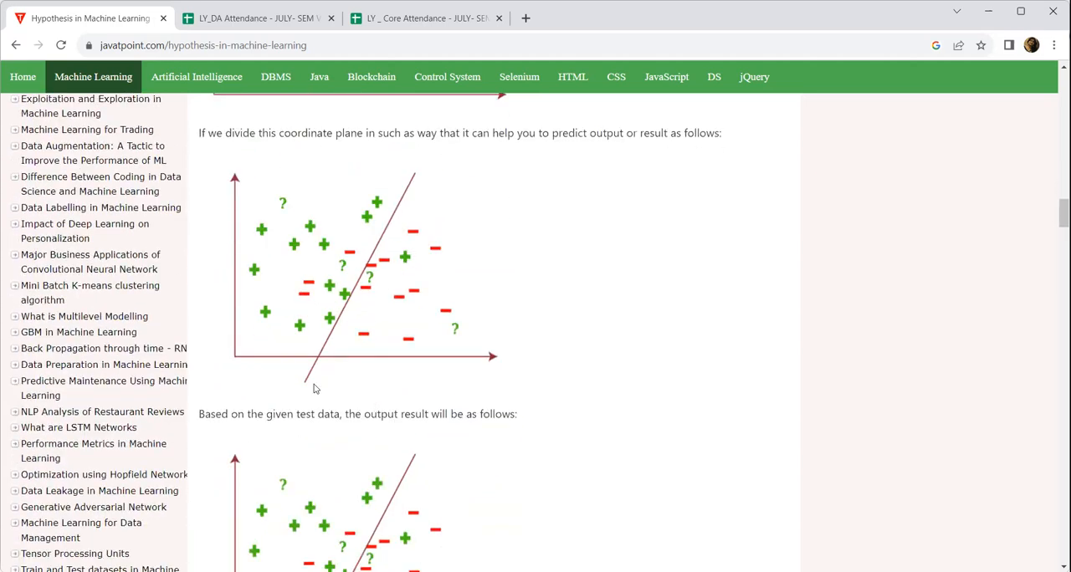
mouse_move(434, 289)
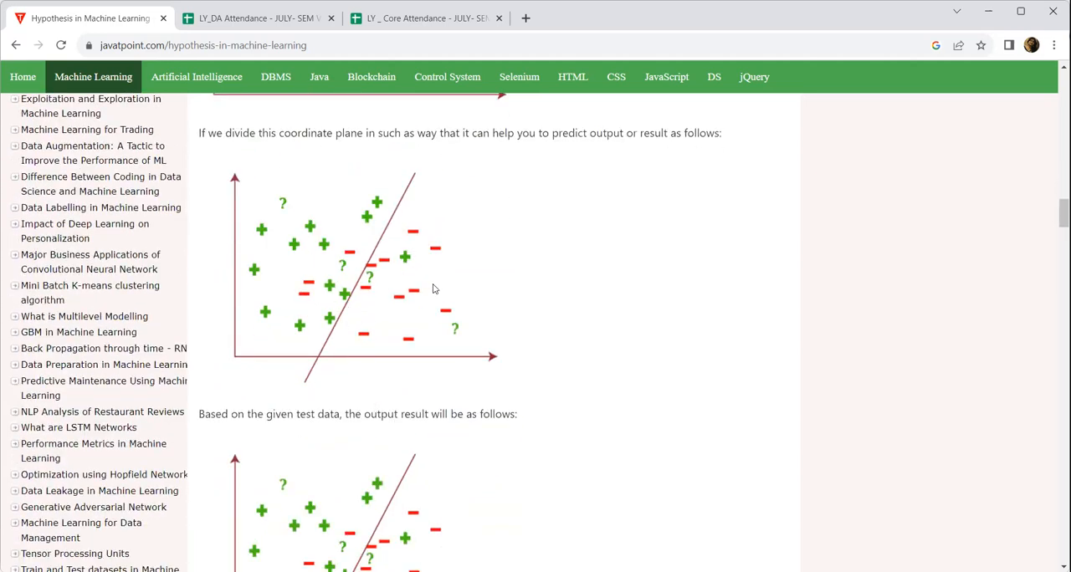
scroll(down, 3)
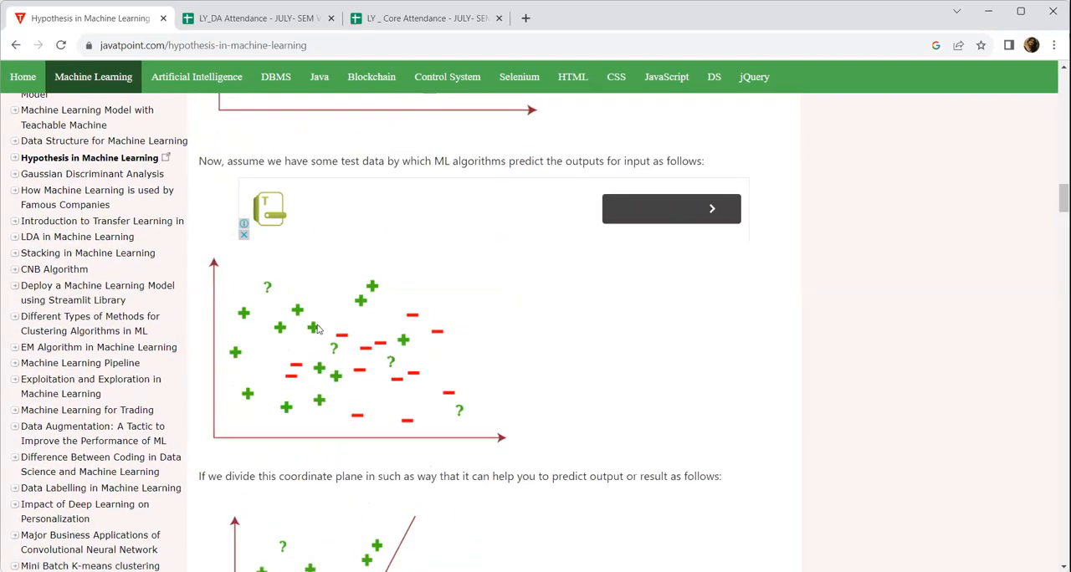
scroll(down, 3)
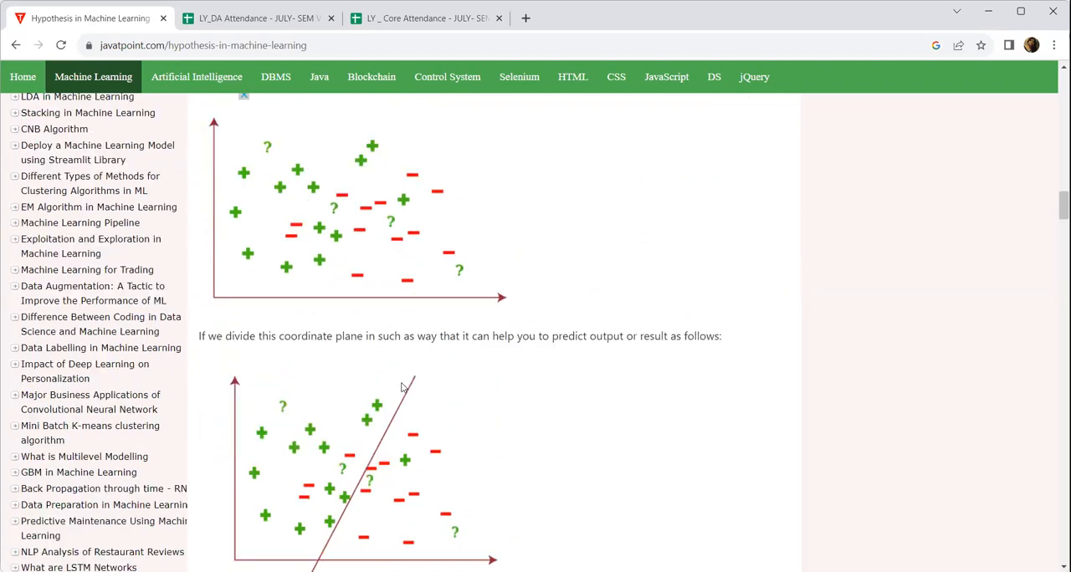
scroll(down, 3)
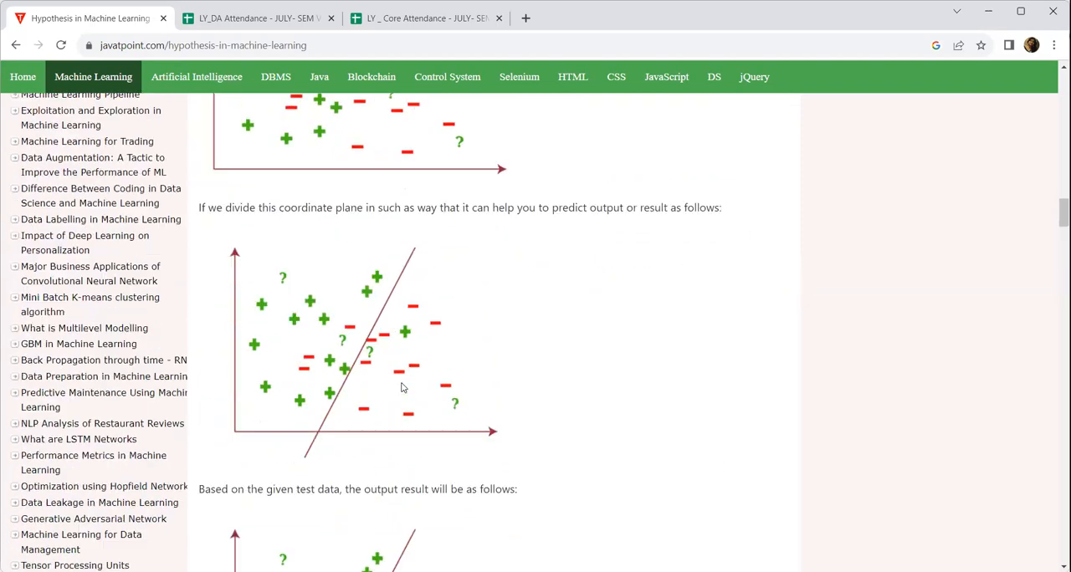
scroll(down, 3)
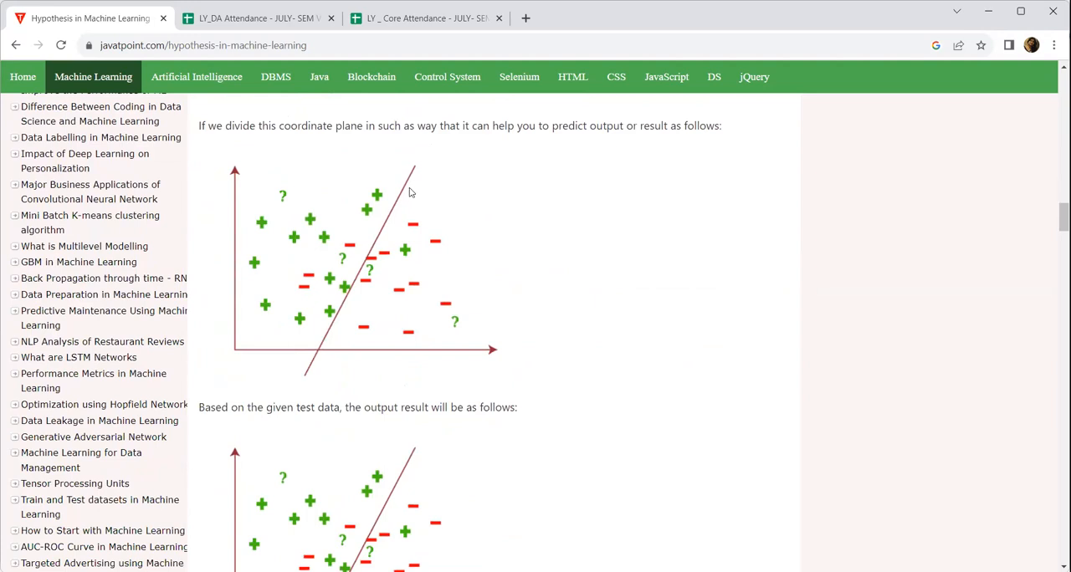
scroll(down, 3)
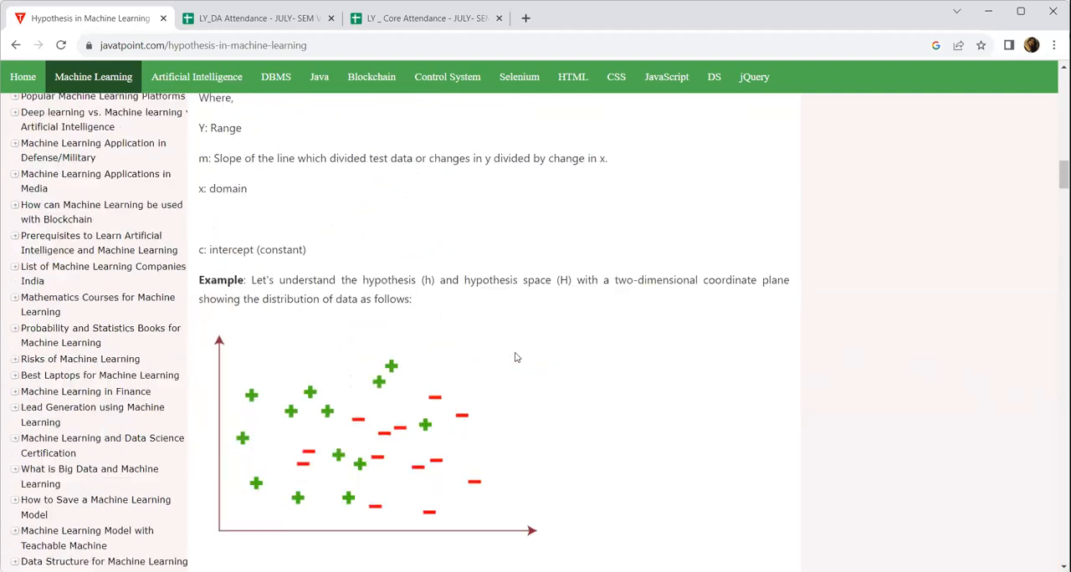
Scroll past the divided-plane and output-result diagrams to the 'or' pair of plane divisions.
scroll(down, 3)
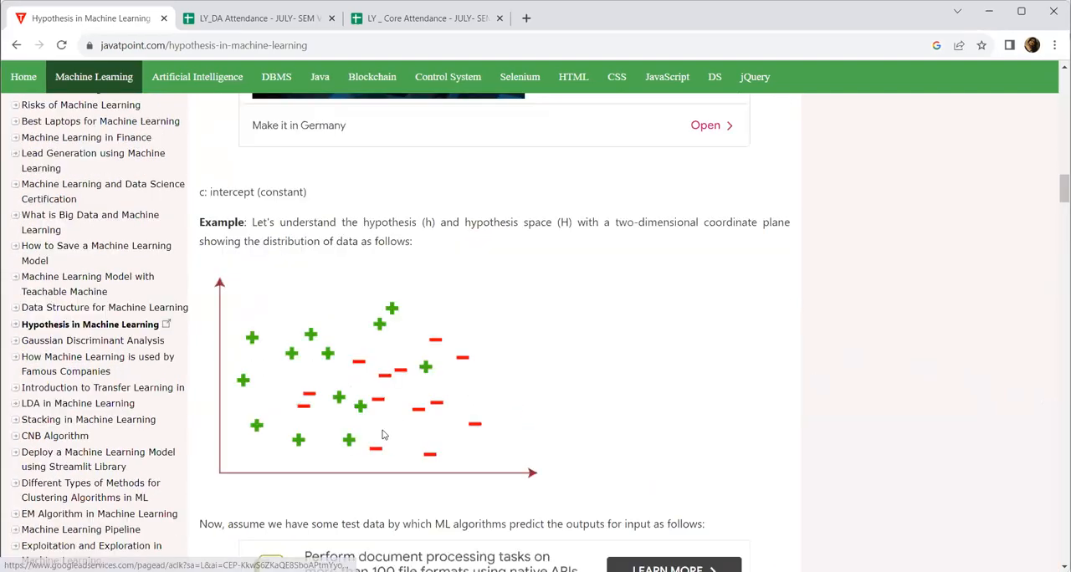
scroll(down, 3)
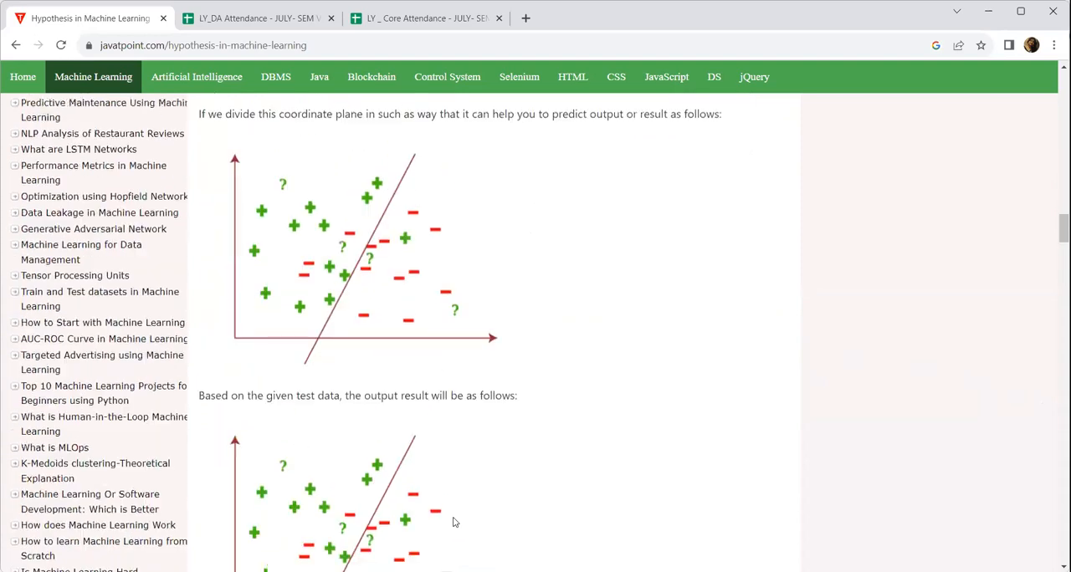
scroll(down, 3)
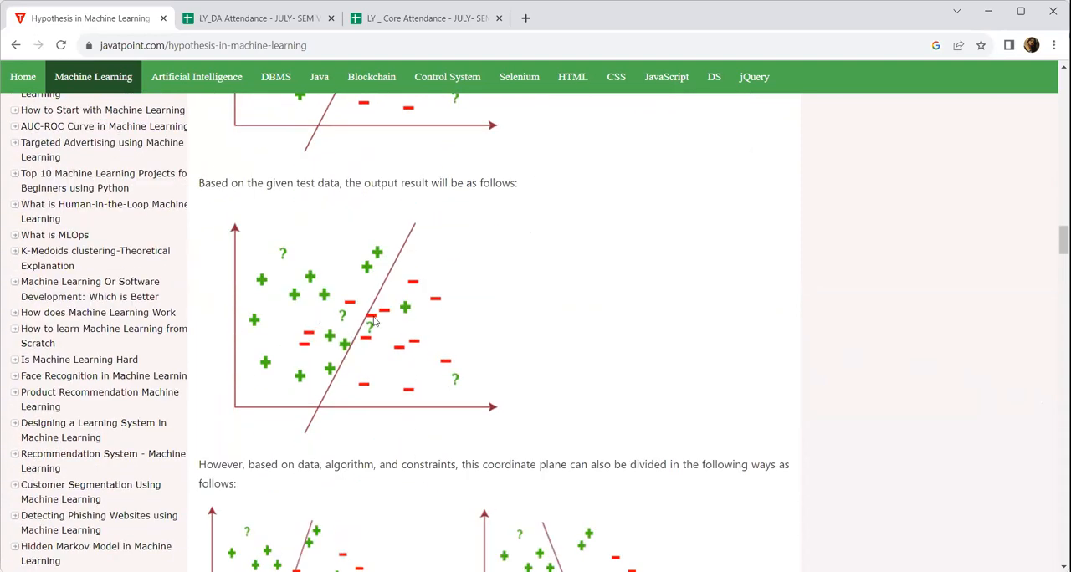
mouse_move(472, 365)
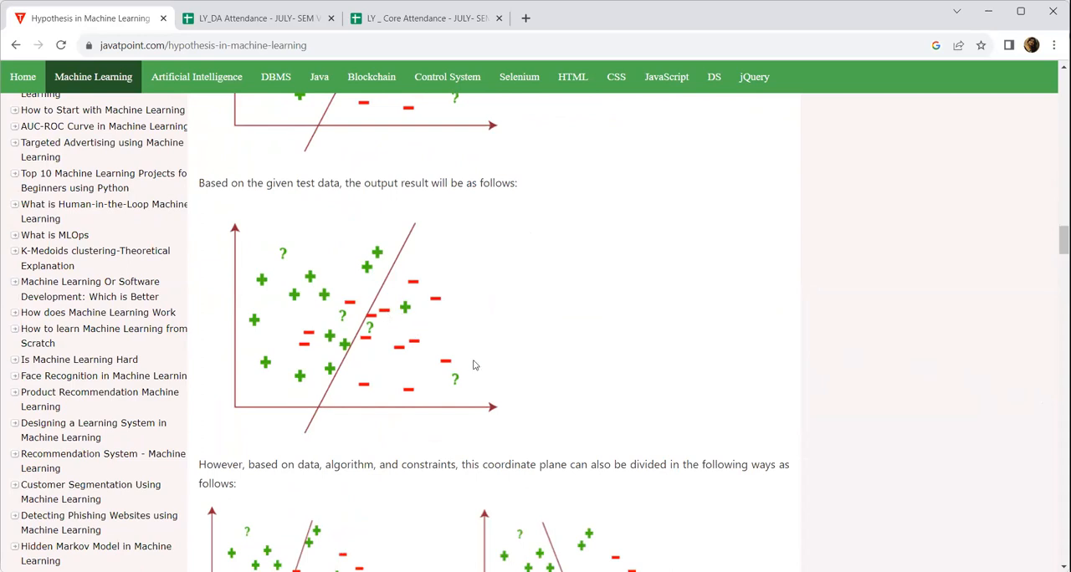
scroll(down, 3)
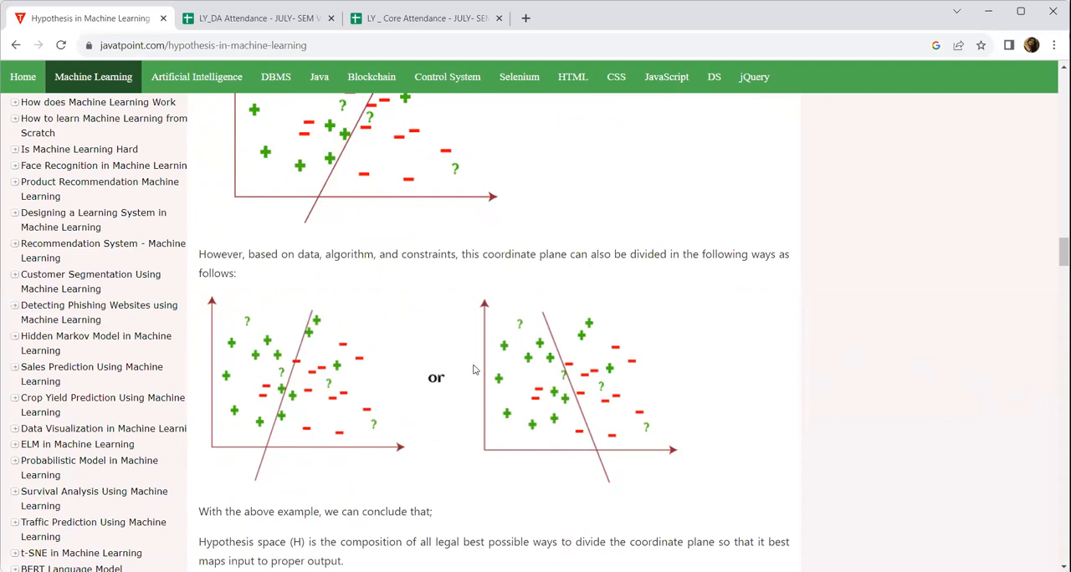
Scroll through the Hypothesis Space figure, significance level and p-value to the Conclusion.
scroll(down, 3)
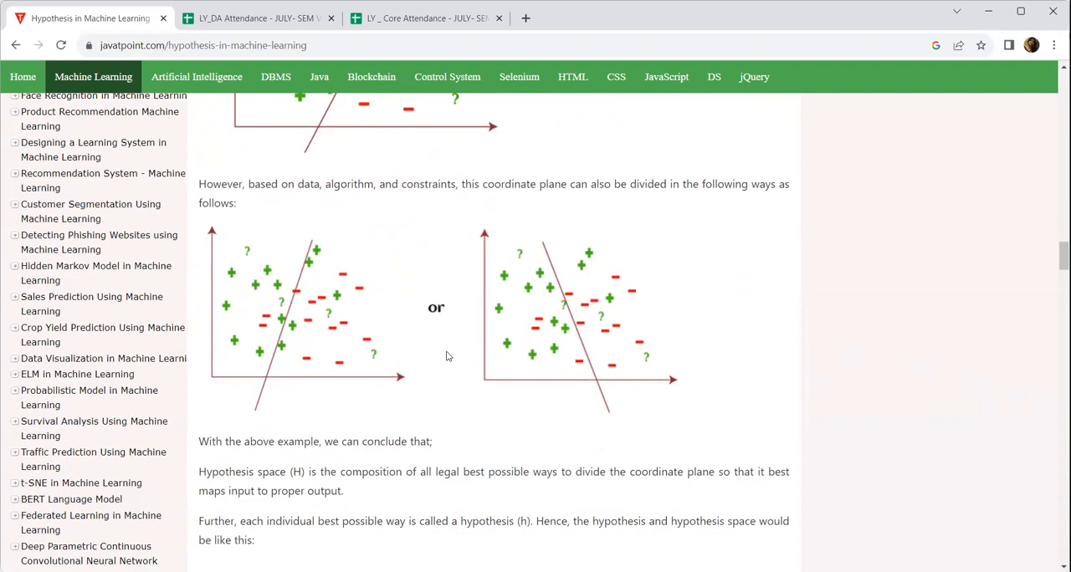
mouse_move(389, 404)
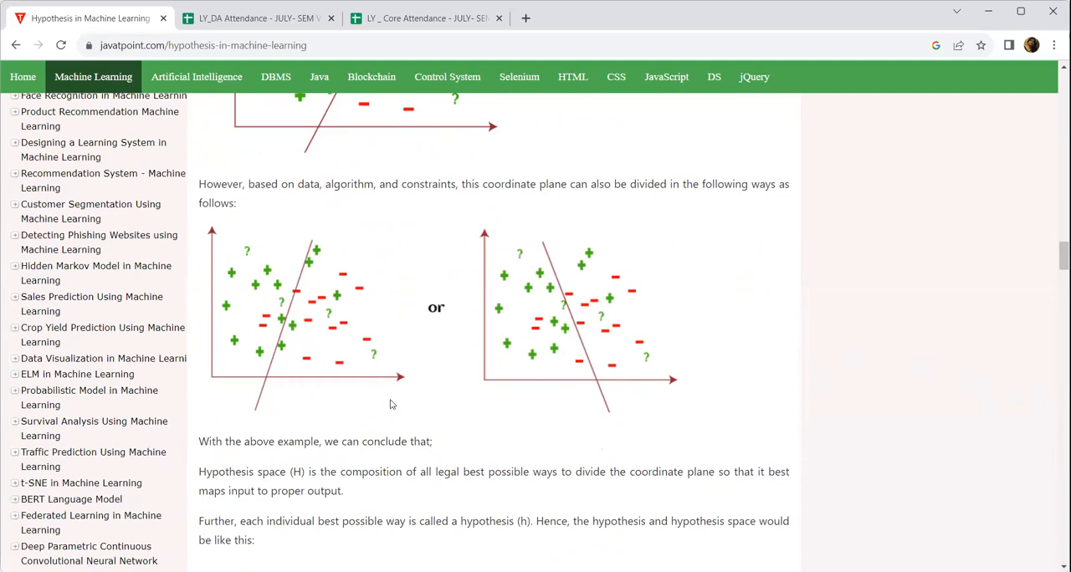
scroll(down, 3)
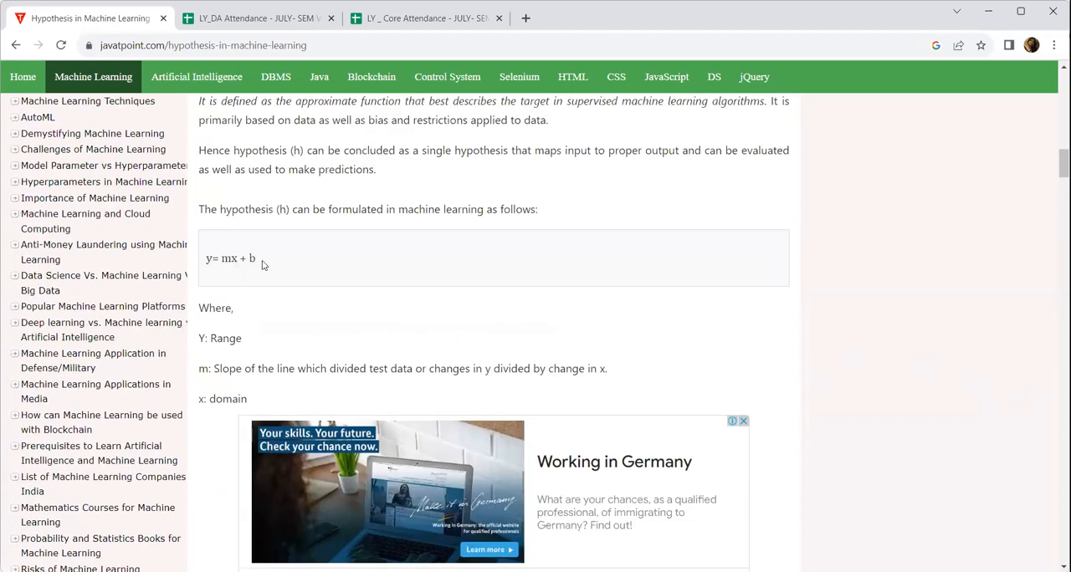
scroll(down, 3)
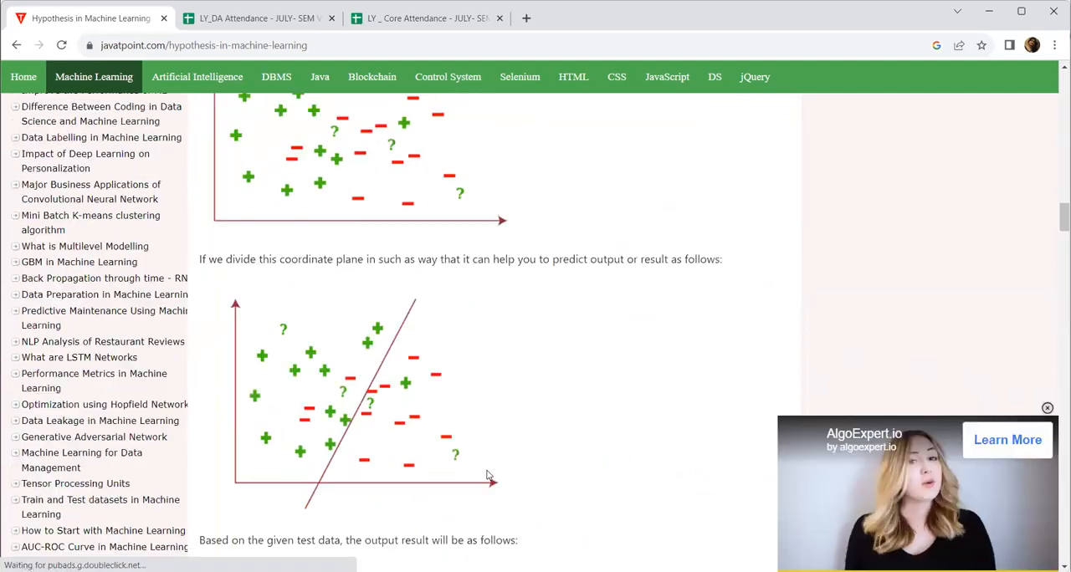
scroll(down, 3)
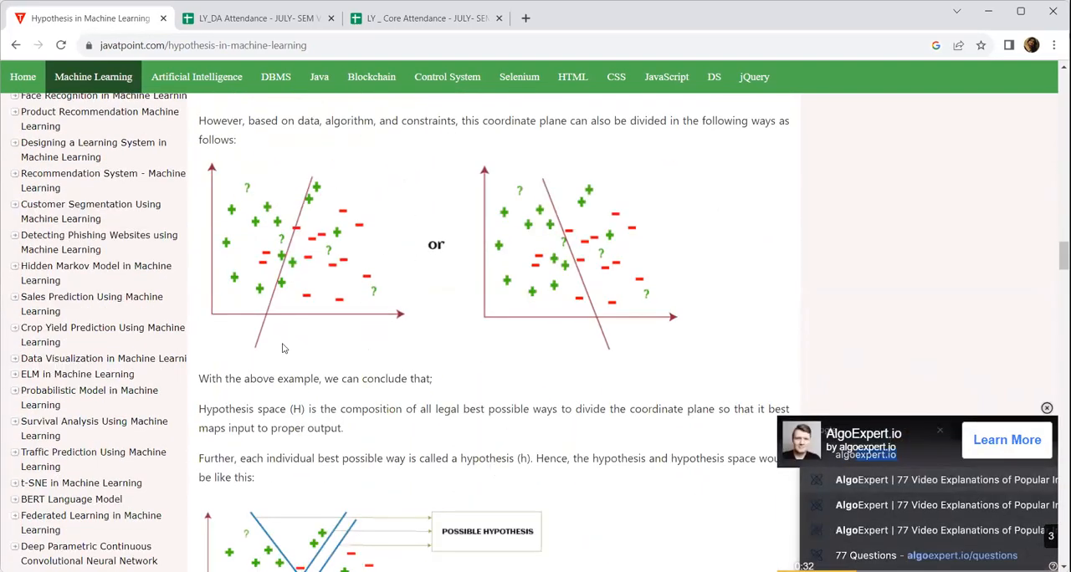
scroll(down, 3)
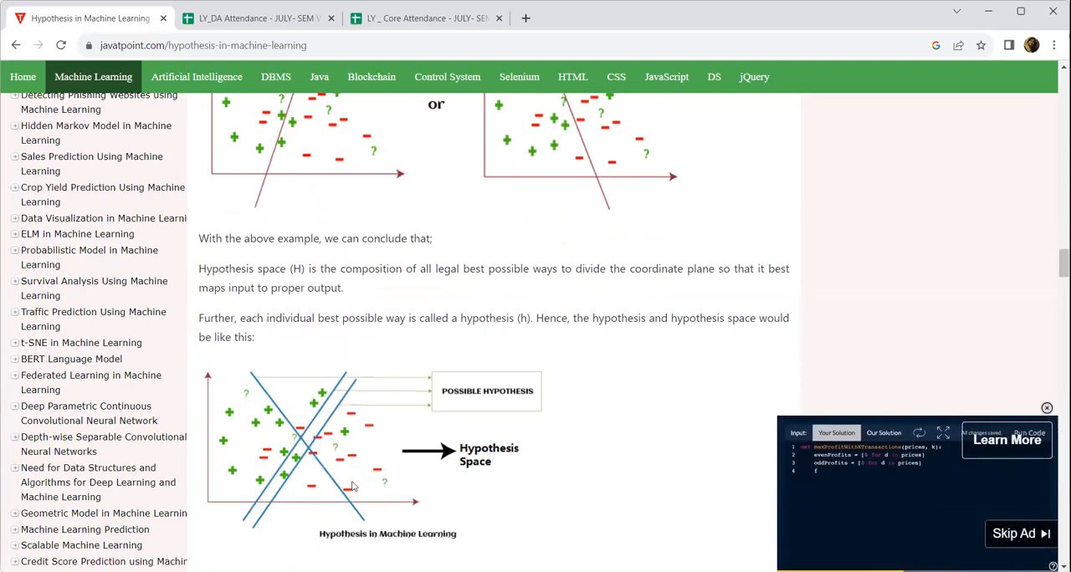
scroll(down, 3)
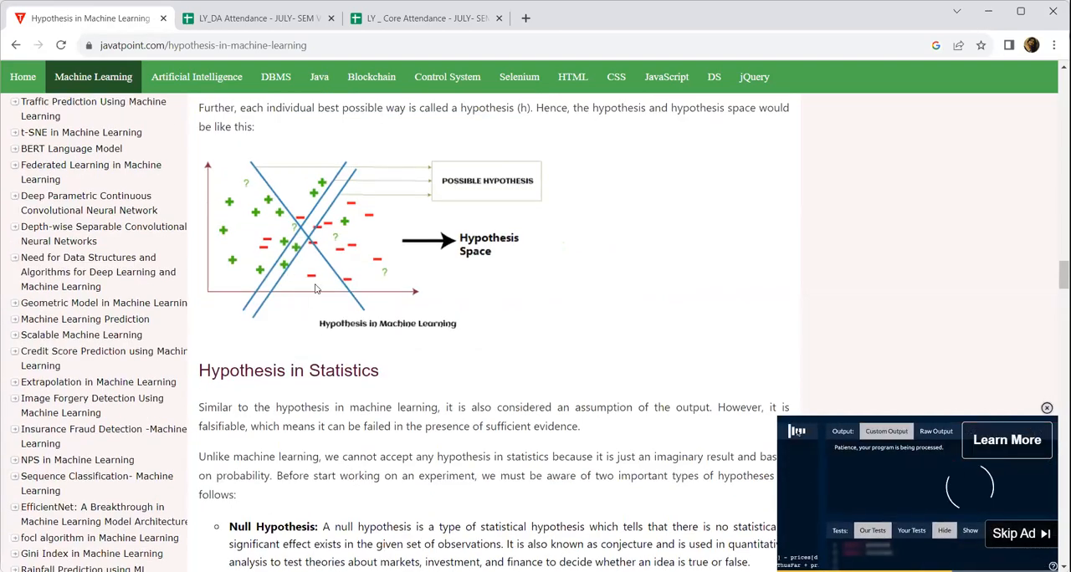
scroll(down, 3)
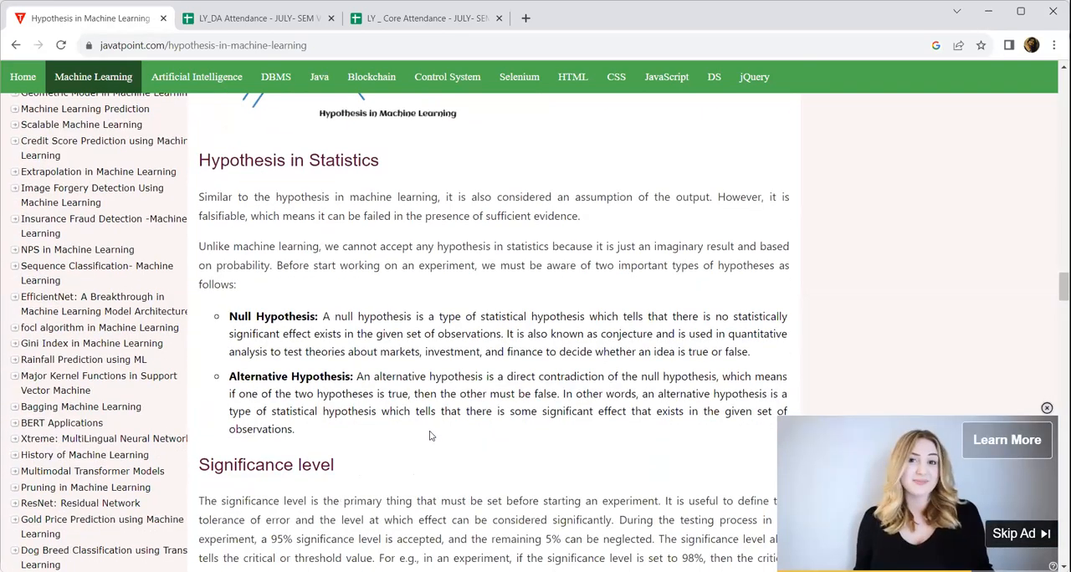
scroll(down, 3)
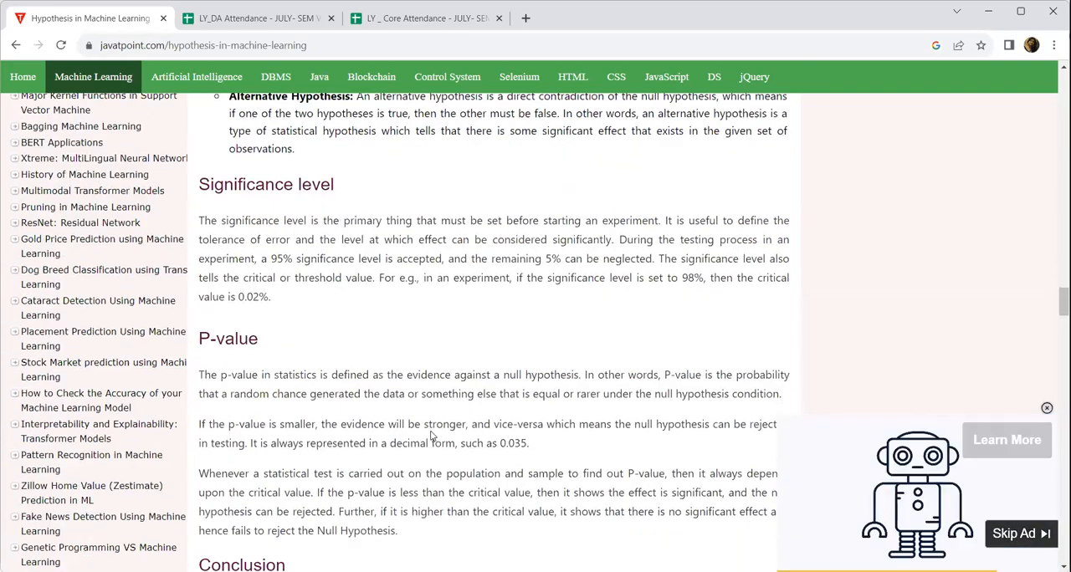
scroll(down, 3)
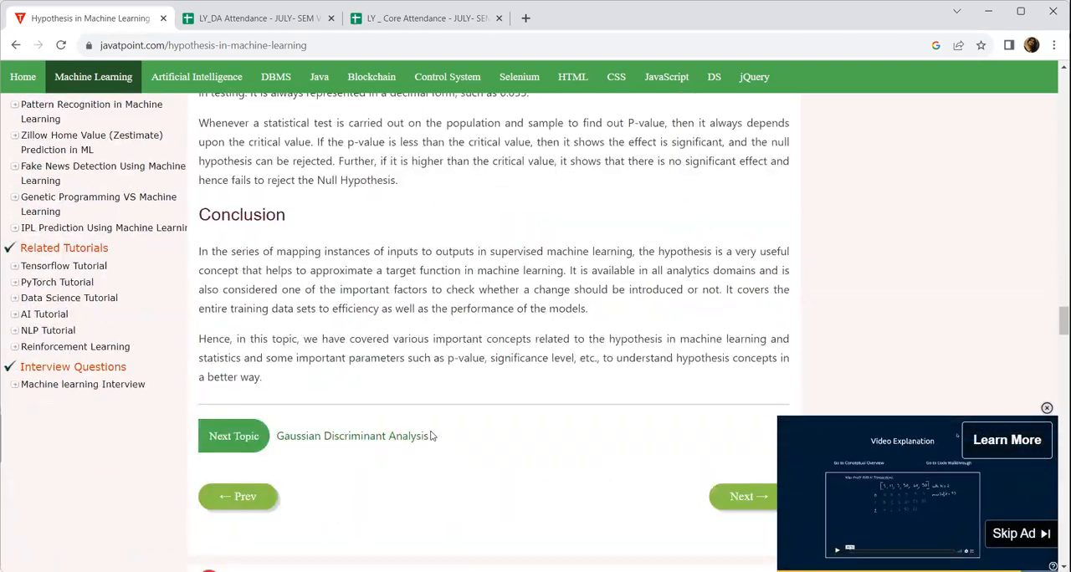
scroll(down, 3)
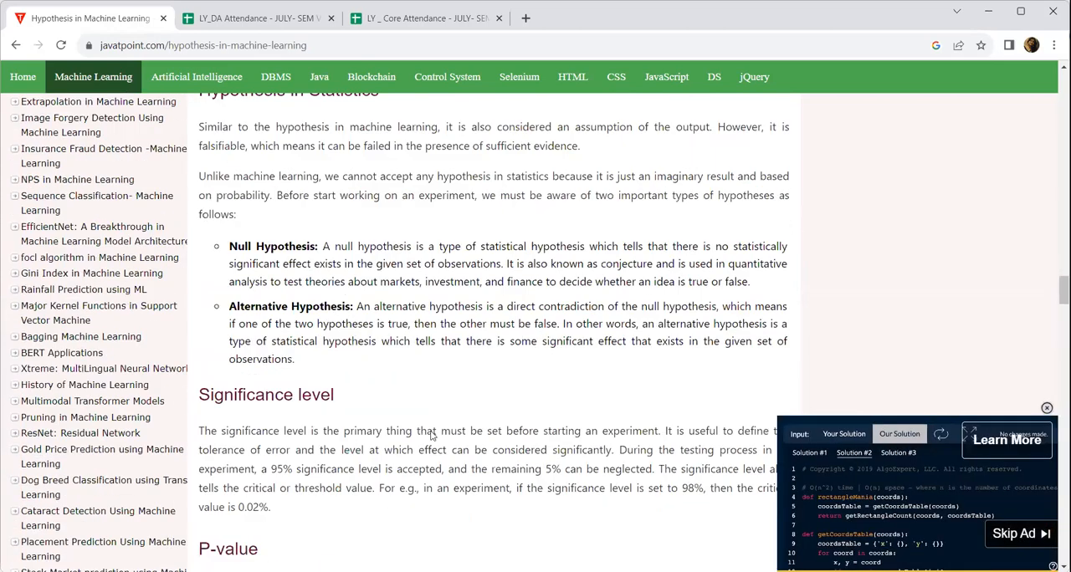
Scroll back from Hypothesis in Statistics to the Hypothesis space (H) and Hypothesis (h) definitions.
scroll(up, 3)
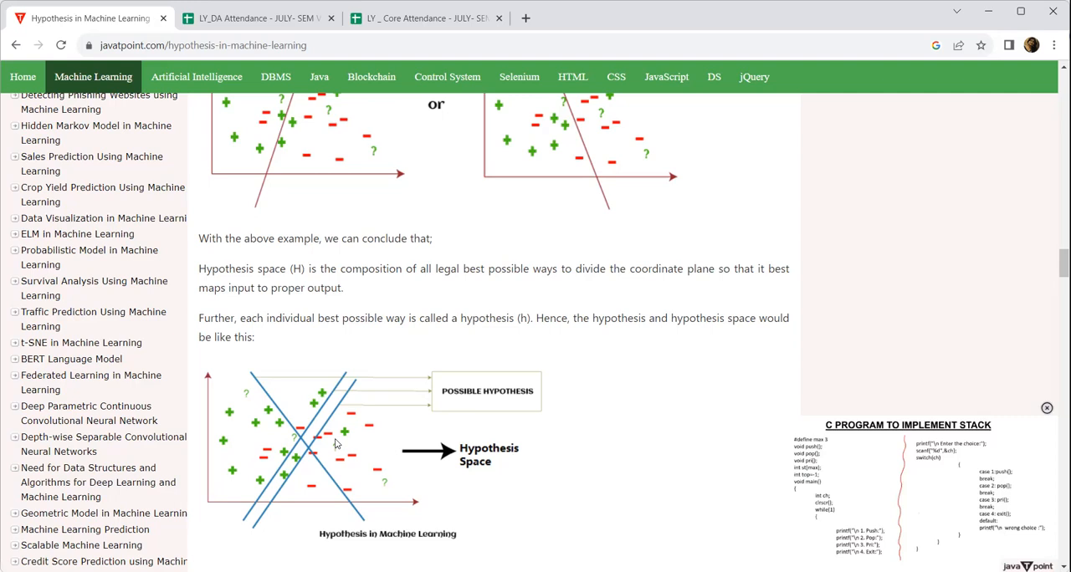
mouse_move(333, 444)
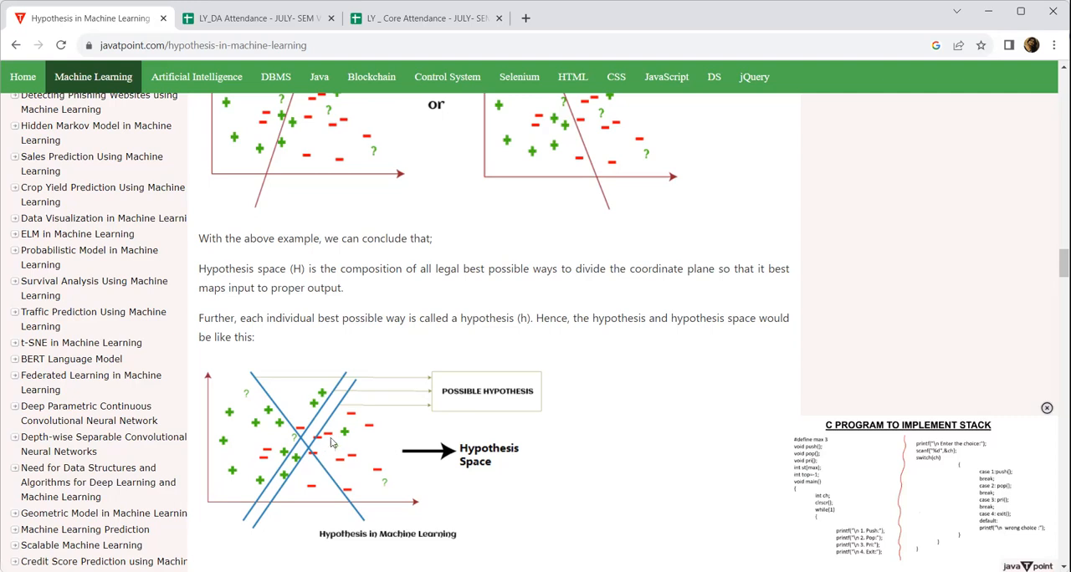
mouse_move(333, 442)
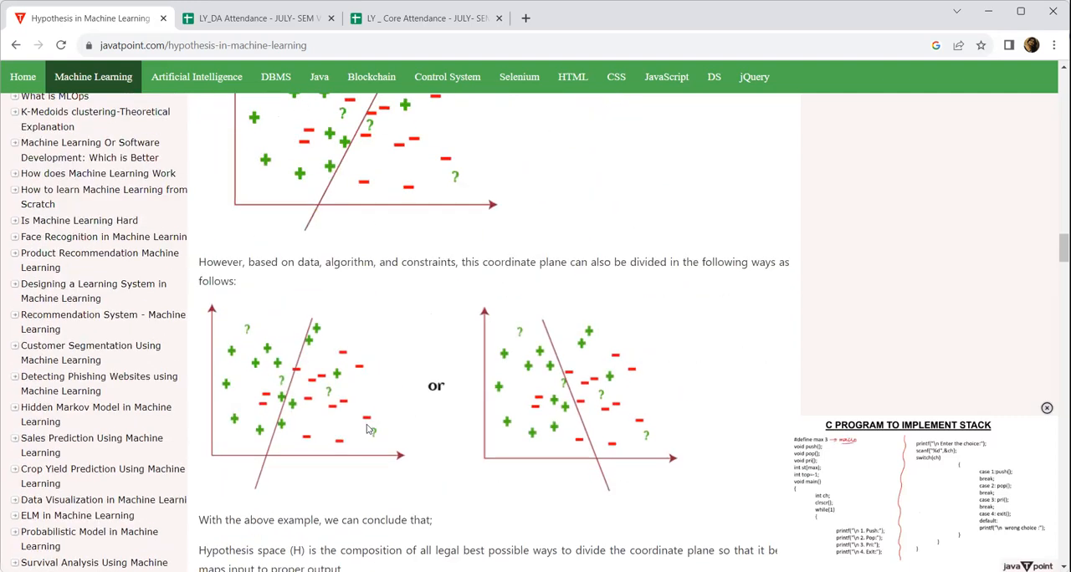
scroll(down, 3)
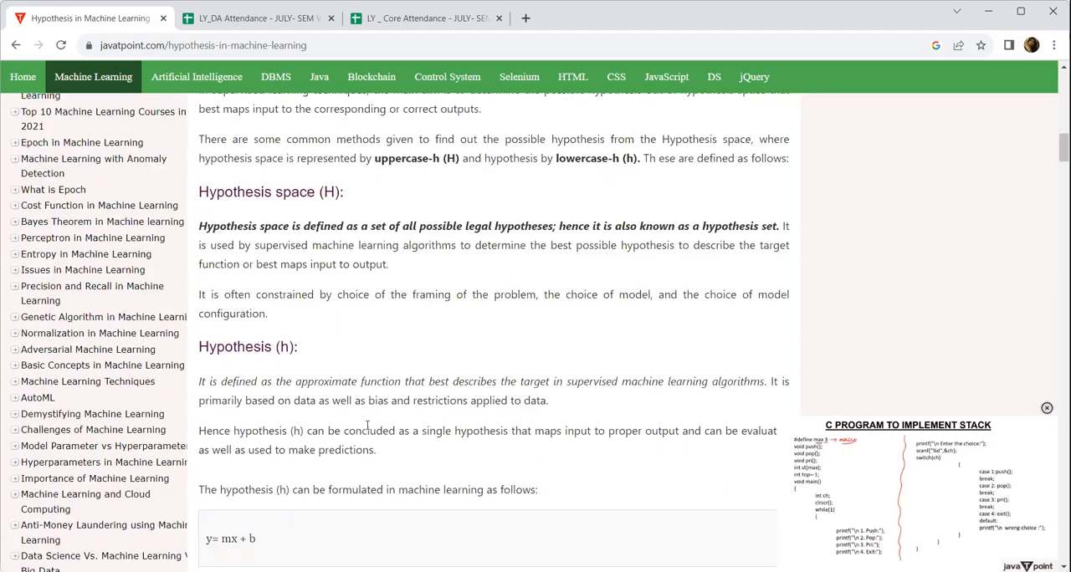
Scroll to the 'Hypothesis in Machine Learning (ML)' heading and its supervised learning flowchart.
scroll(up, 3)
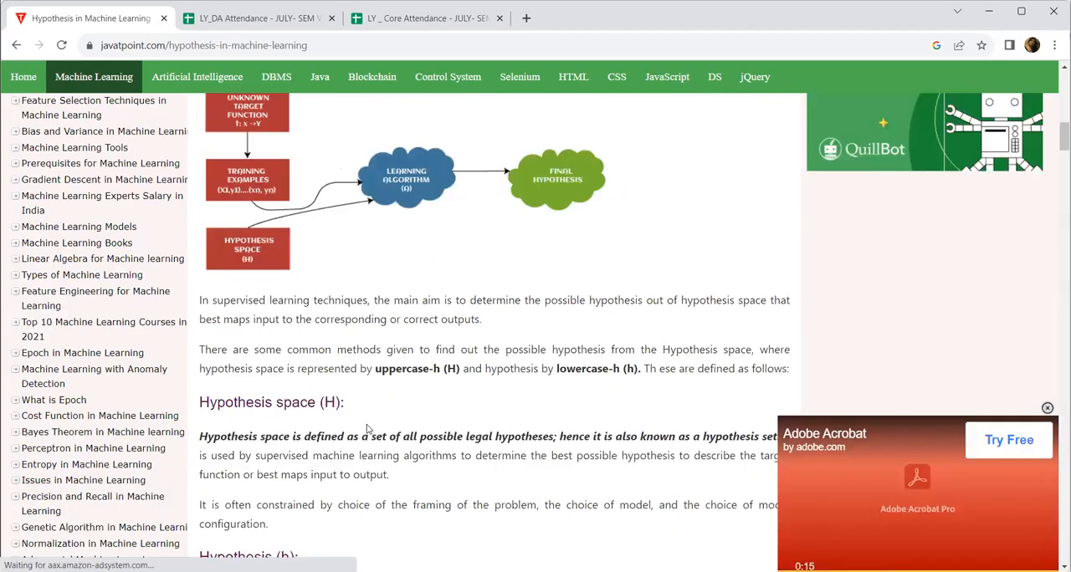
scroll(down, 3)
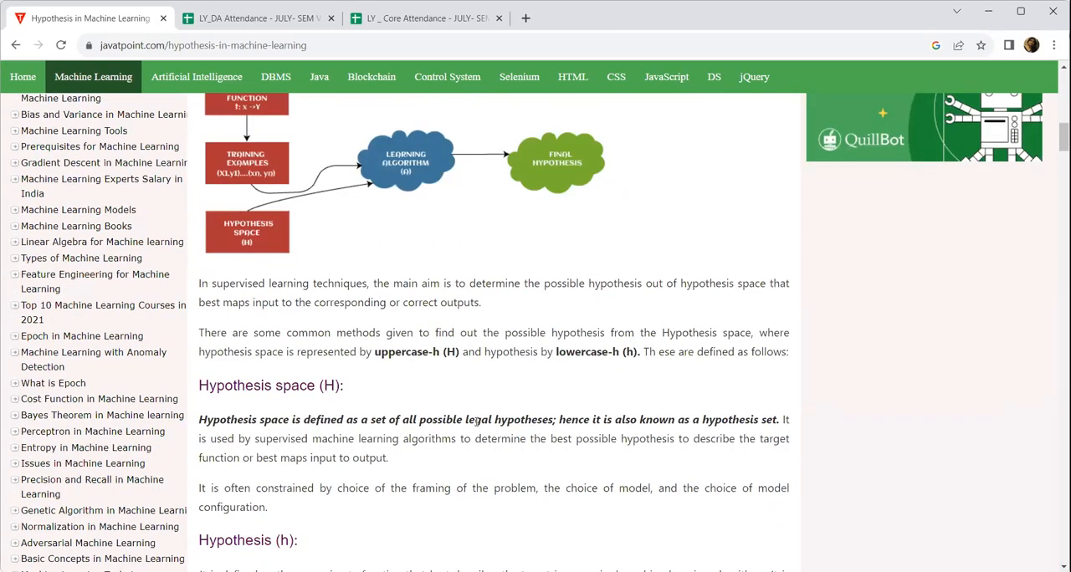
scroll(down, 3)
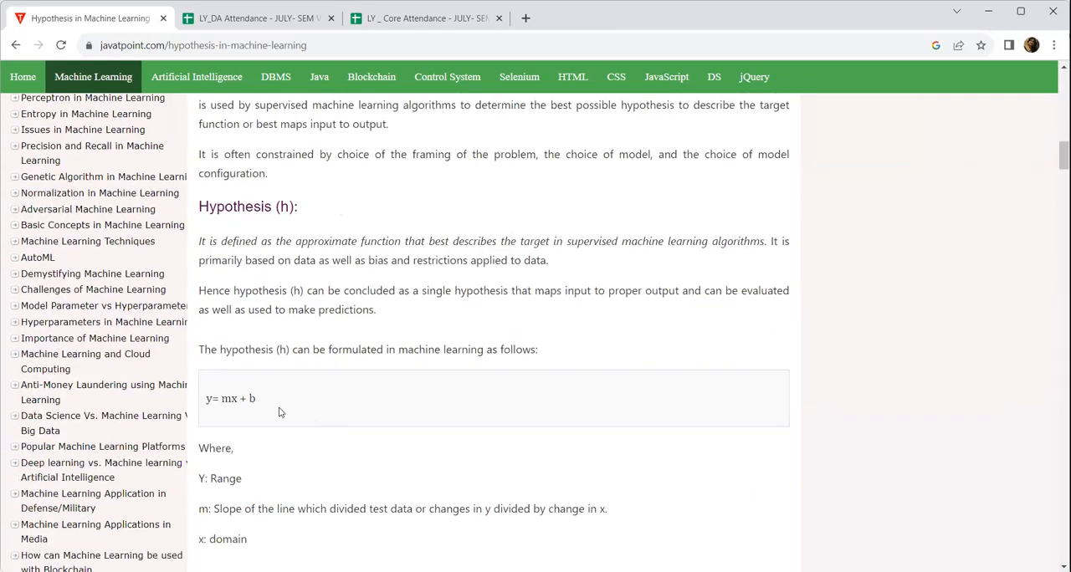
scroll(down, 3)
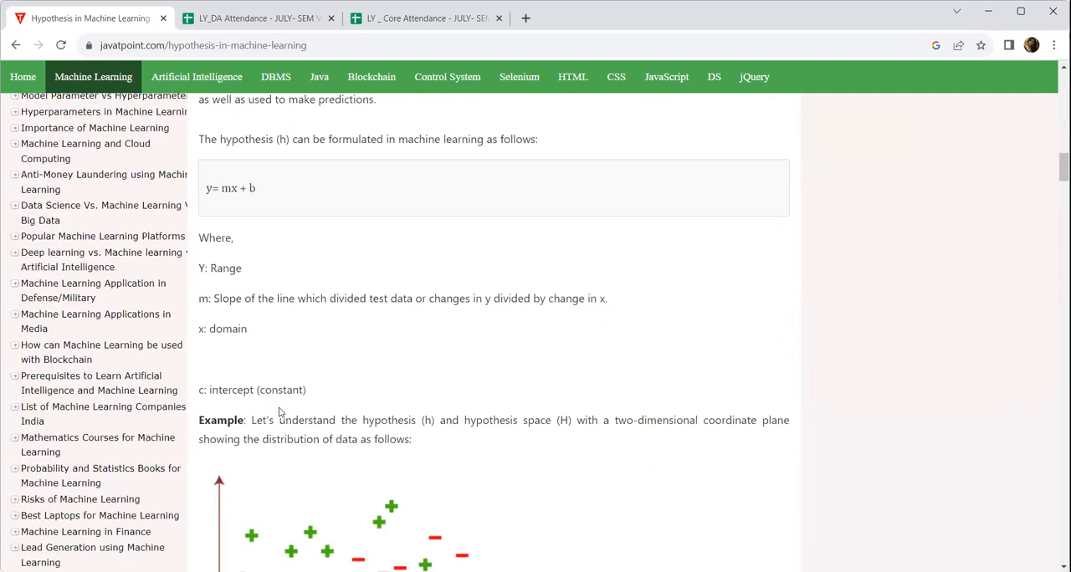
scroll(down, 3)
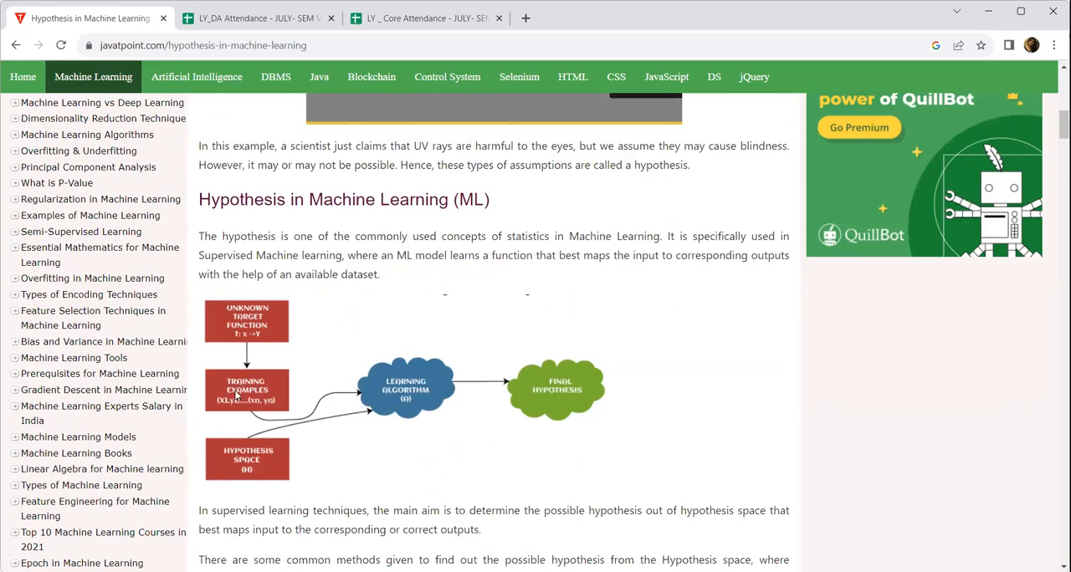
mouse_move(262, 463)
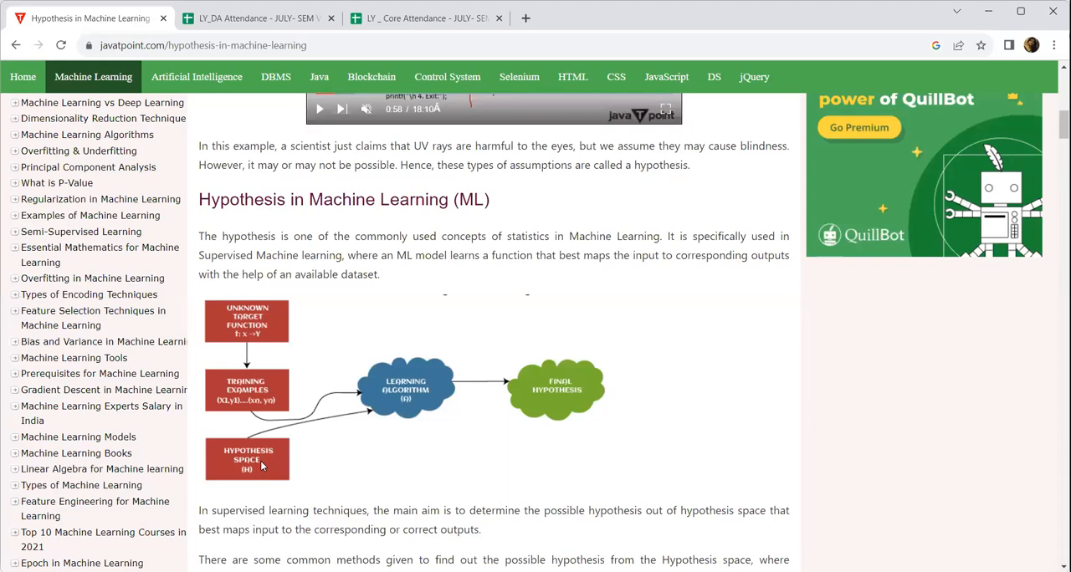
mouse_move(252, 411)
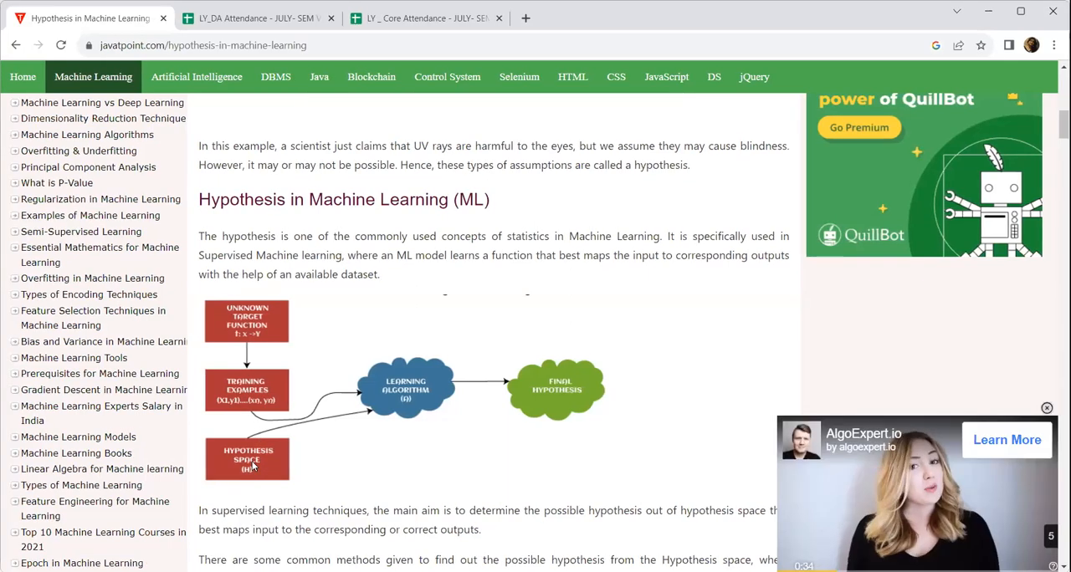
Scroll through the y = mx + b formula and example plot to the Hypothesis space (H) definition.
scroll(down, 3)
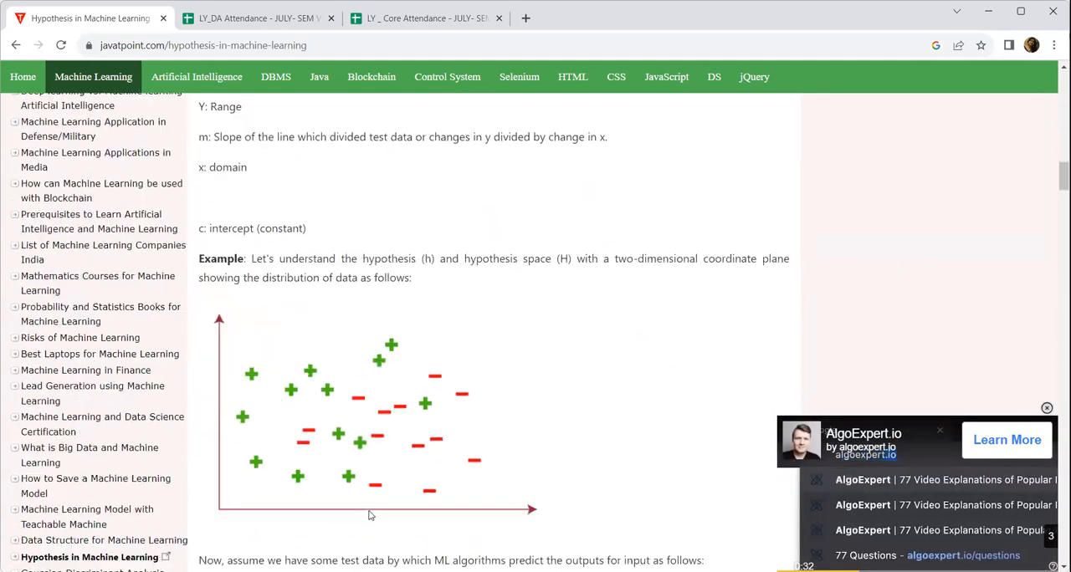
scroll(down, 3)
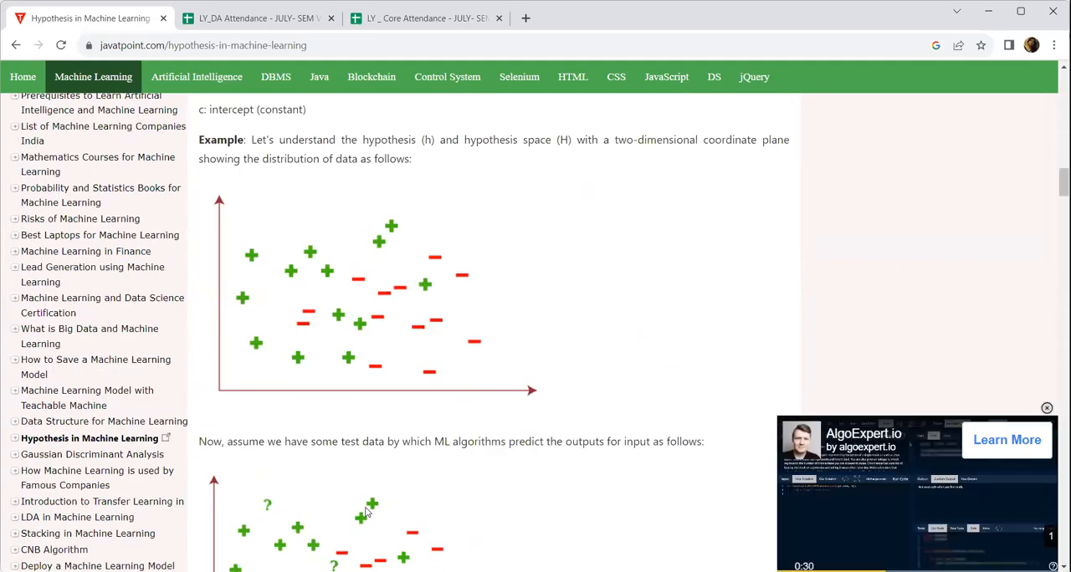
scroll(down, 3)
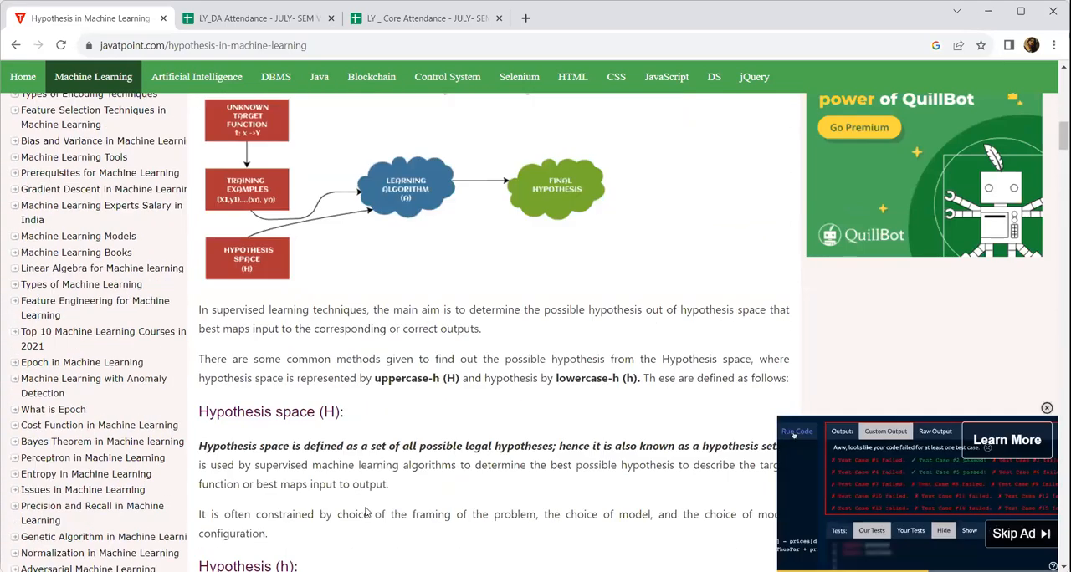
scroll(down, 3)
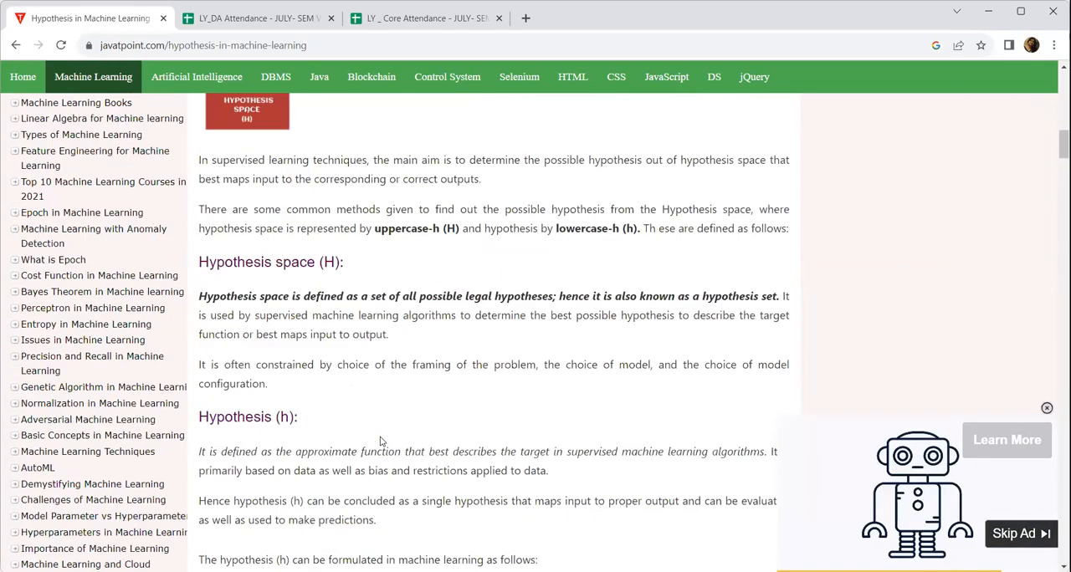
scroll(down, 3)
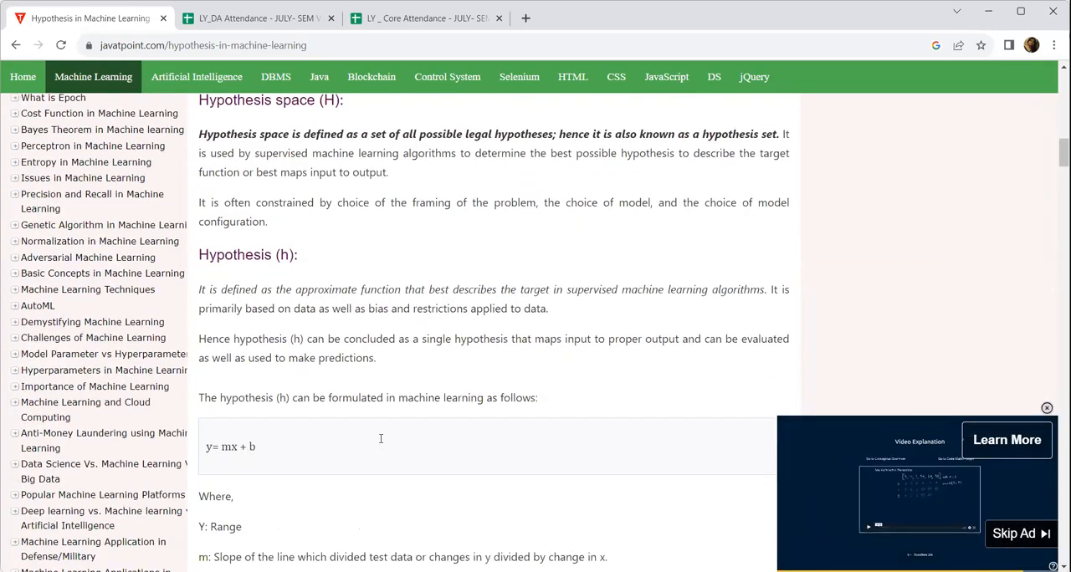
scroll(down, 3)
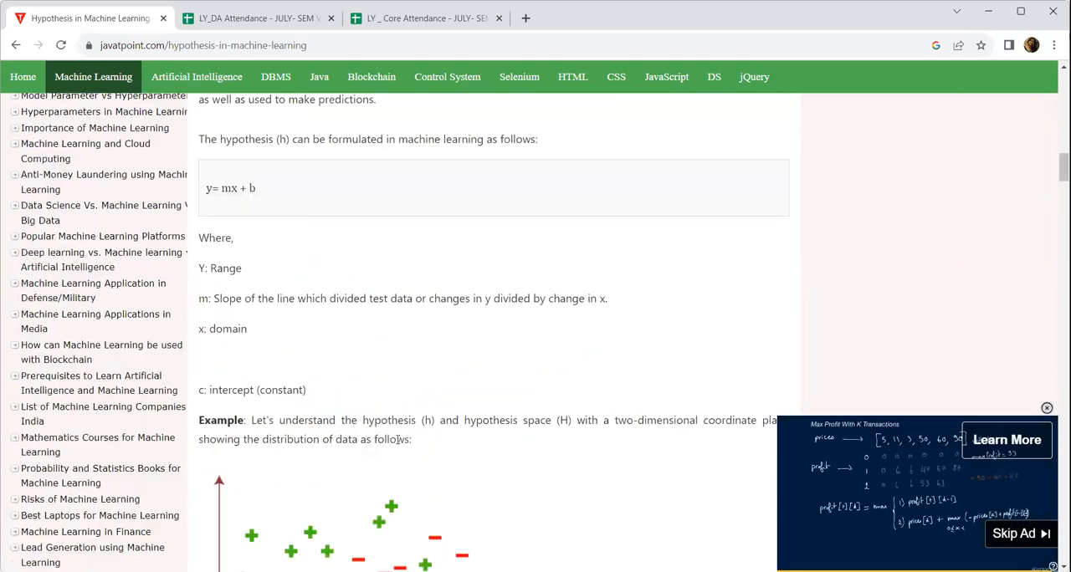
scroll(down, 3)
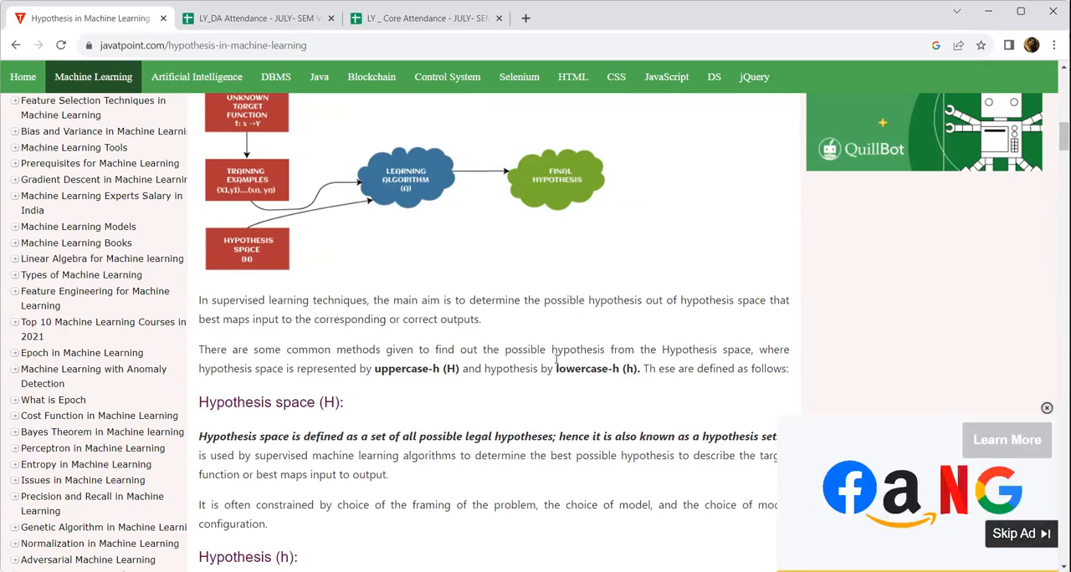
Scroll down to Hypothesis in Statistics, then back to the alternative plane-division figures.
scroll(down, 3)
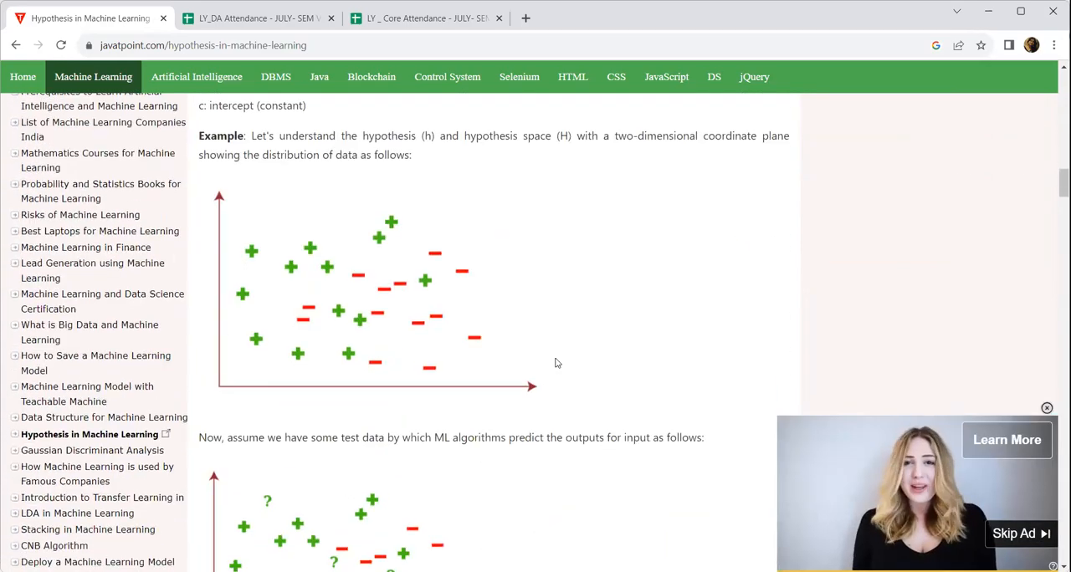
scroll(down, 3)
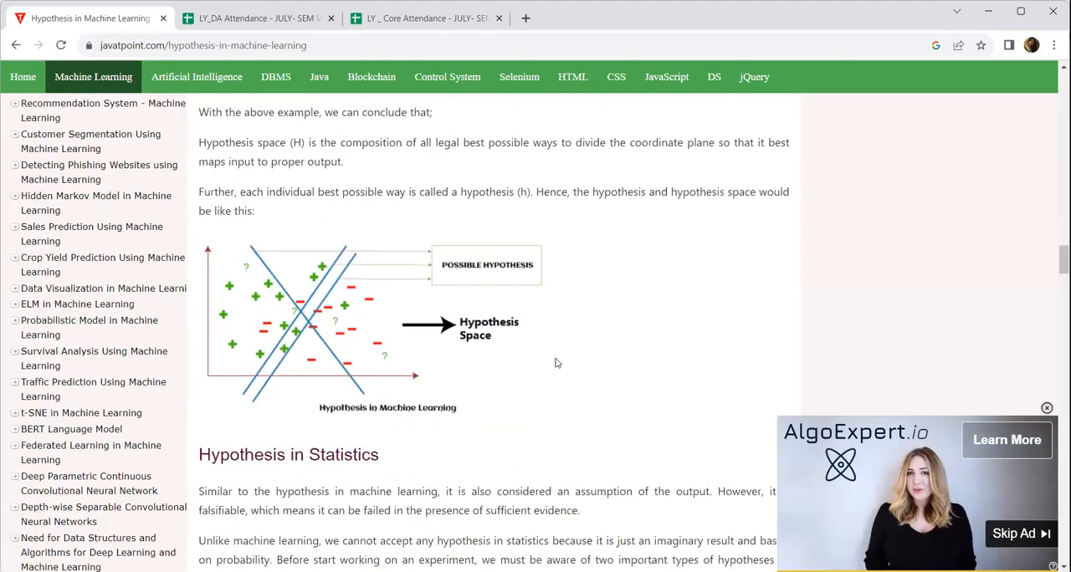
scroll(down, 3)
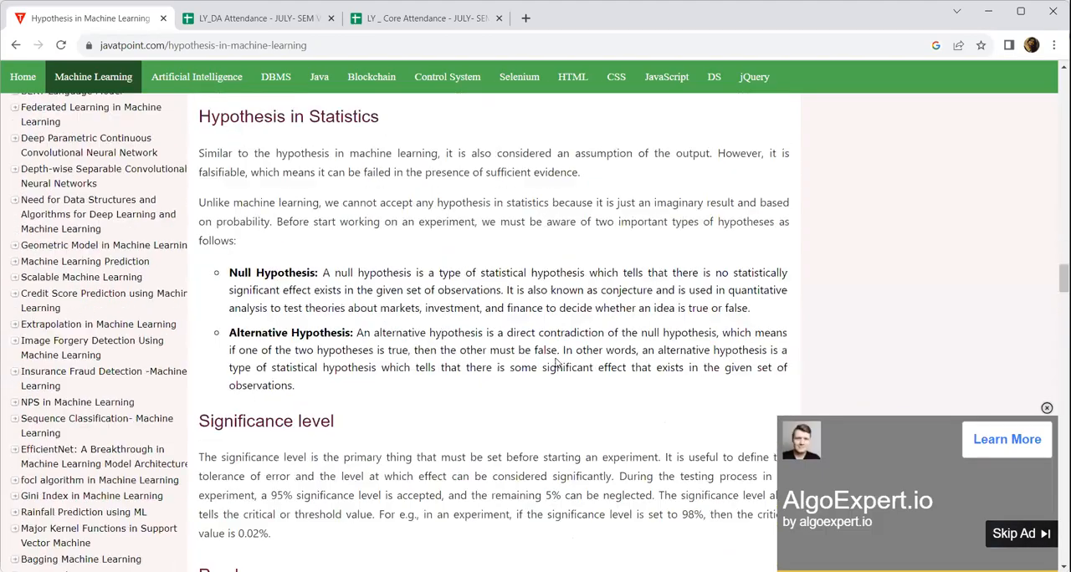
scroll(down, 3)
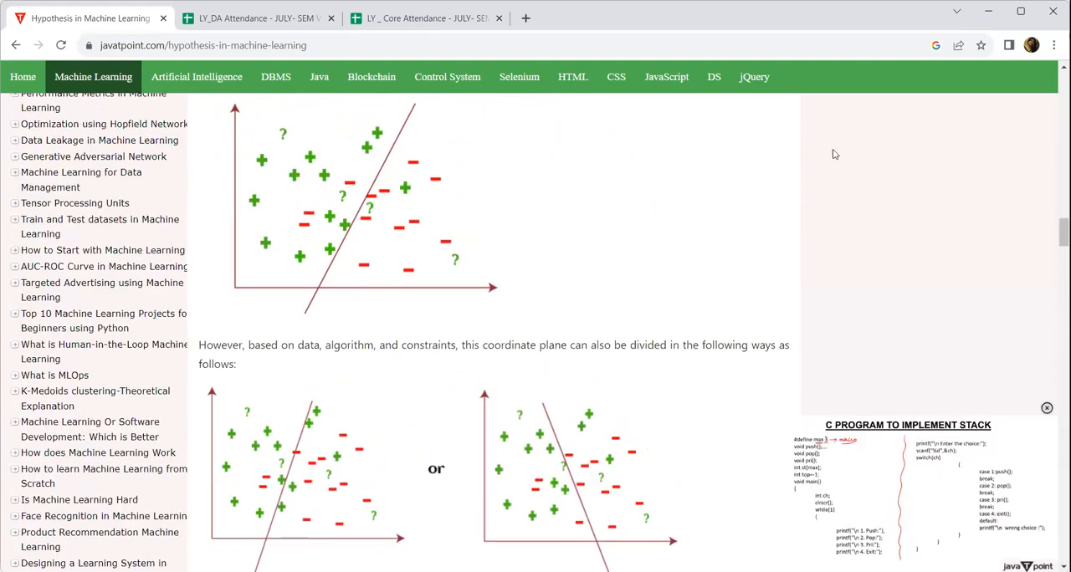
mouse_move(1013, 69)
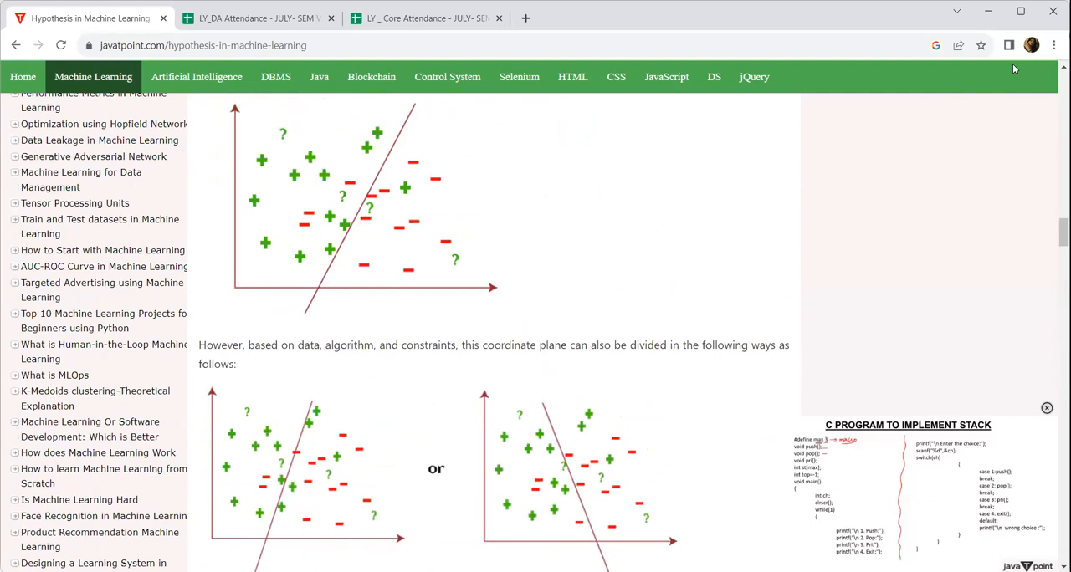